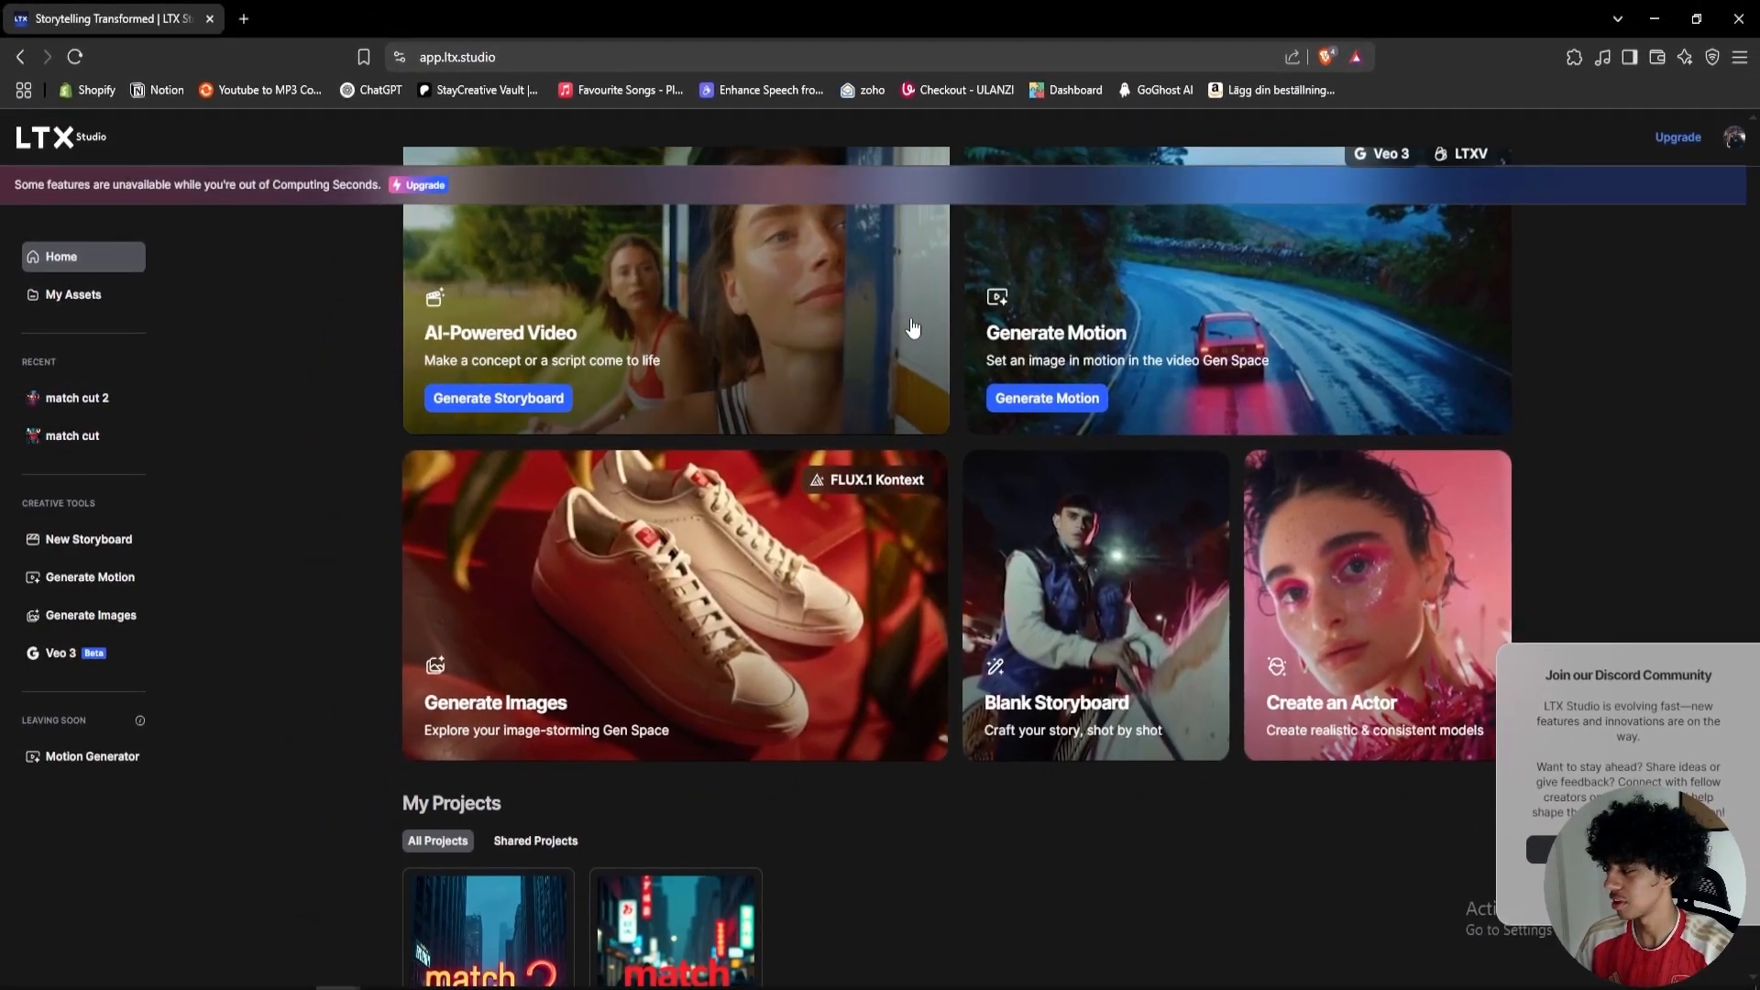
# Step: Scroll the LTX Studio home page and choose the Generate Images card
pyautogui.scroll(-3)
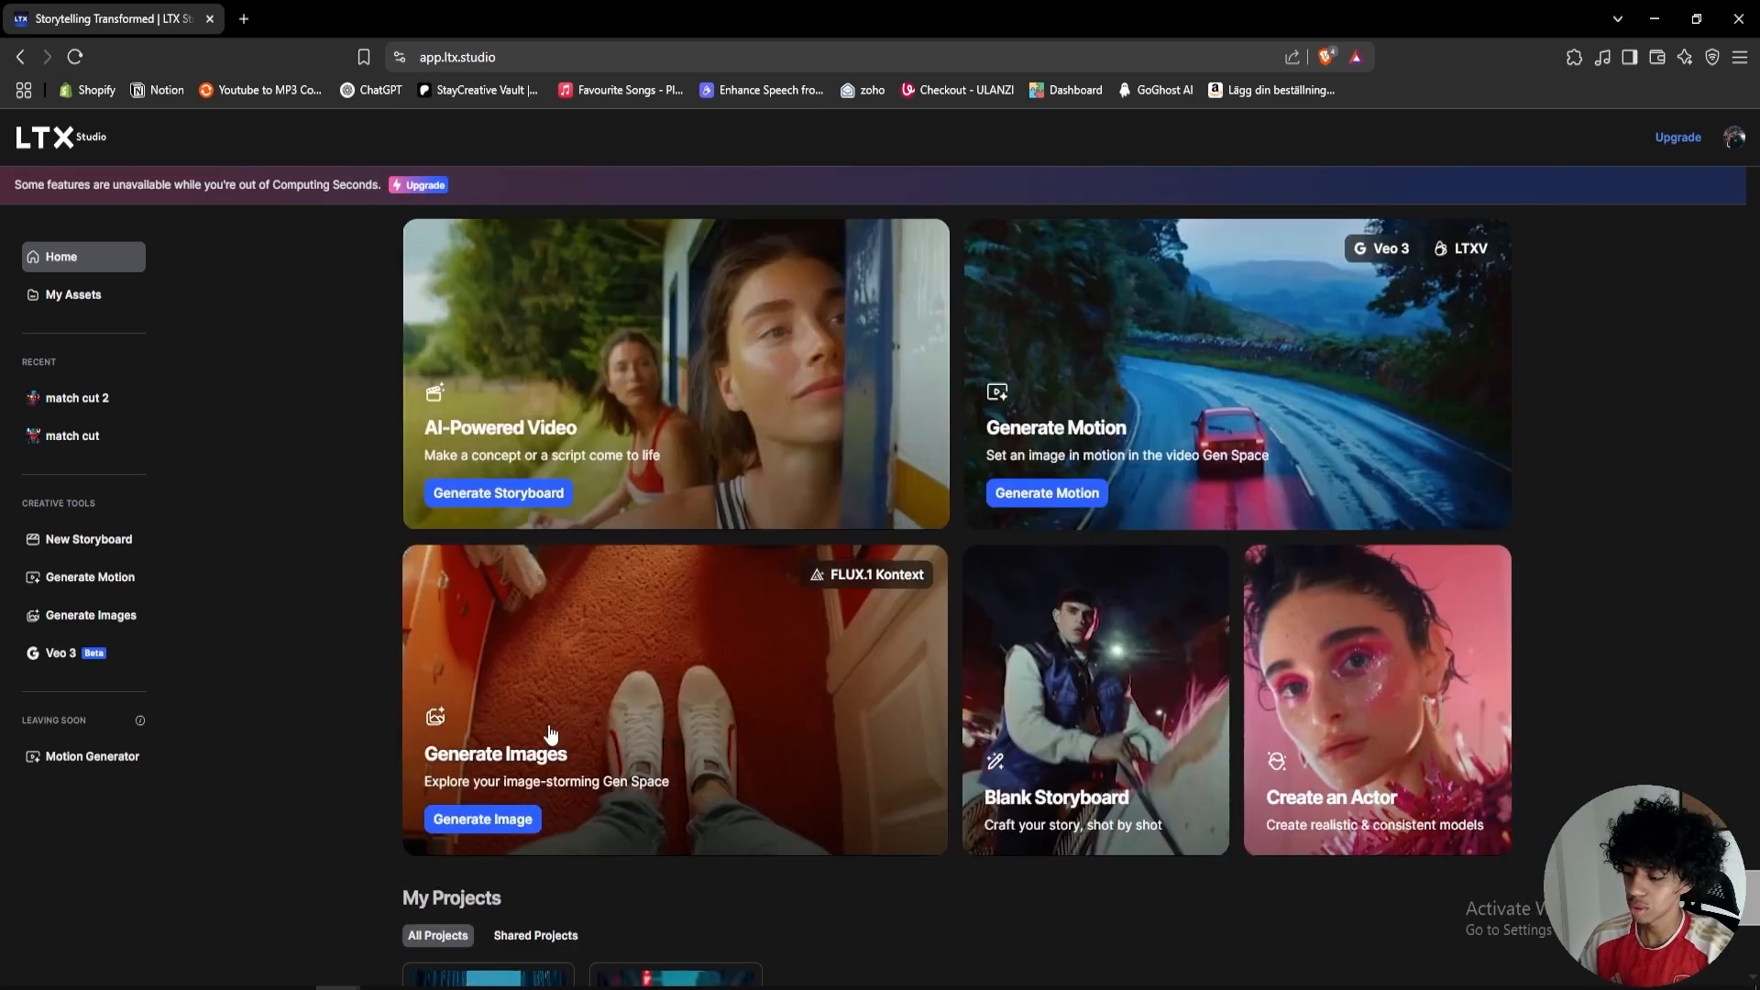
pyautogui.click(481, 819)
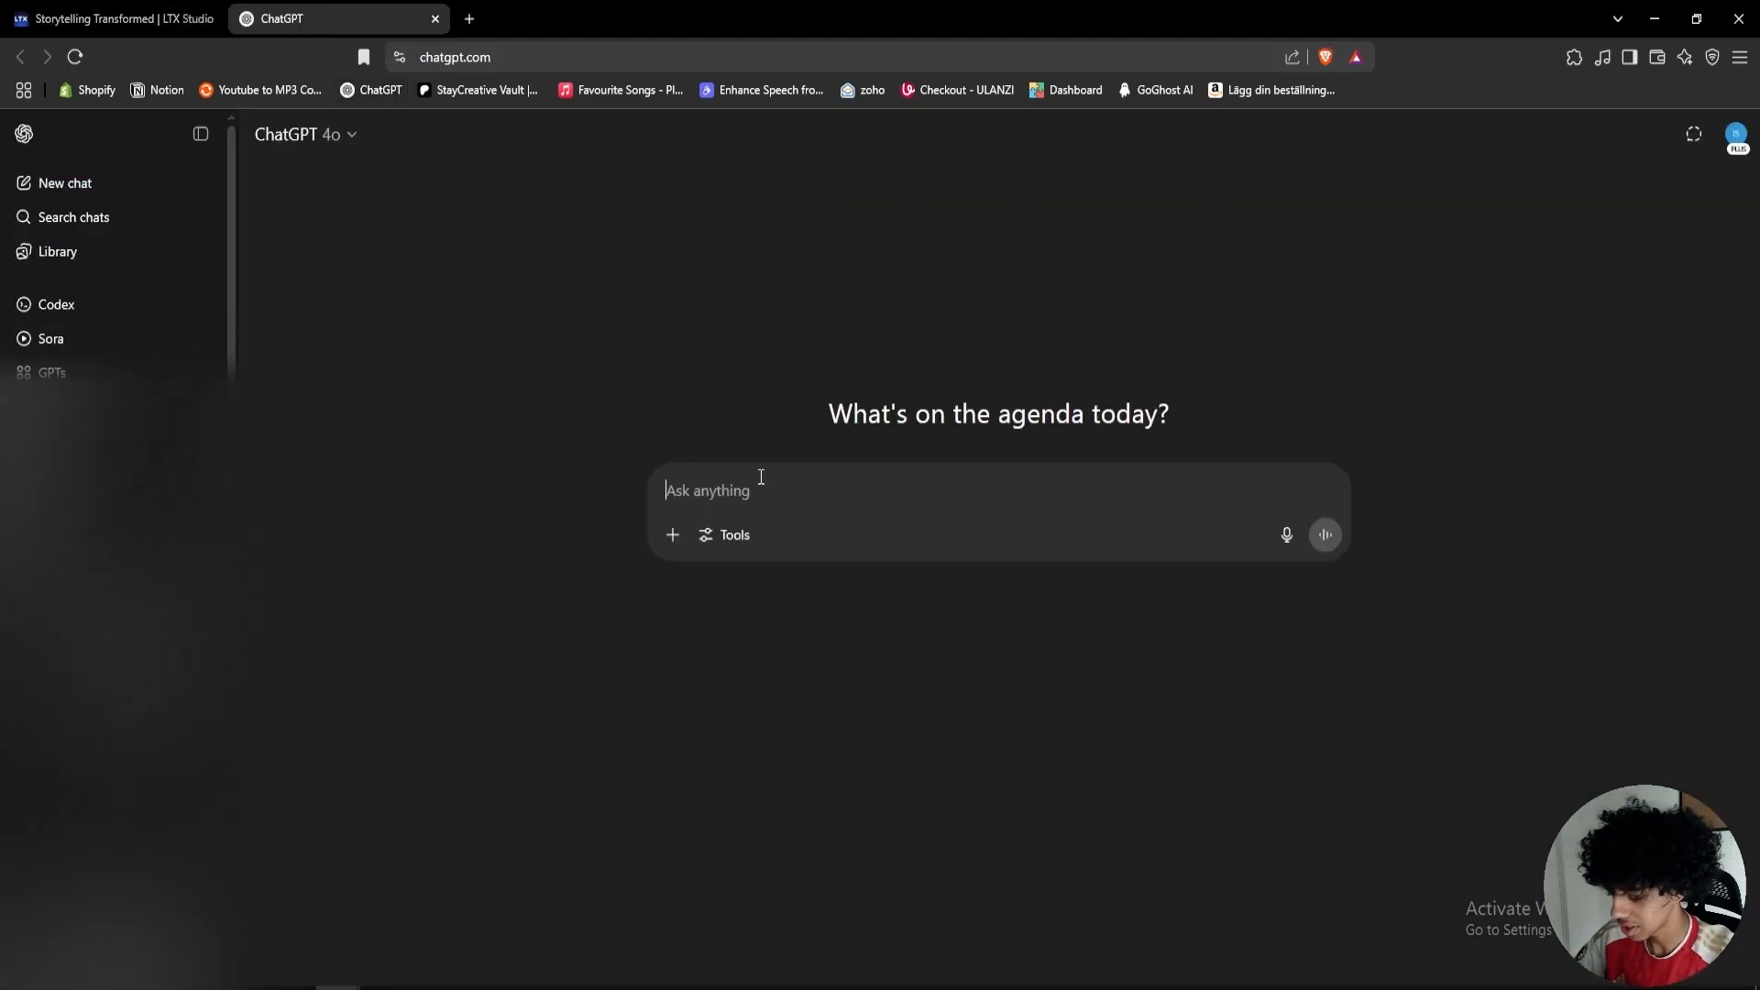
# Step: Ask ChatGPT for an LTX Studio prompt of a close-up 100 dollar bill lying flat
pyautogui.write('i want an ai prompt for ltx')
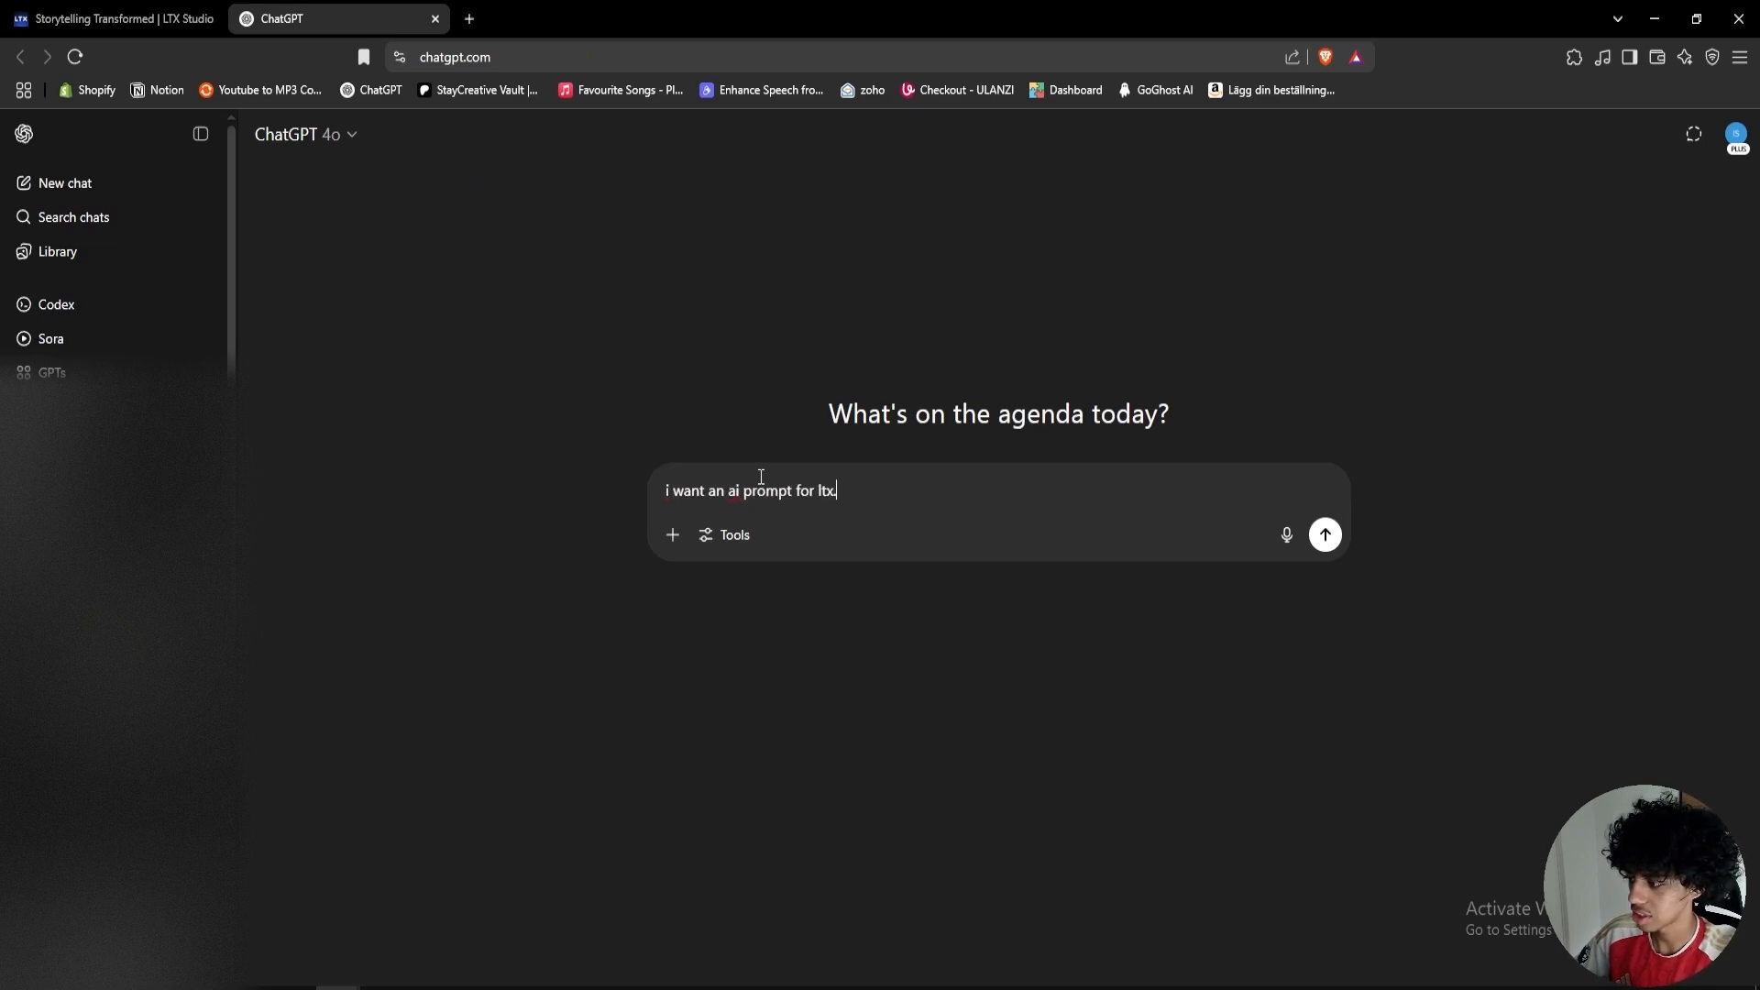
pyautogui.write('.studio for a closeup of a 100 dollar bill laying f')
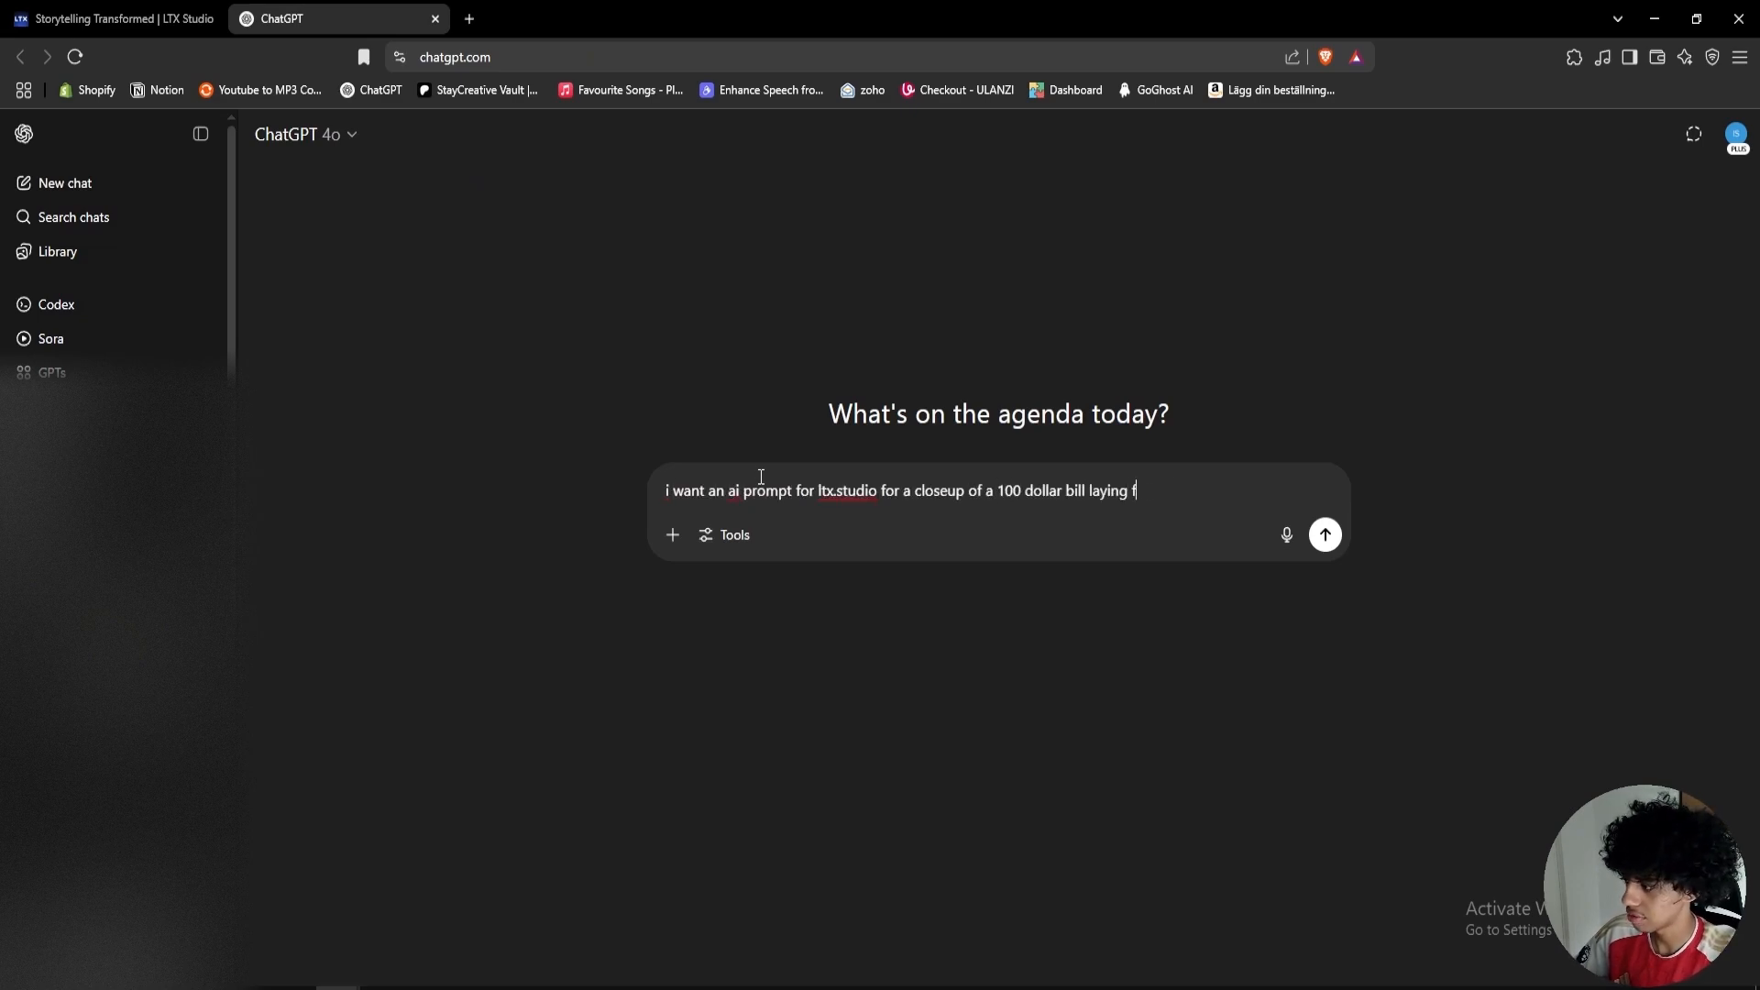
pyautogui.click(1323, 535)
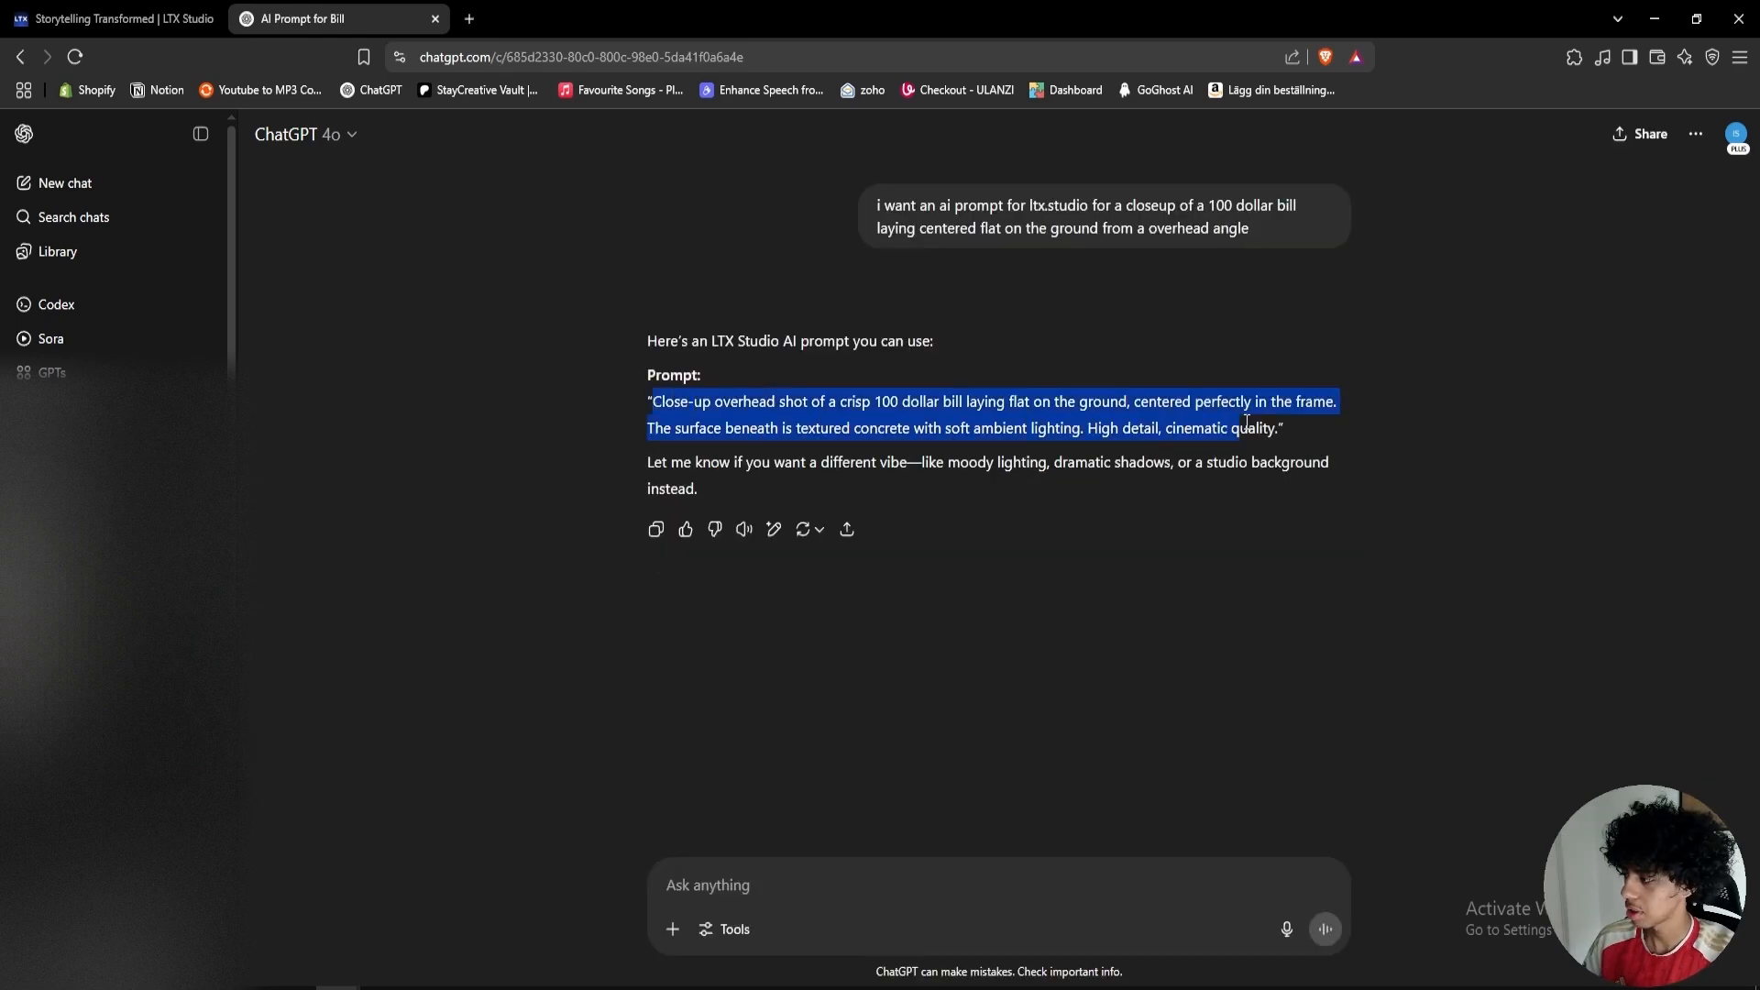
# Step: Generate overhead 100 dollar bill images from the pasted prompt and save the top-right one
pyautogui.click(112, 19)
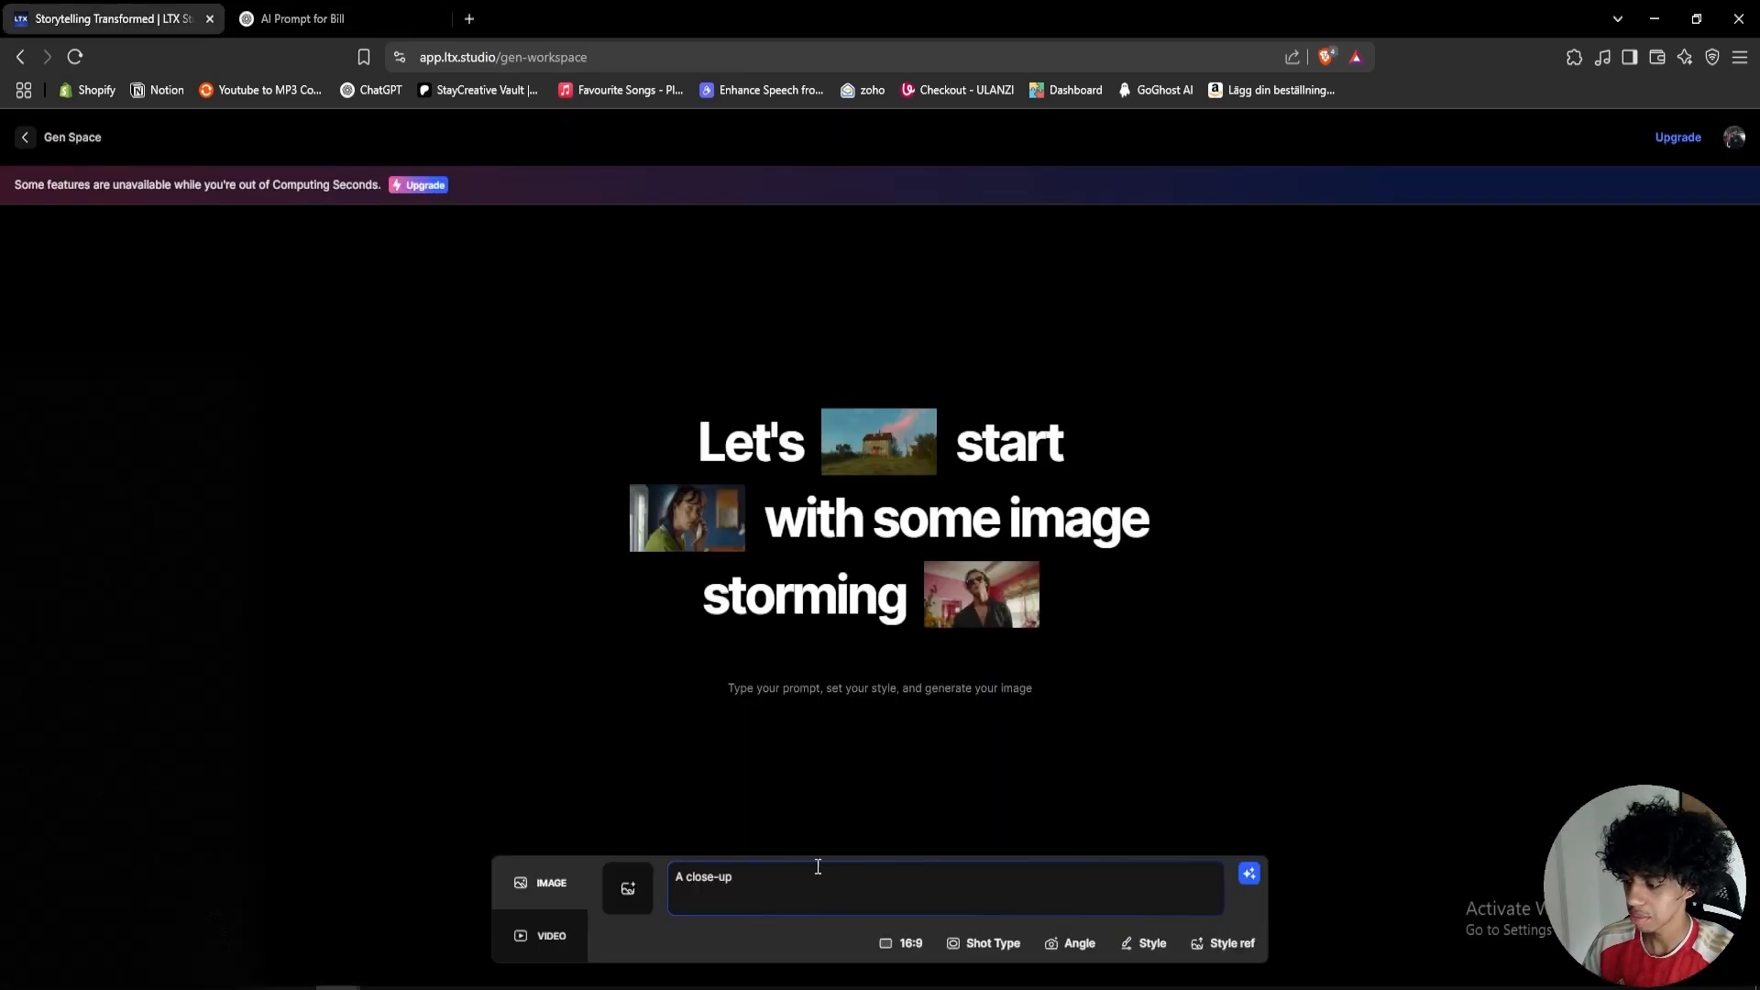
pyautogui.write('Close-up overhead shot of a crisp 100 dollar bill laying flat on the ground, centered perfectly in the frame. The surface beneath is textured concrete with soft ambient lighting. High detail, cinematic quality')
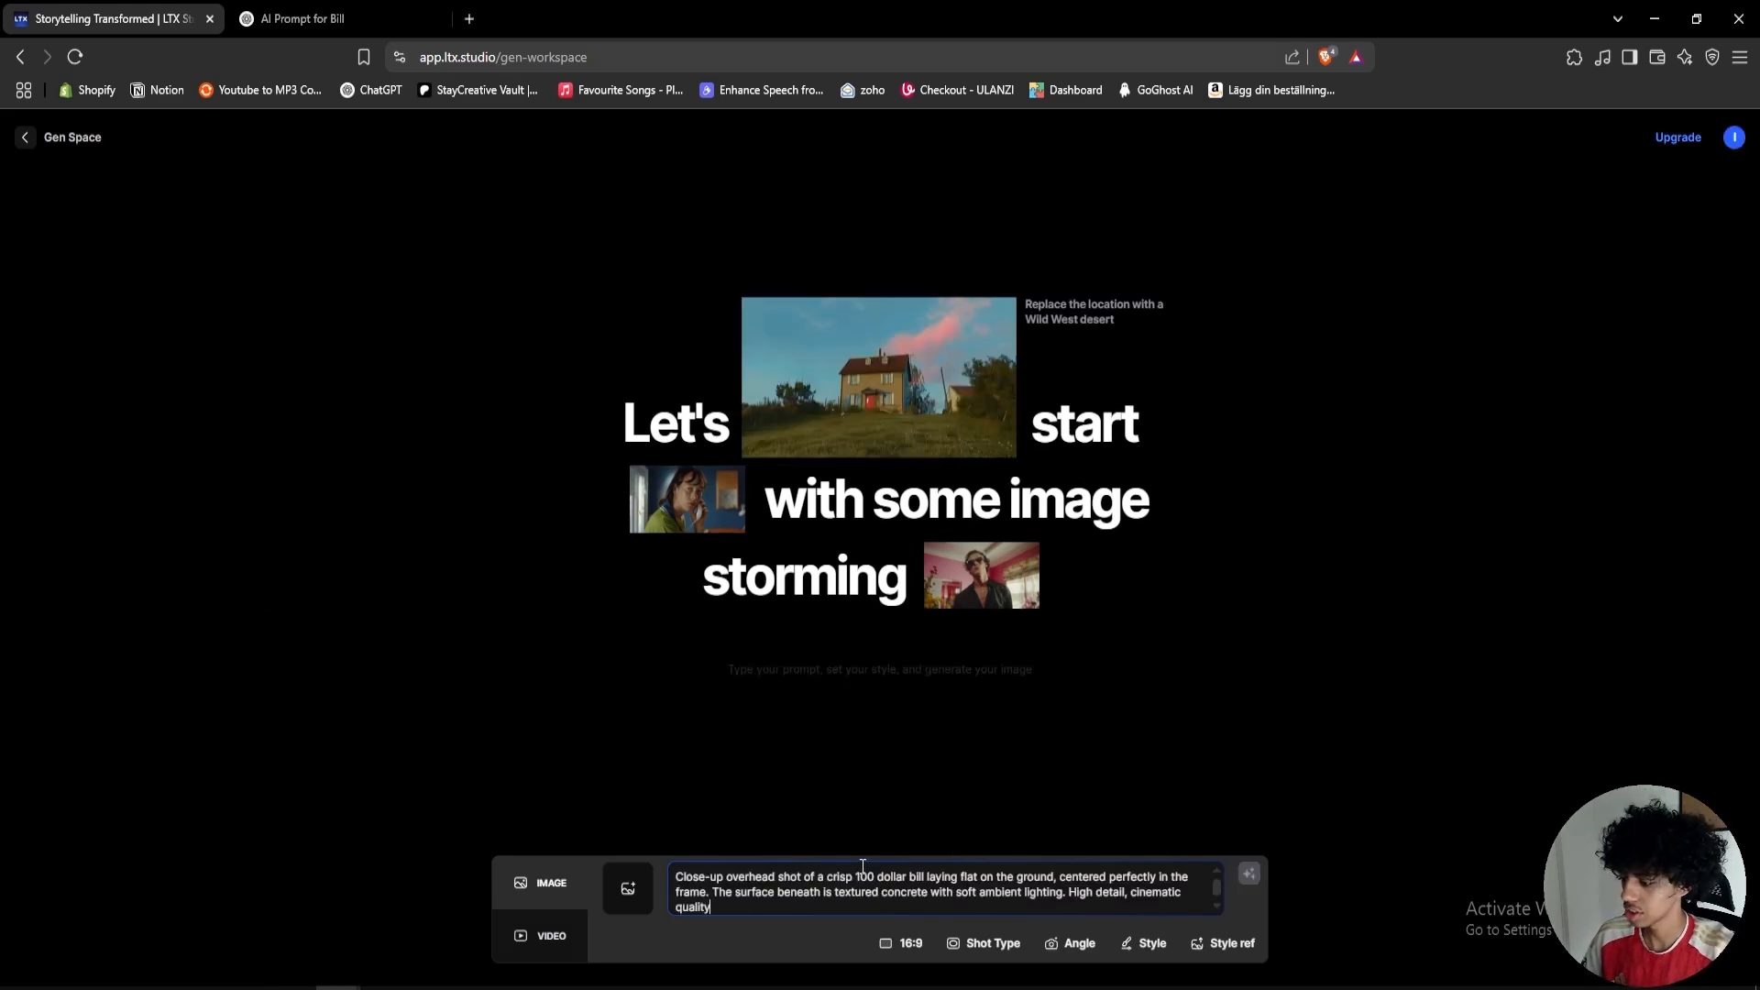
pyautogui.click(1248, 874)
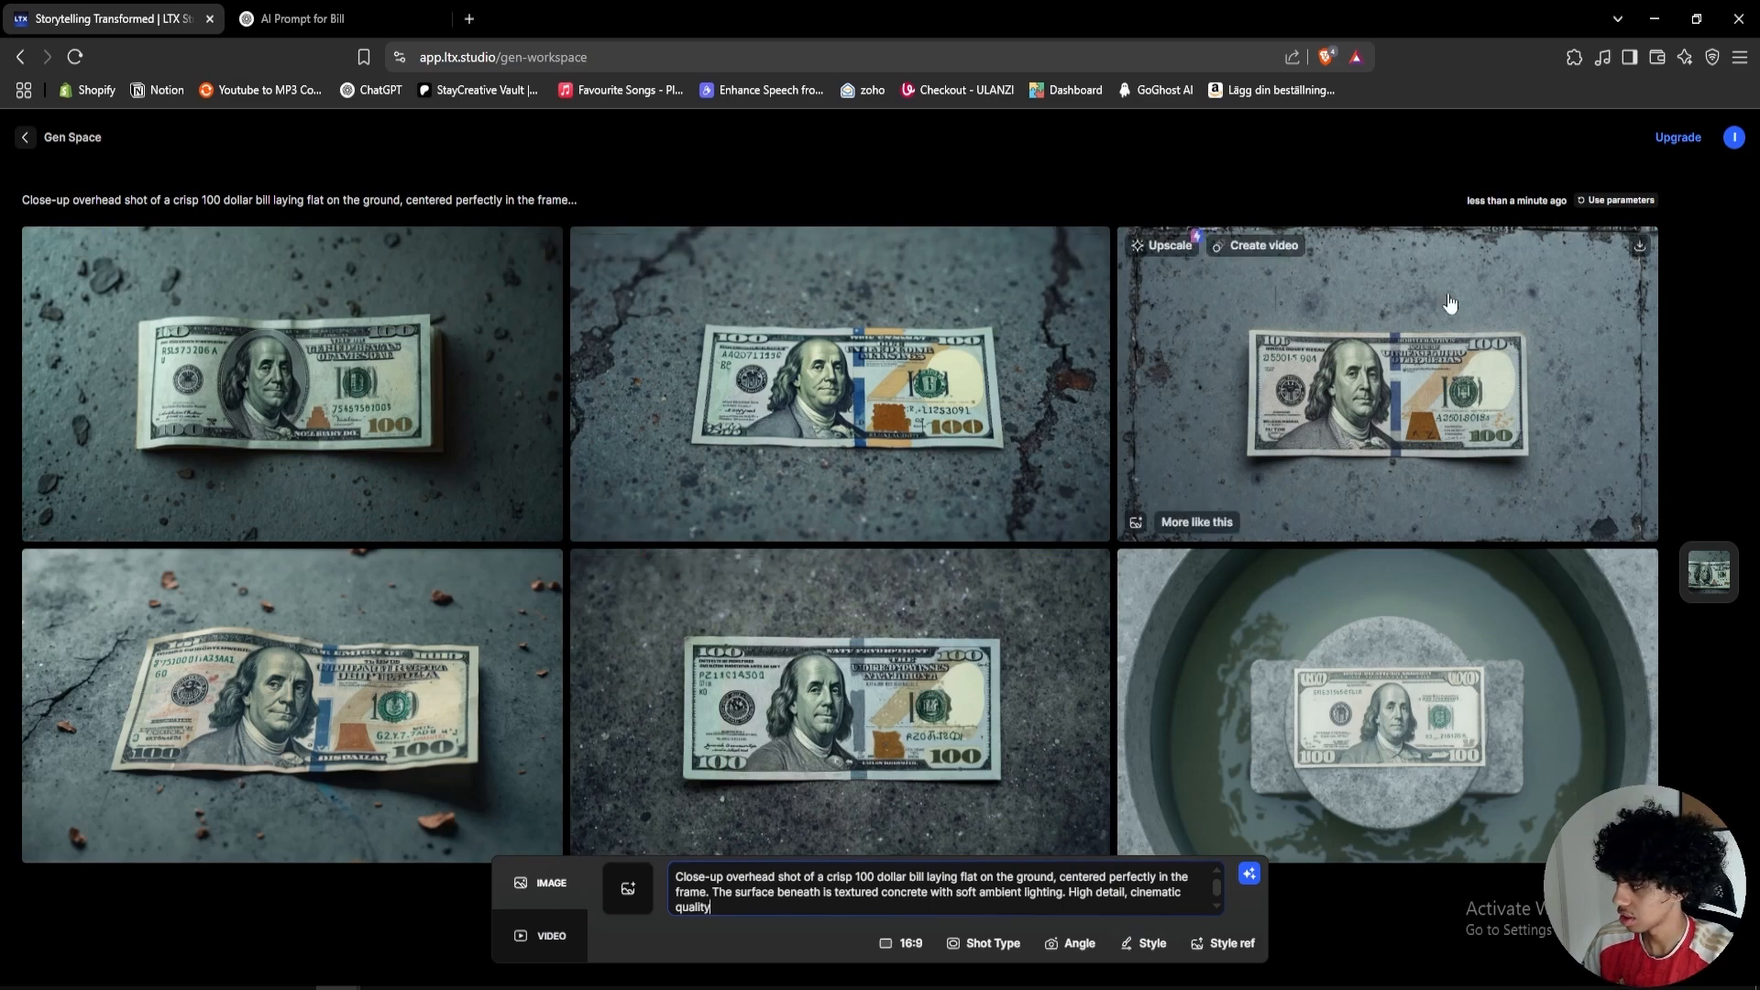
pyautogui.click(1638, 245)
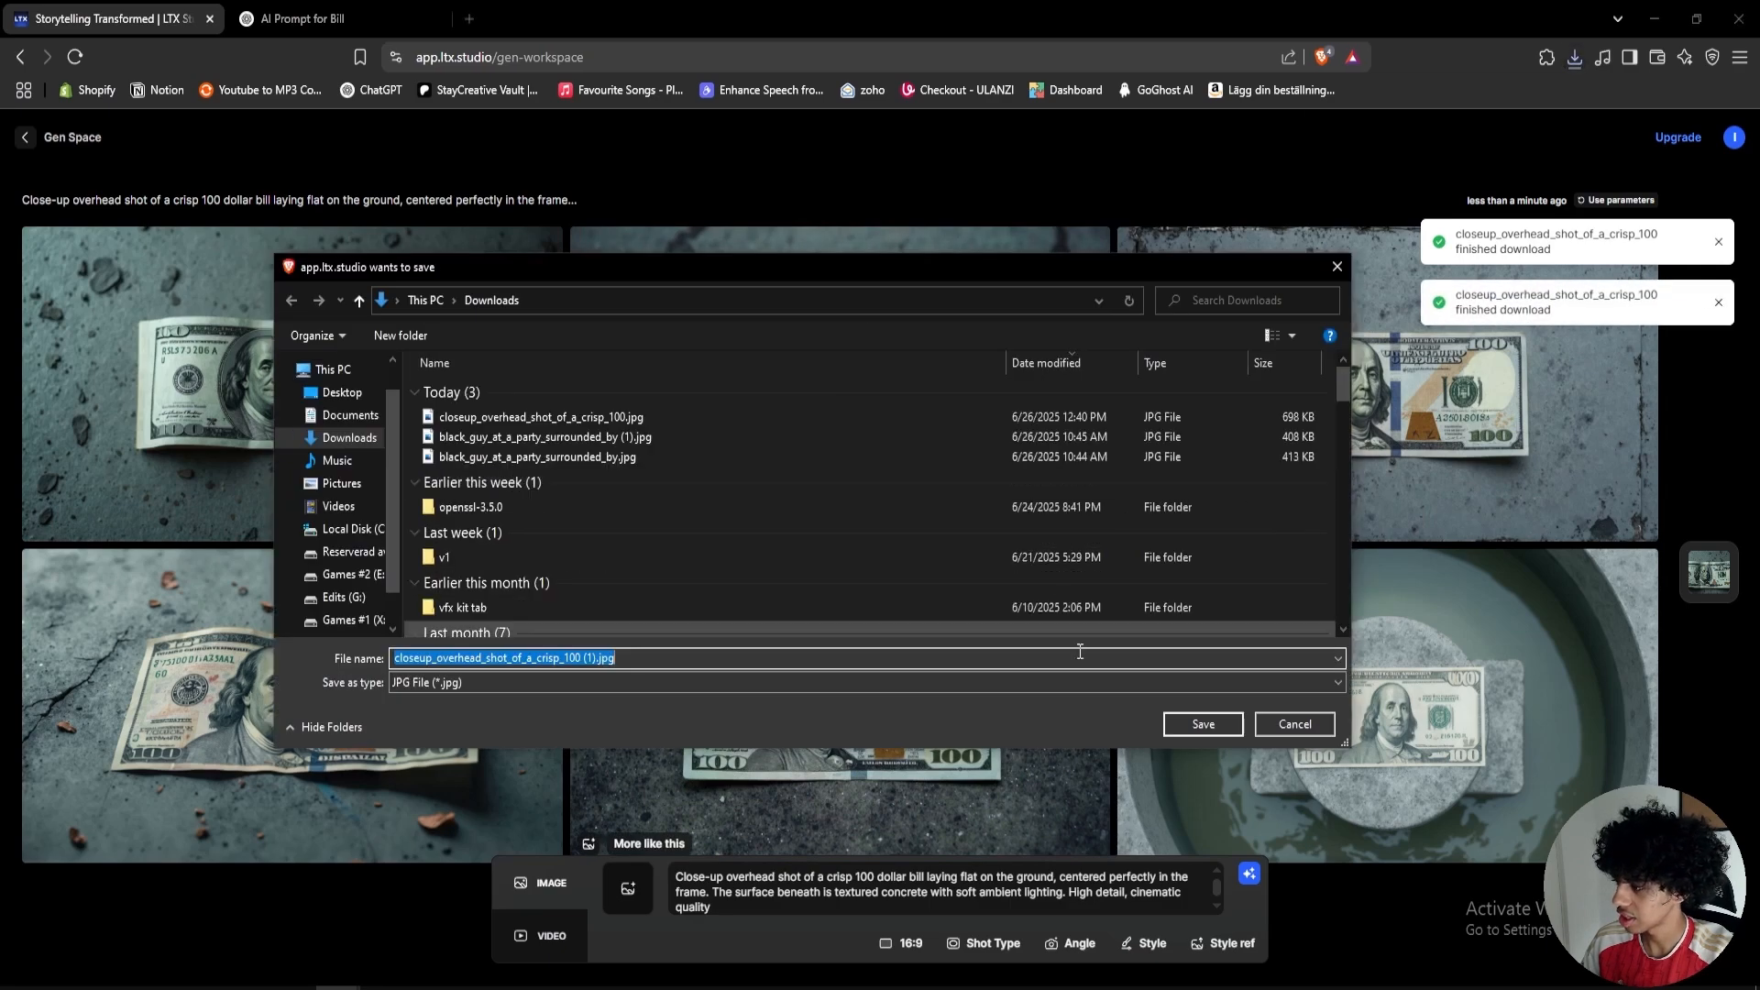
pyautogui.click(1199, 724)
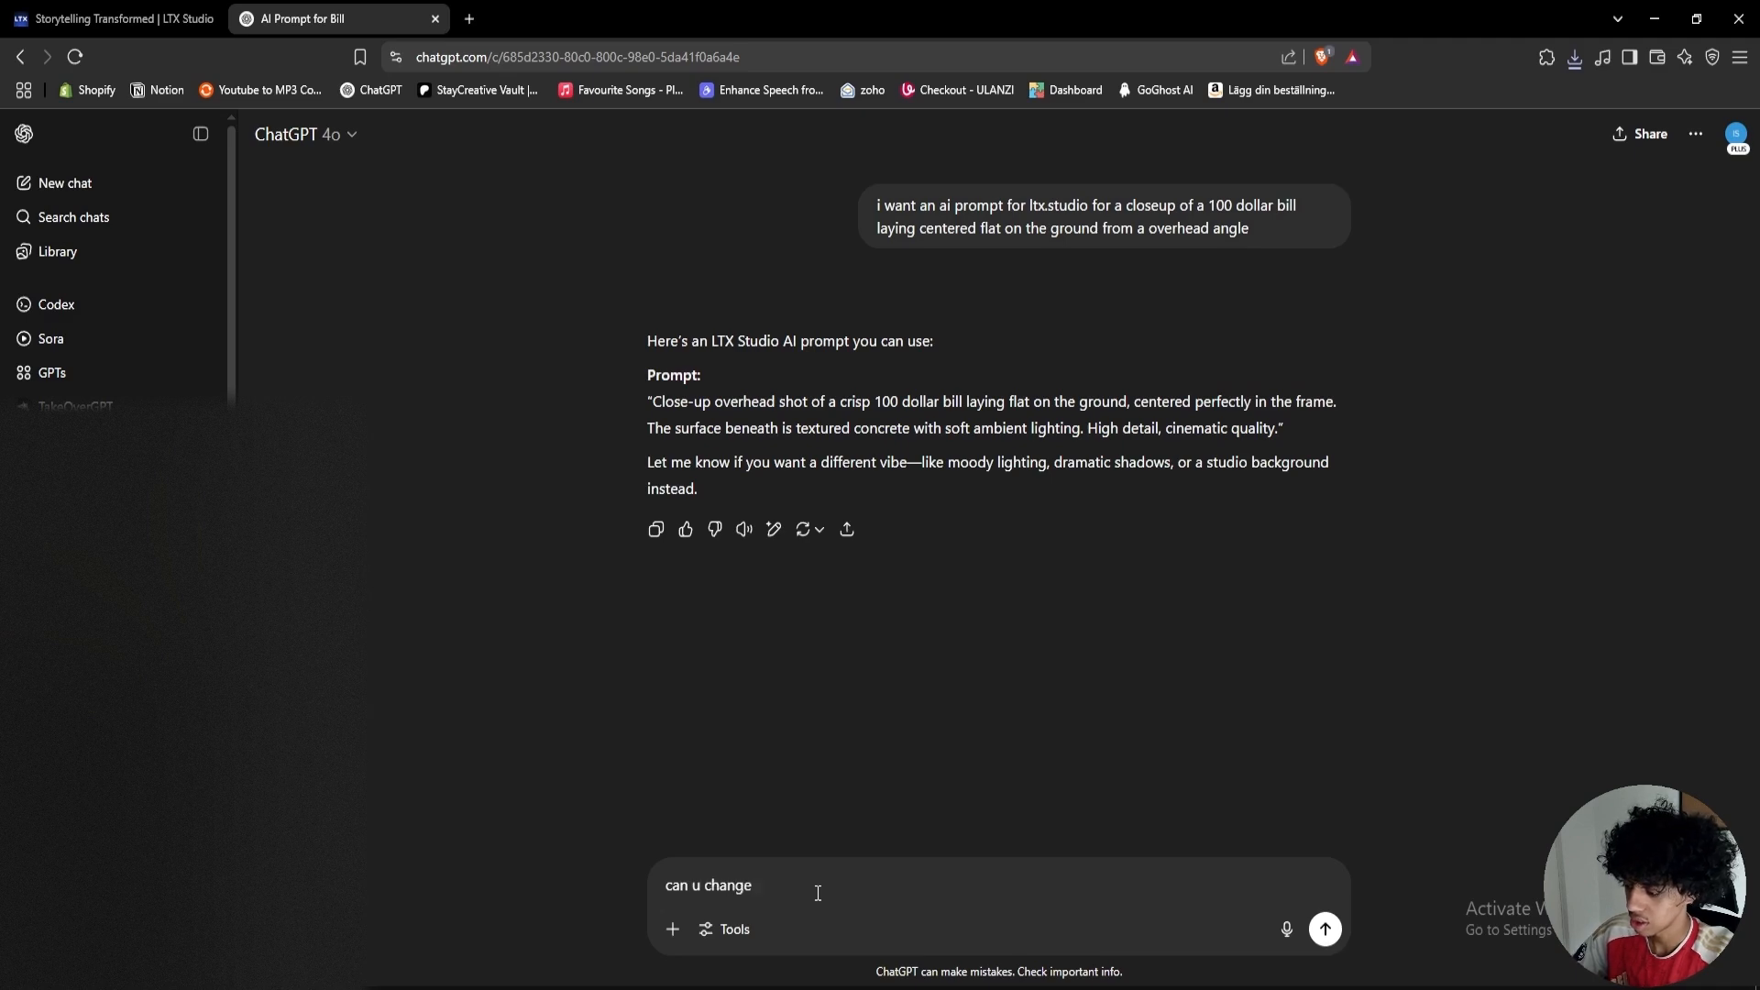
# Step: Ask ChatGPT to revise the bill prompt so the scene includes rain
pyautogui.write('so we can get a ra')
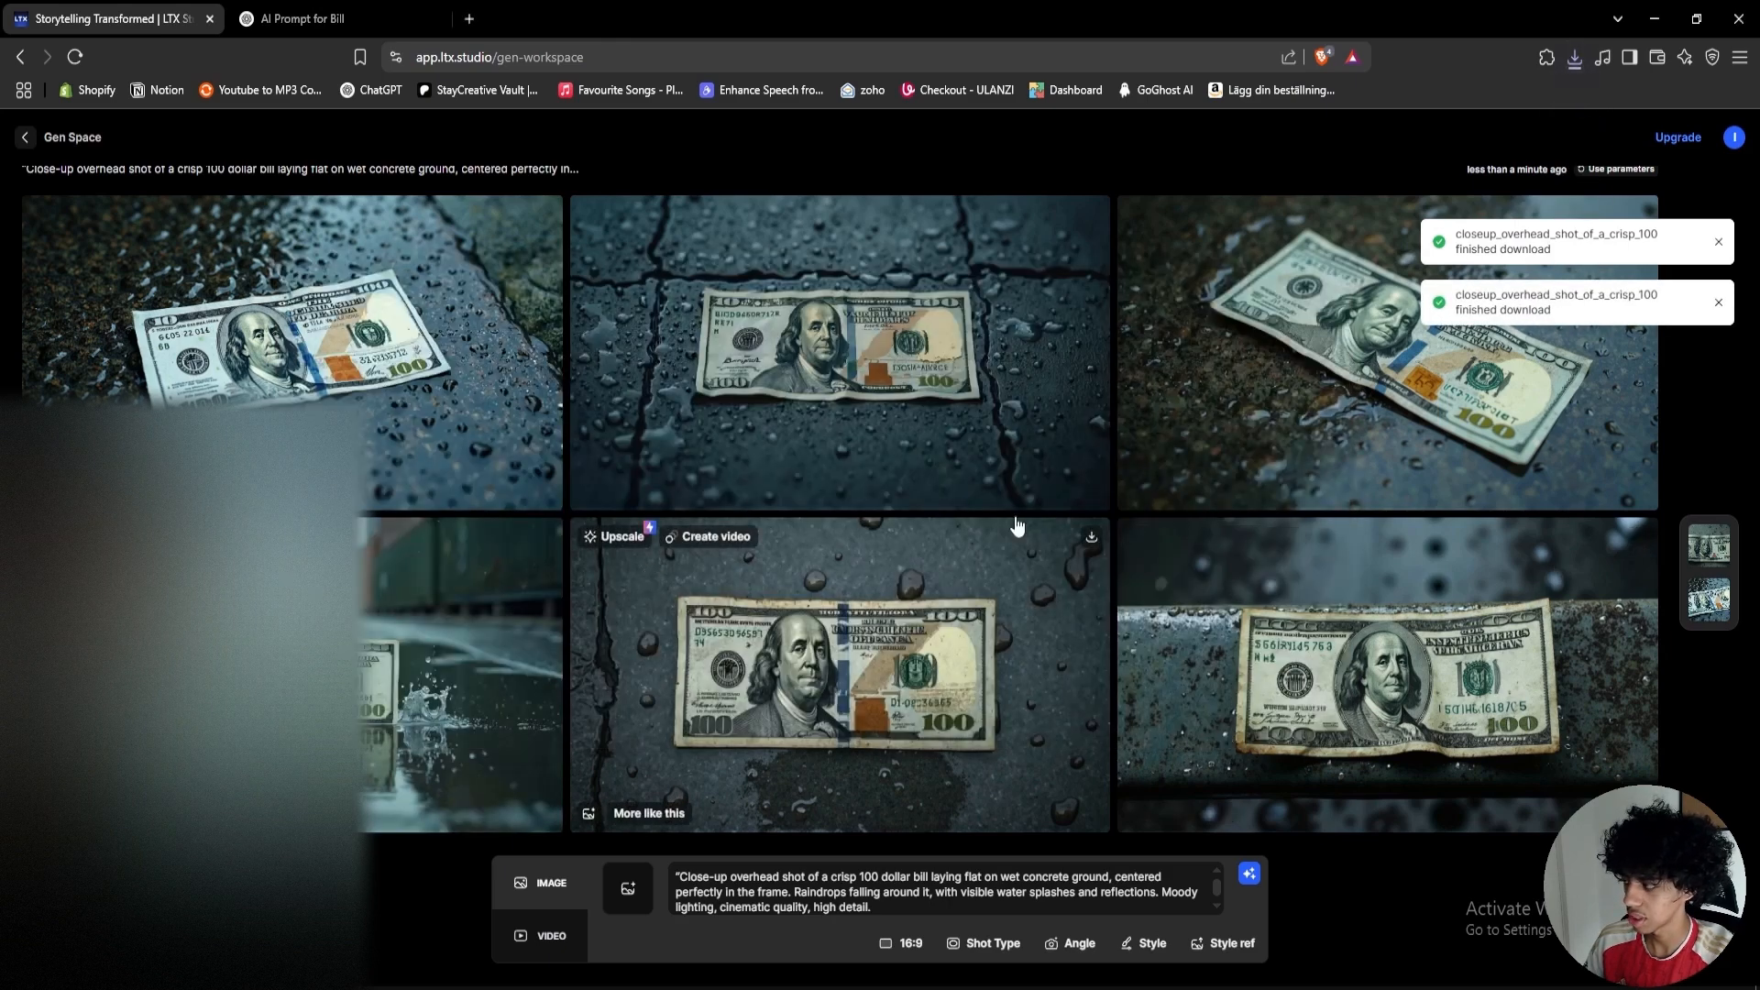
# Step: Generate images from ChatGPT's revised top-down rain prompt and save the bottom-right bill image
pyautogui.click(337, 18)
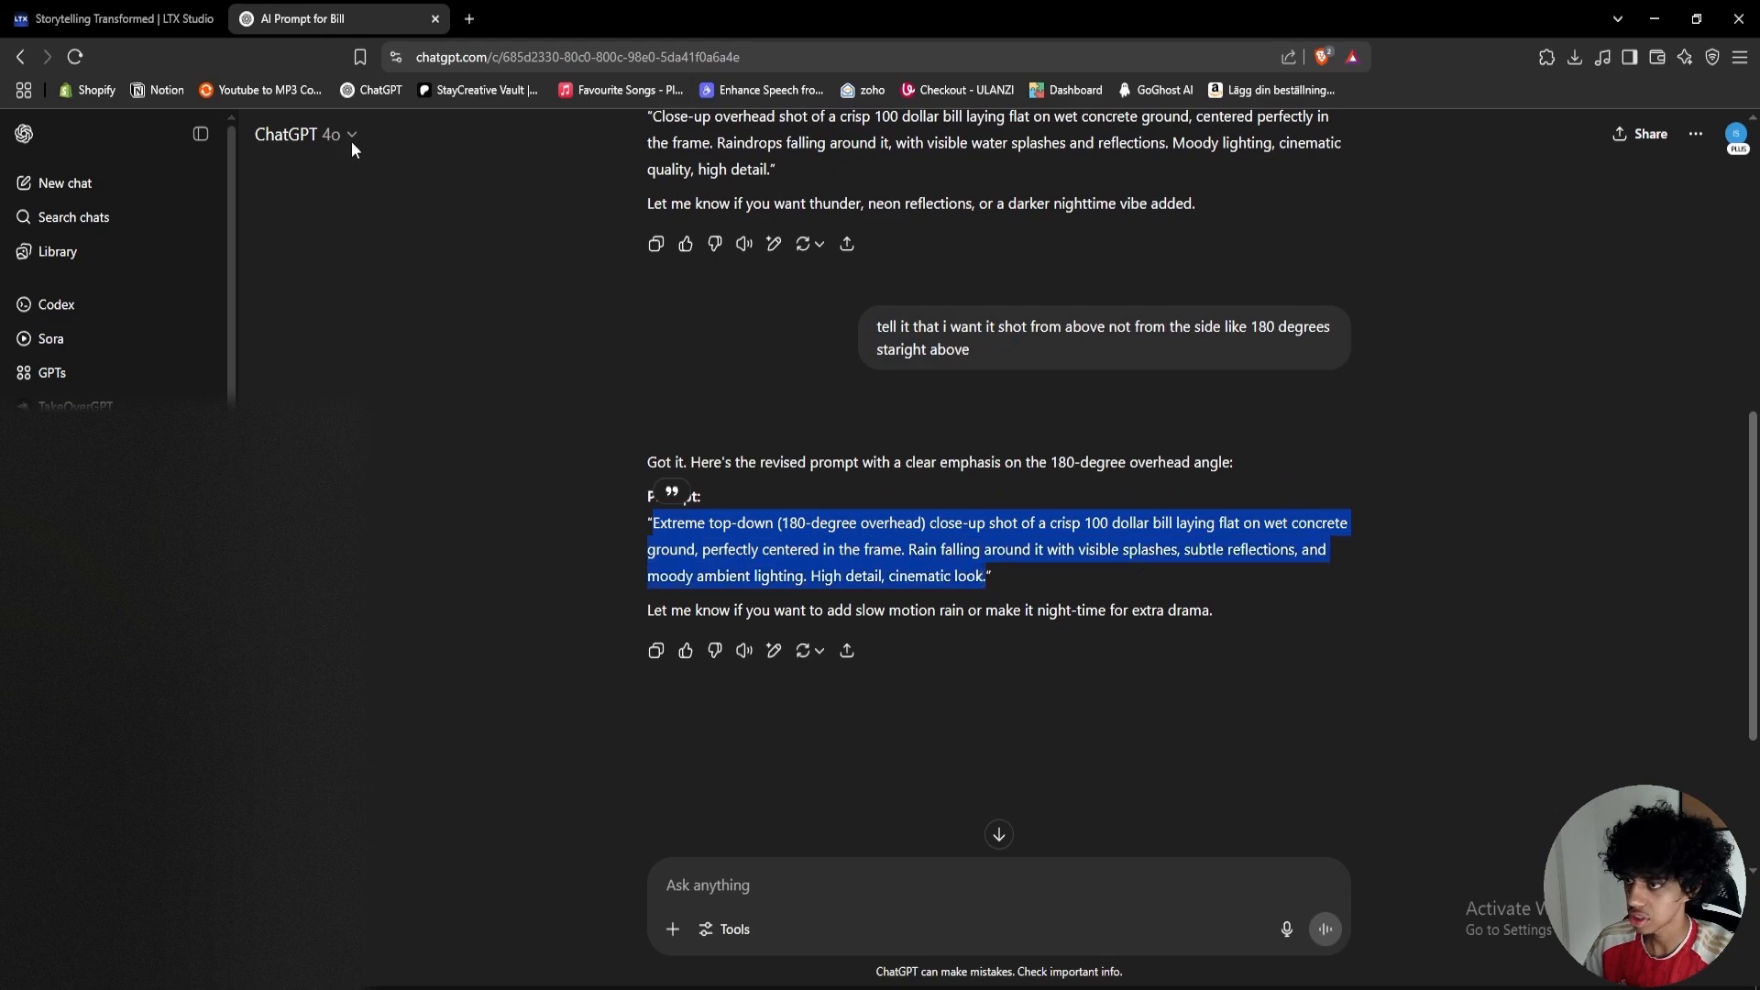
pyautogui.click(112, 18)
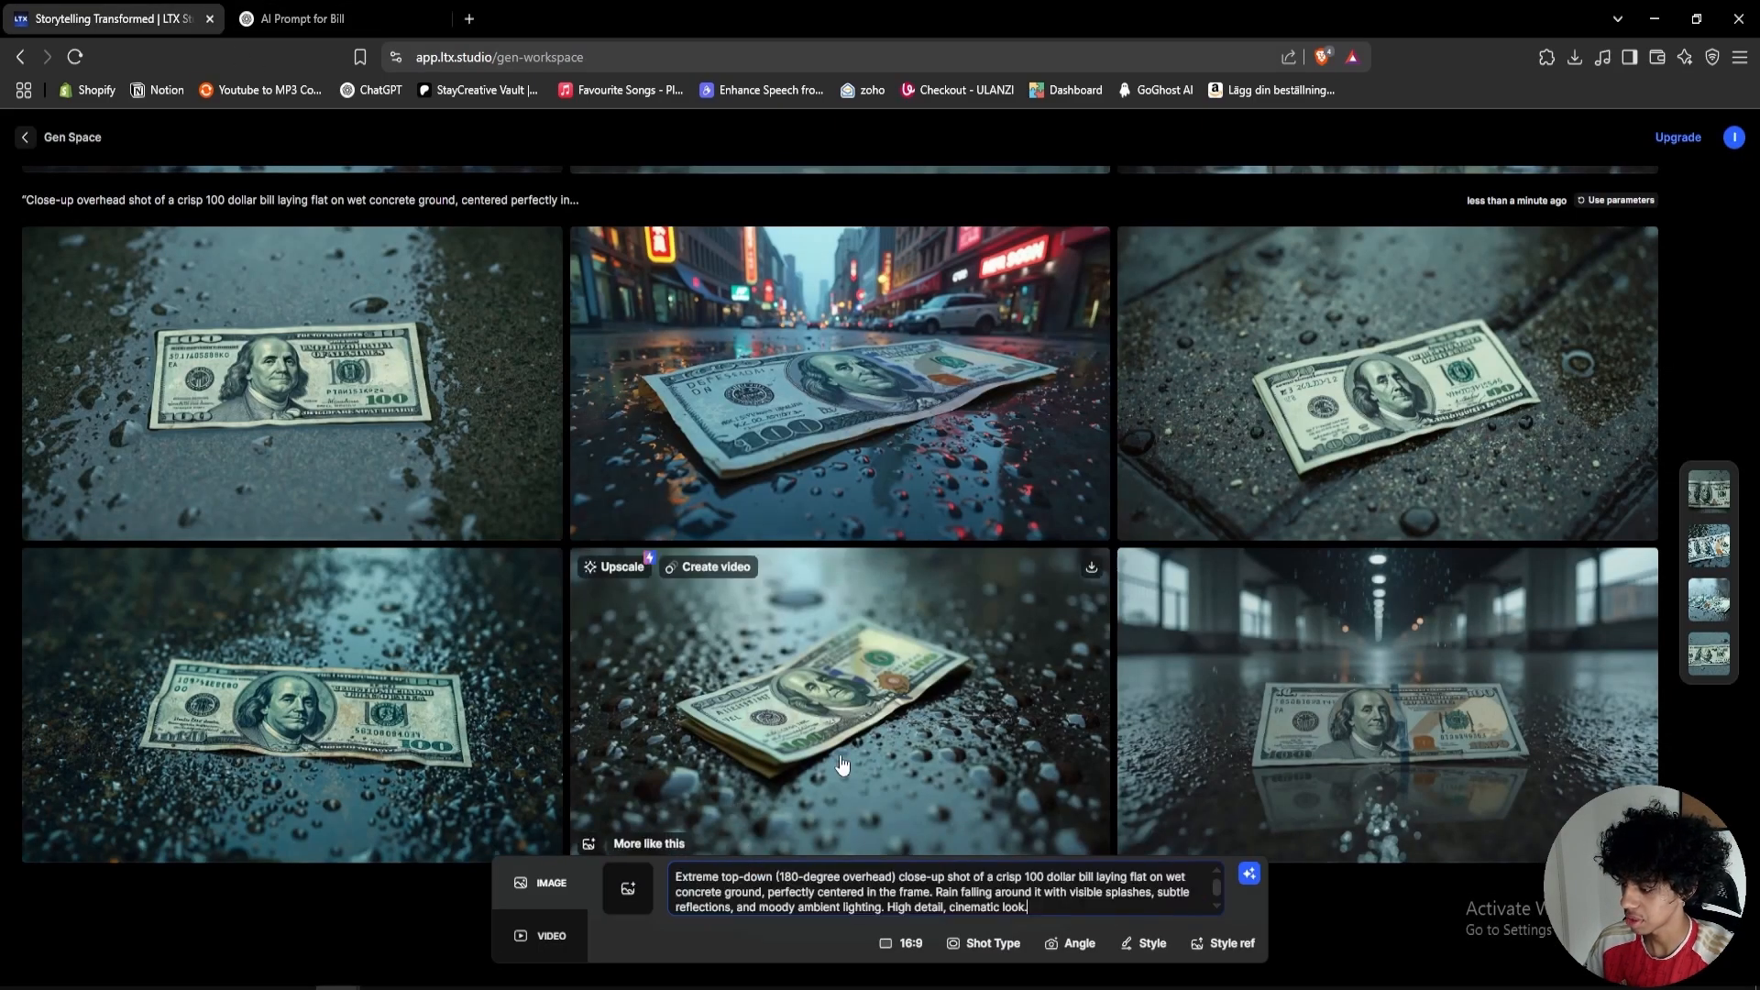
pyautogui.moveTo(864, 605)
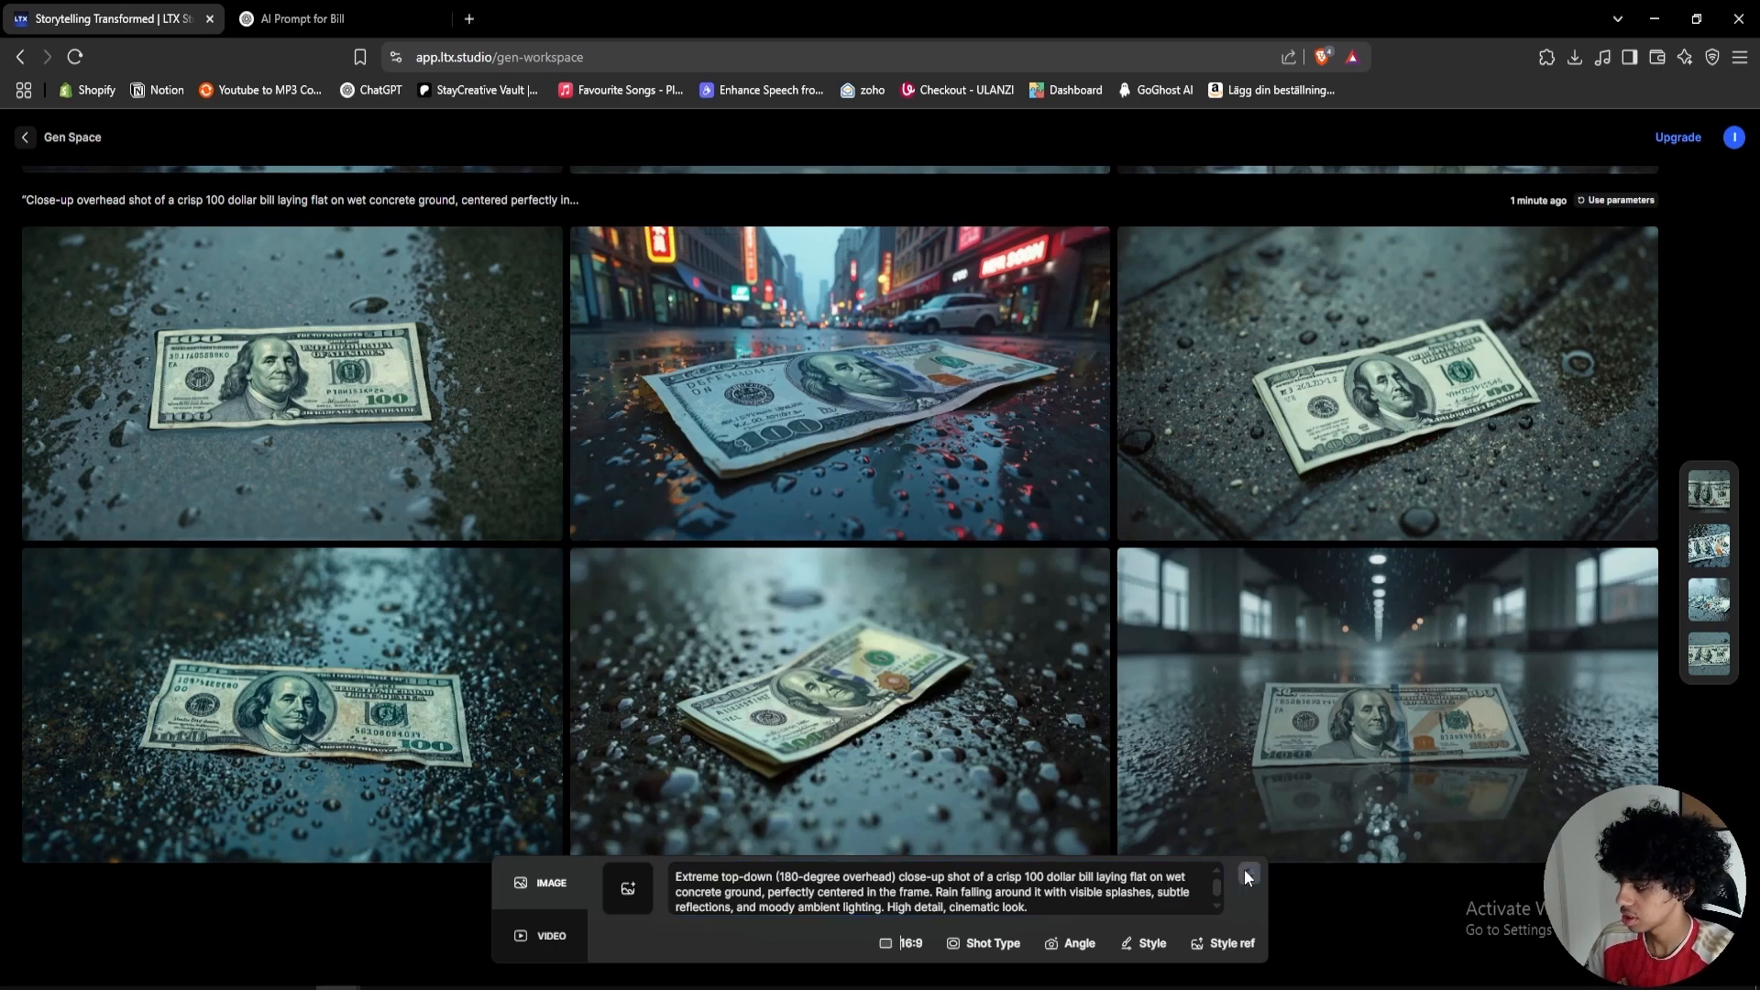
pyautogui.click(1246, 876)
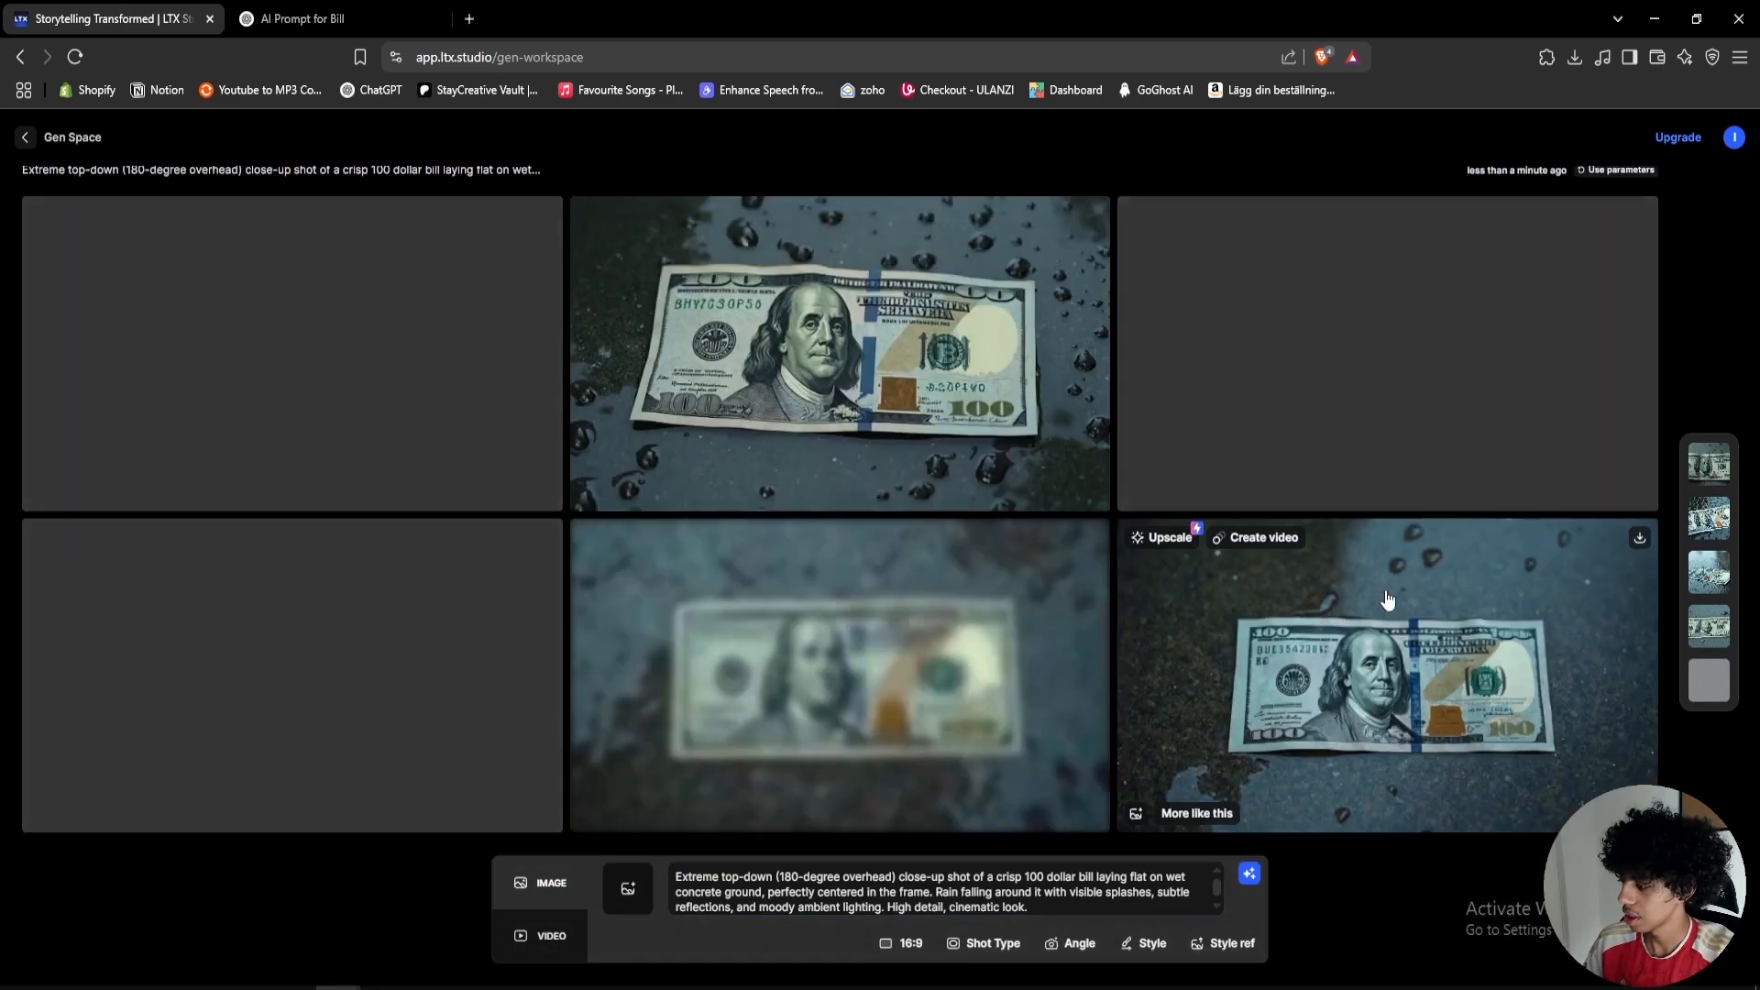
pyautogui.click(1638, 536)
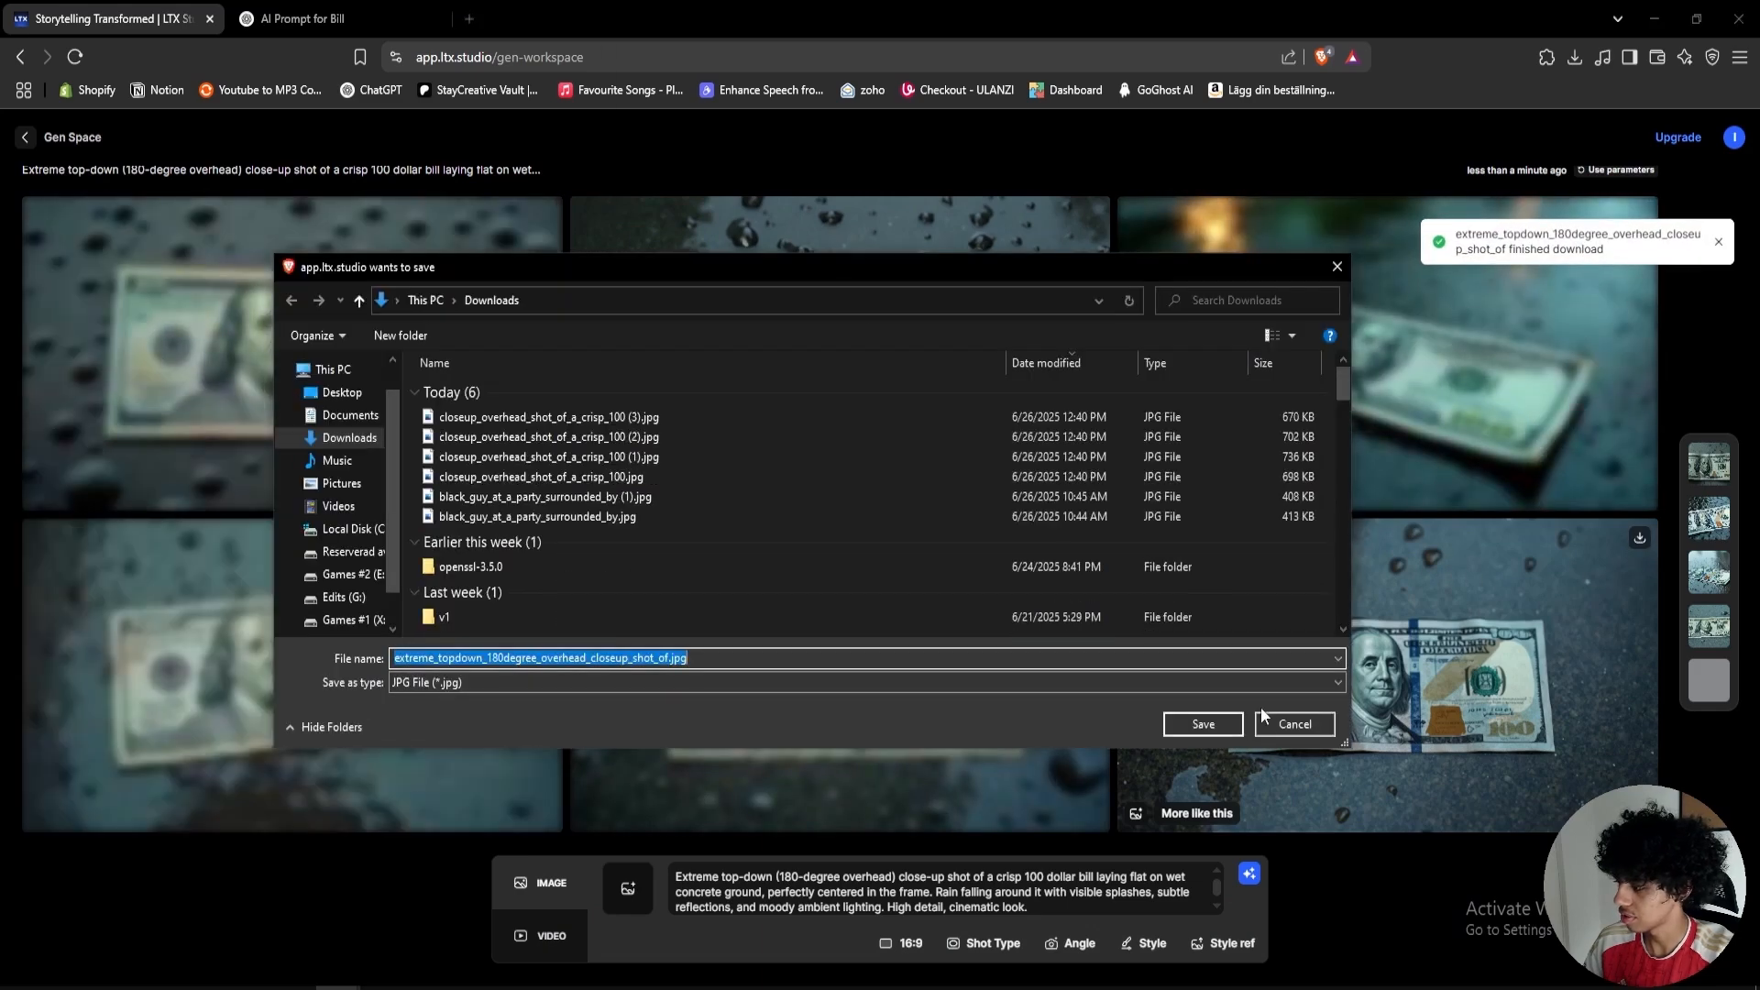
pyautogui.click(1200, 724)
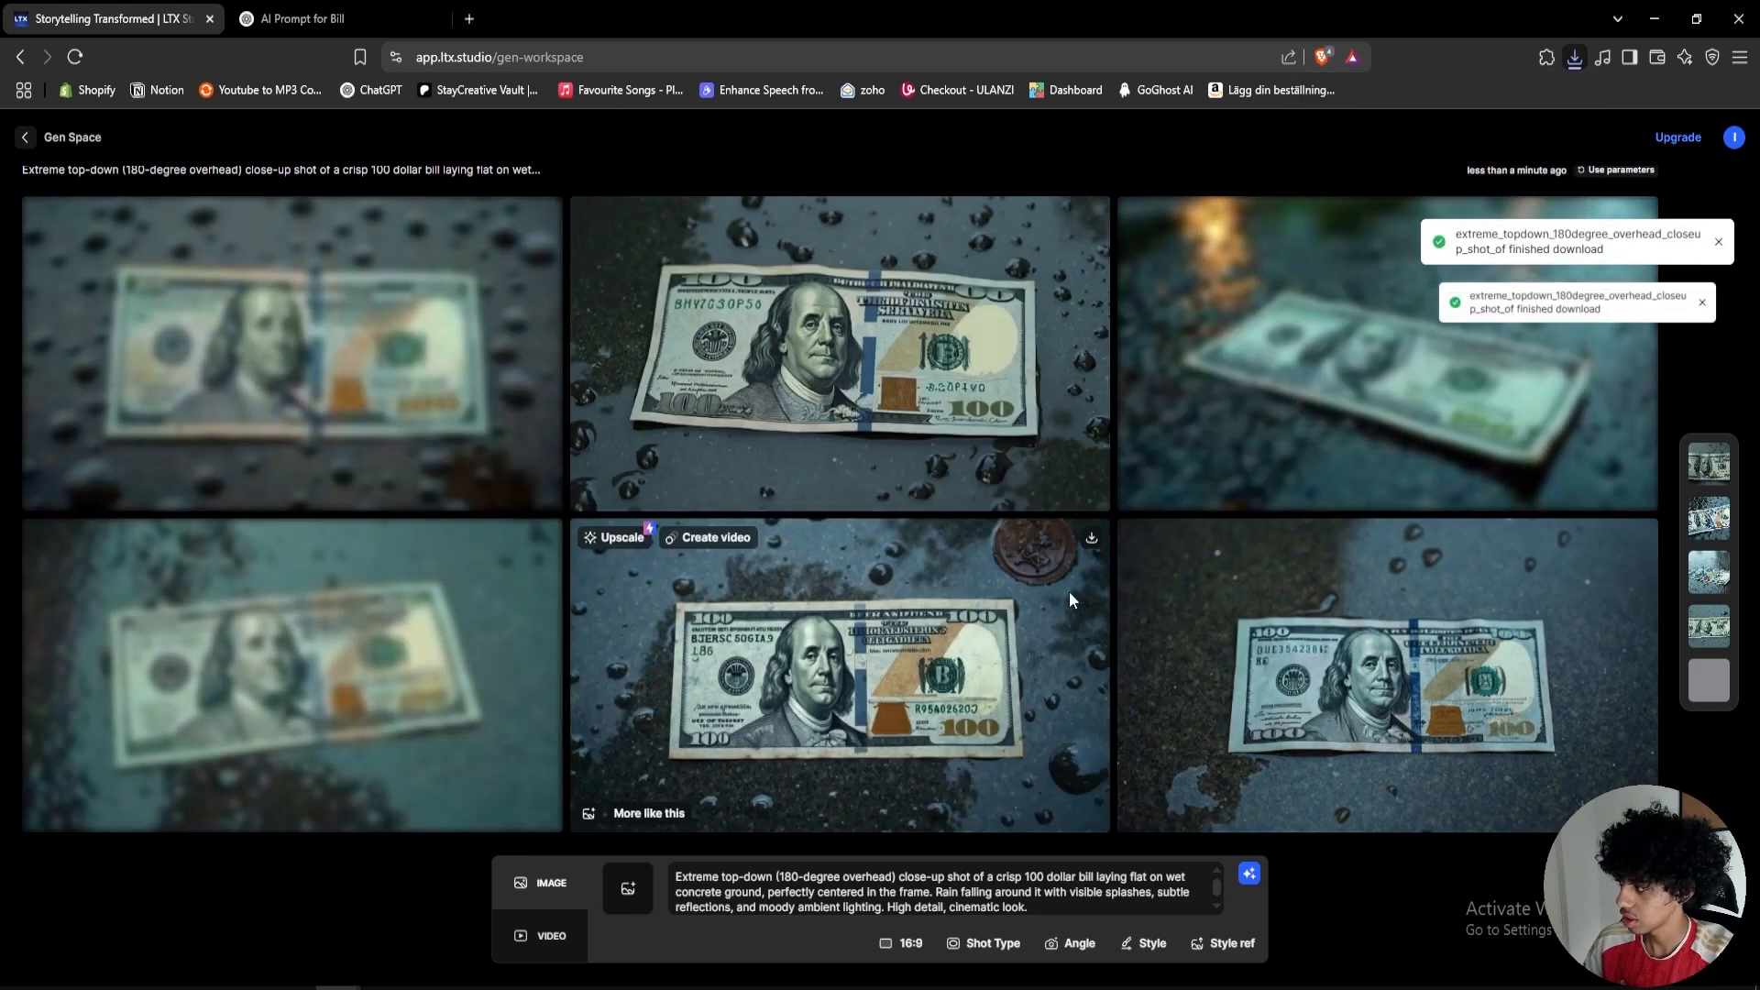
pyautogui.scroll(-3)
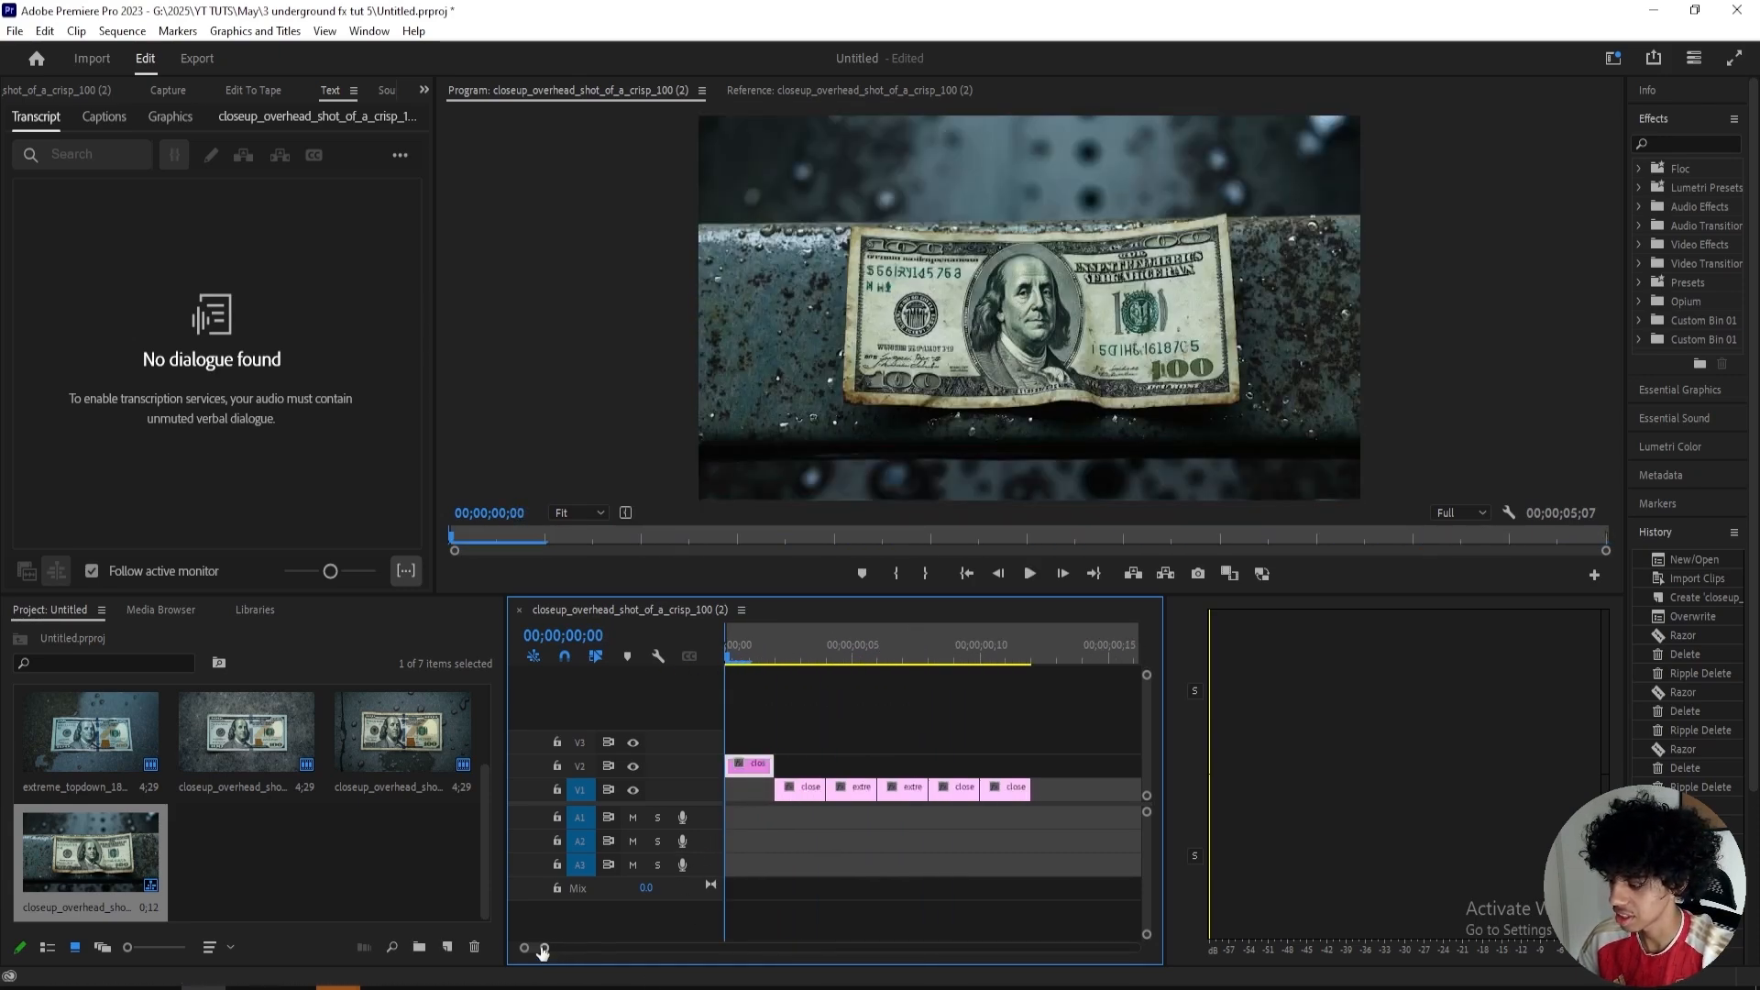
# Step: Step the playhead one frame past the sequence start and show the clip's motion and opacity controls
pyautogui.click(751, 656)
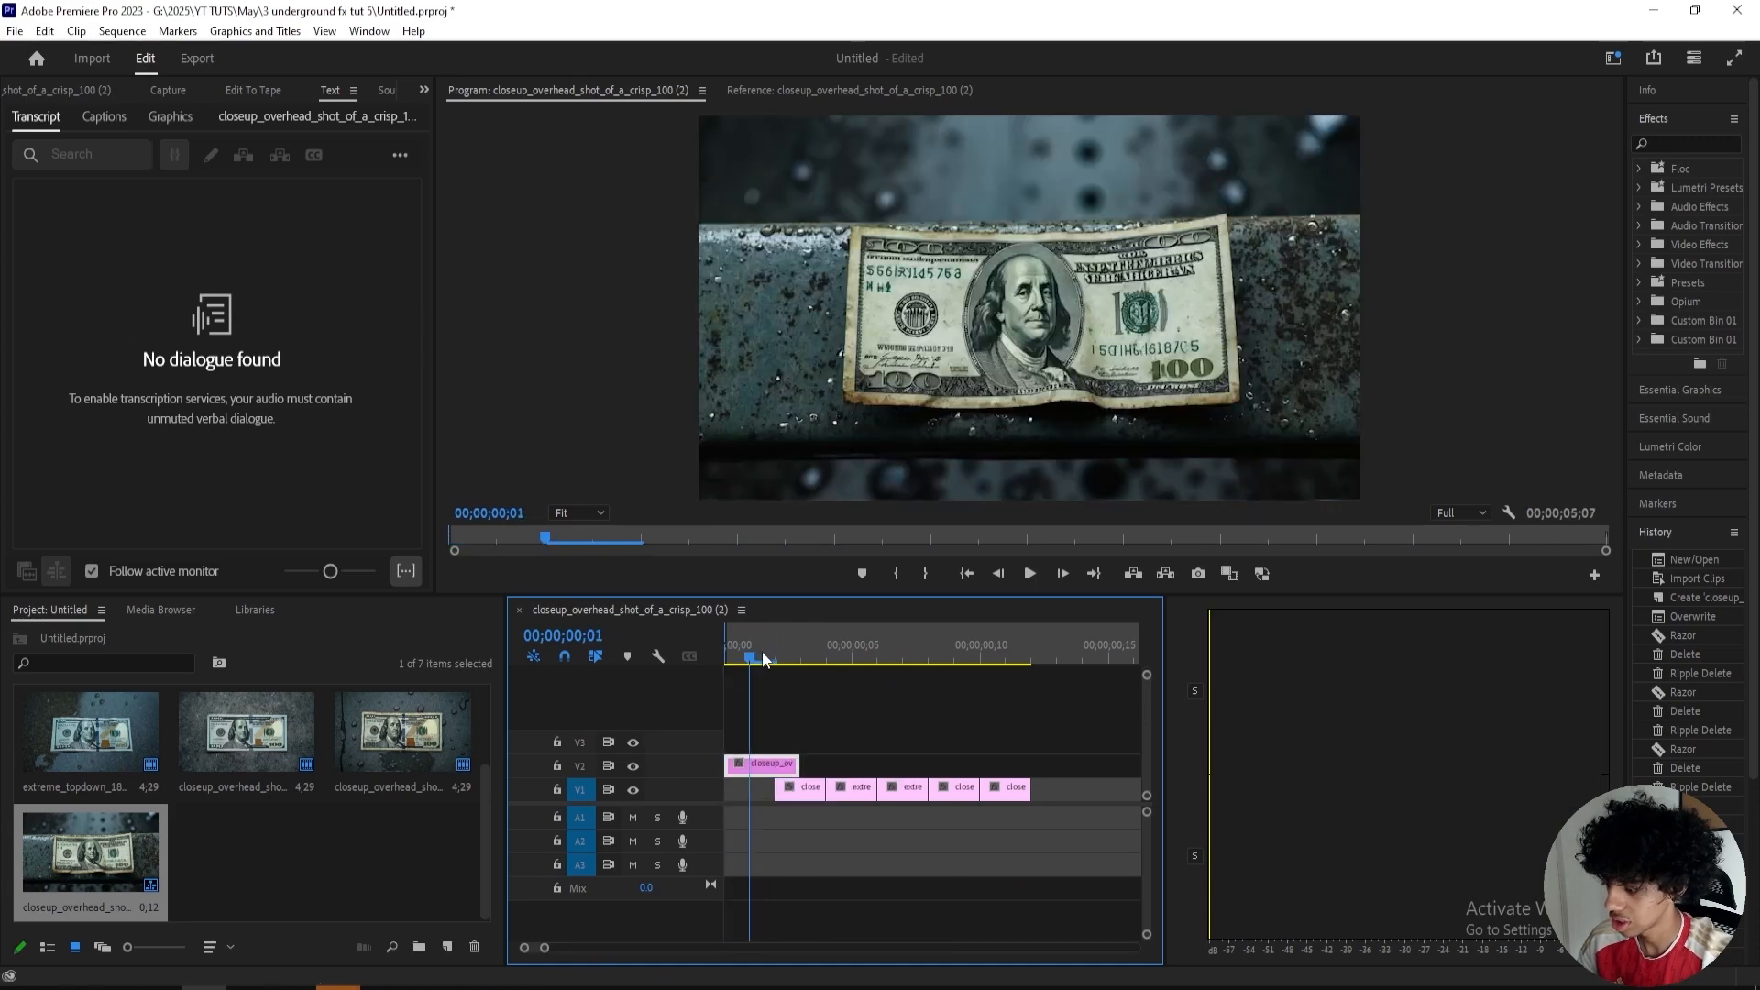
pyautogui.press('right')
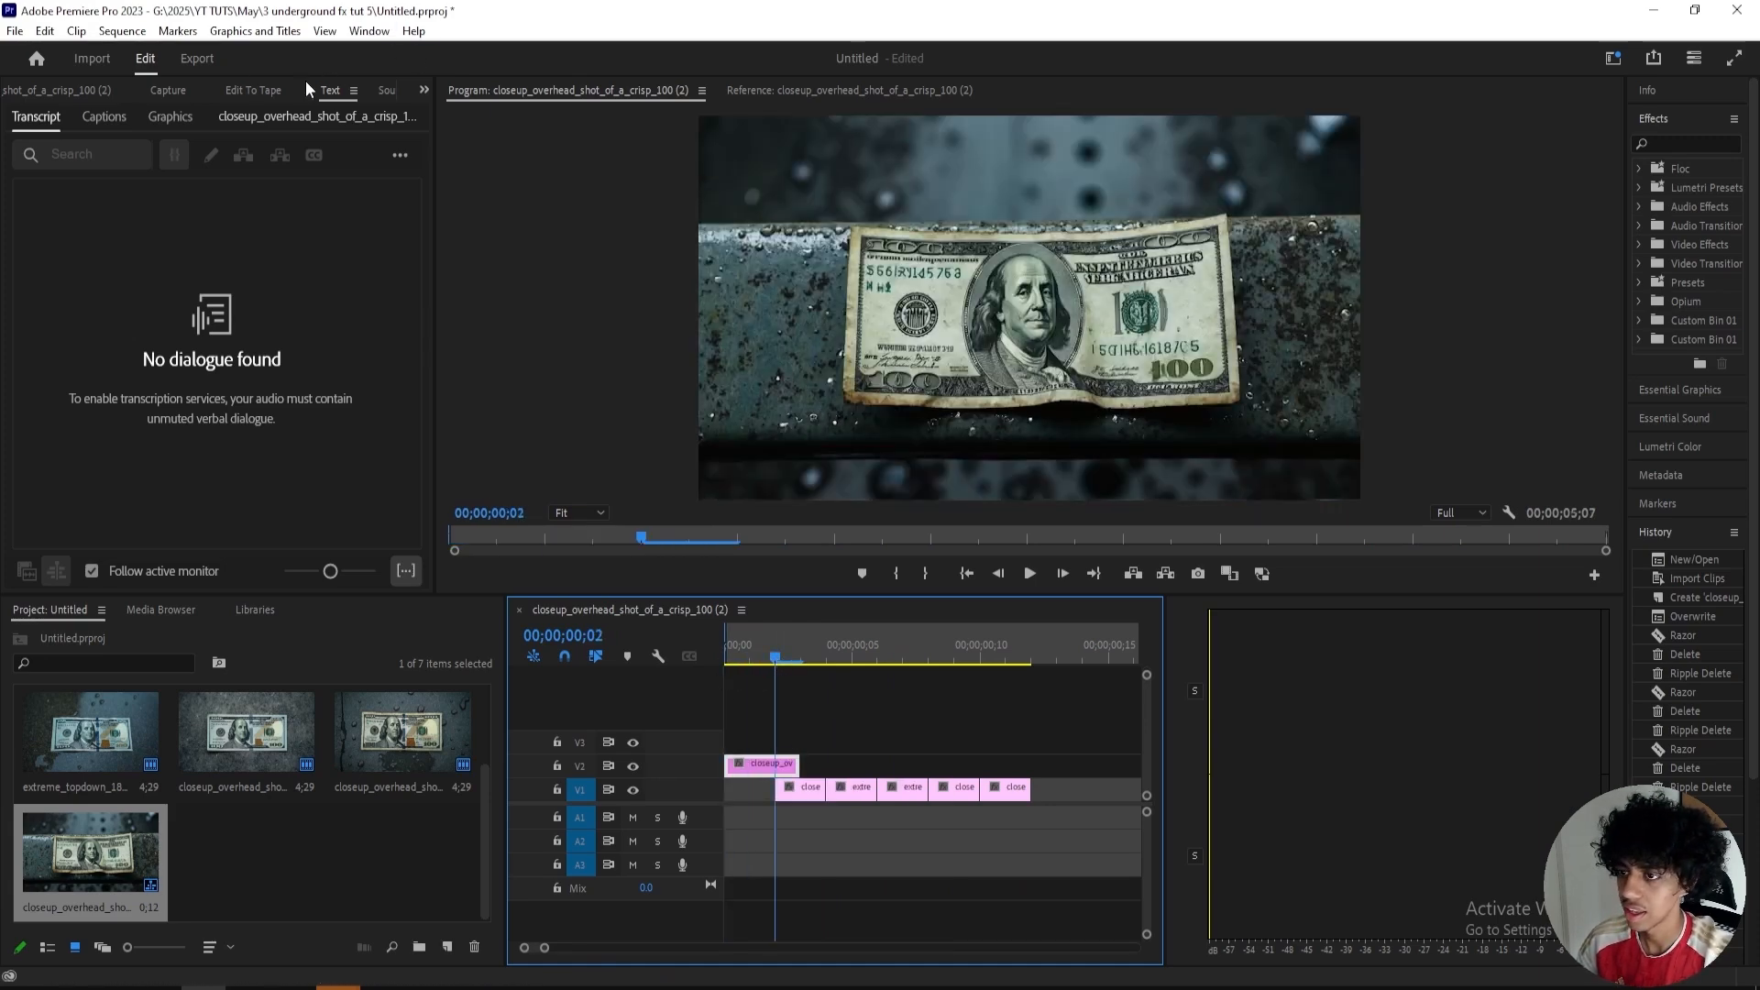
pyautogui.click(45, 90)
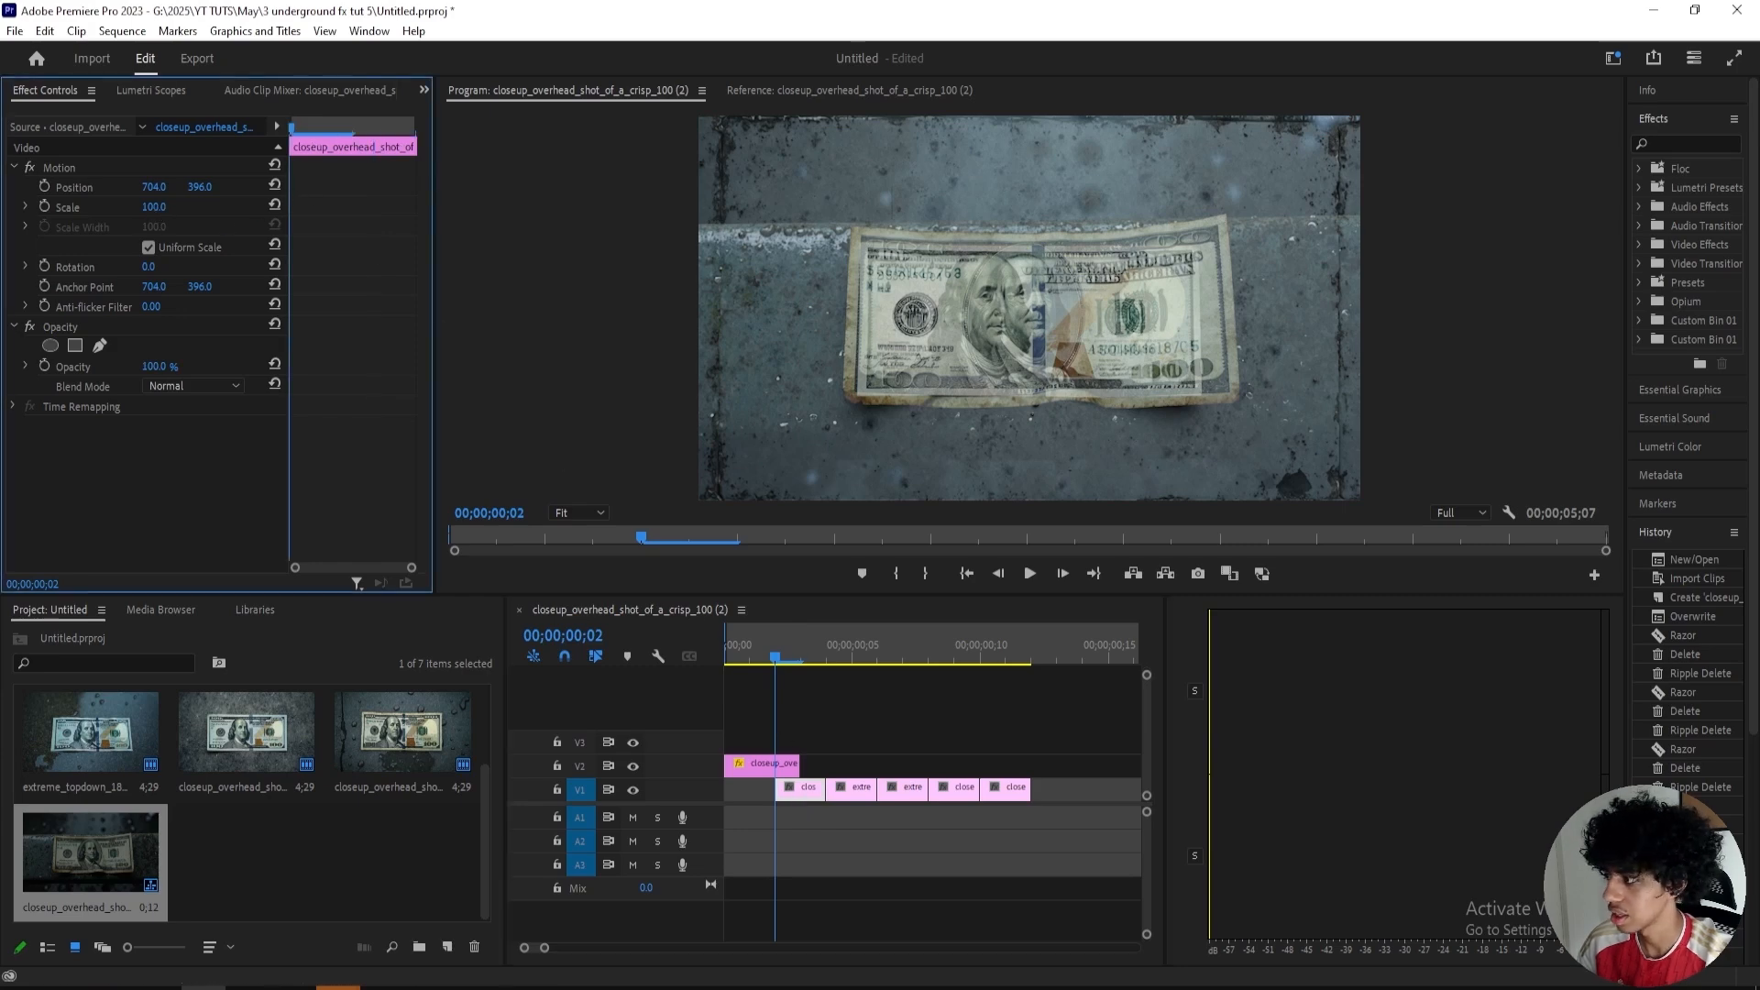
# Step: Lower clip opacity to compare, then enter 100 and 114.0 to align the bill
pyautogui.click(154, 206)
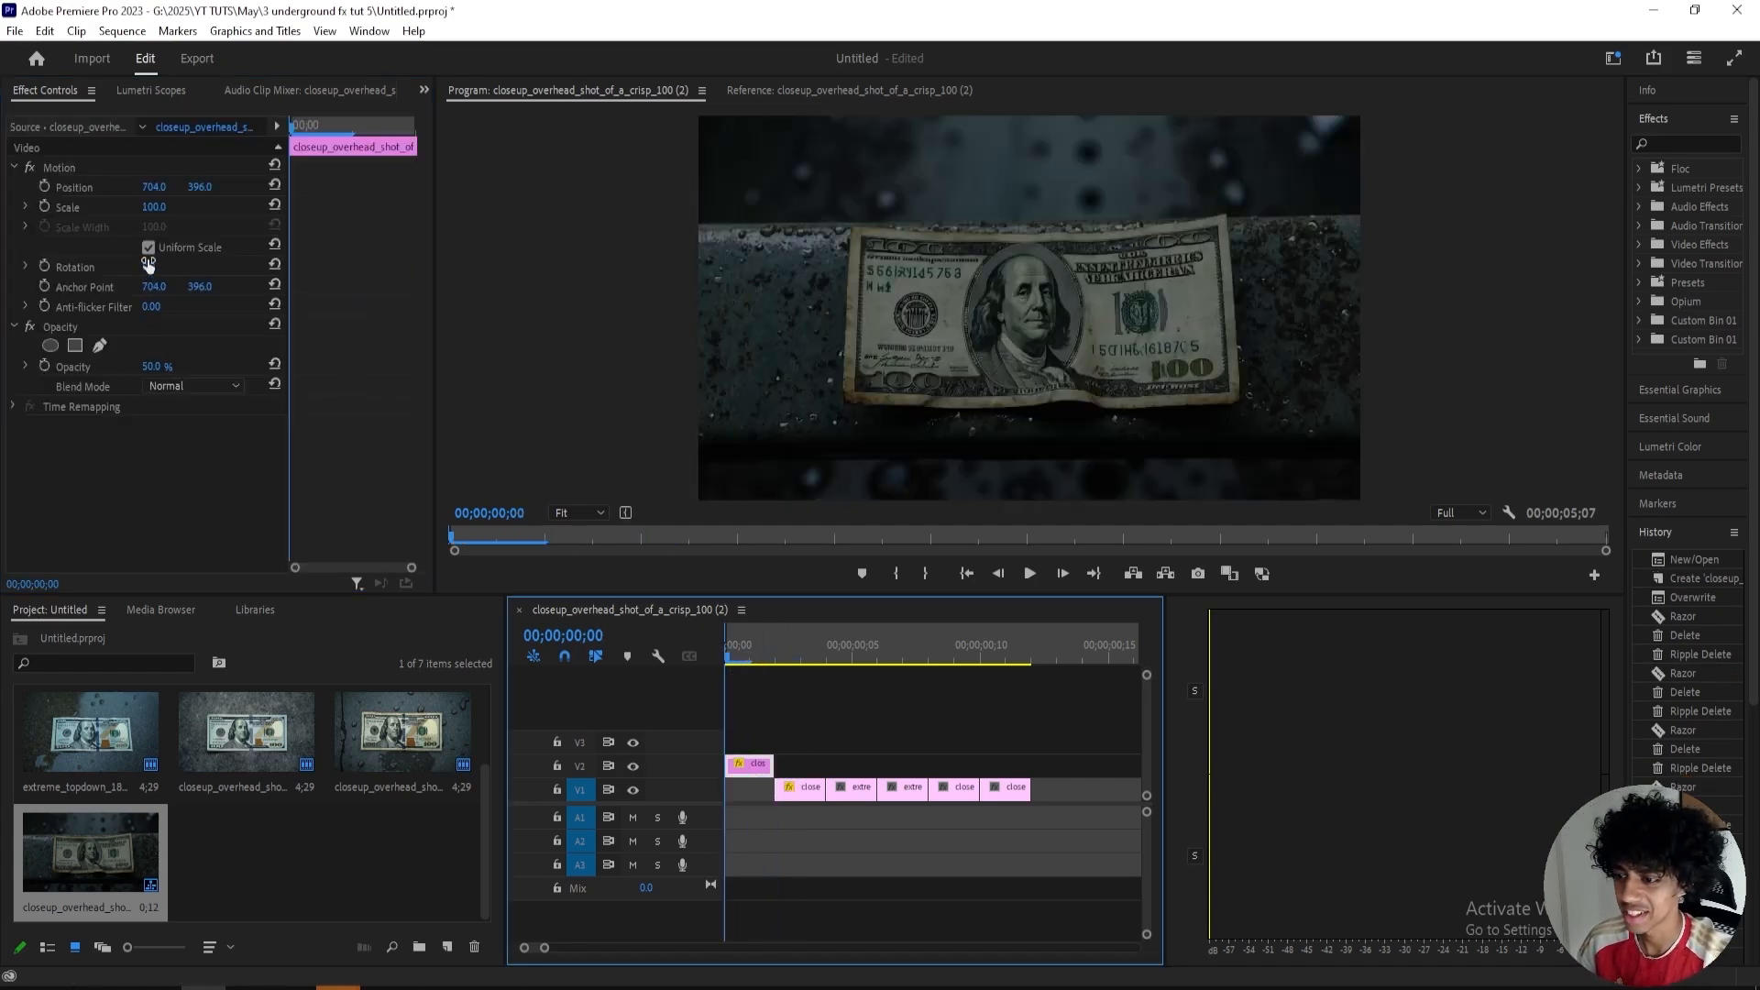
pyautogui.click(779, 656)
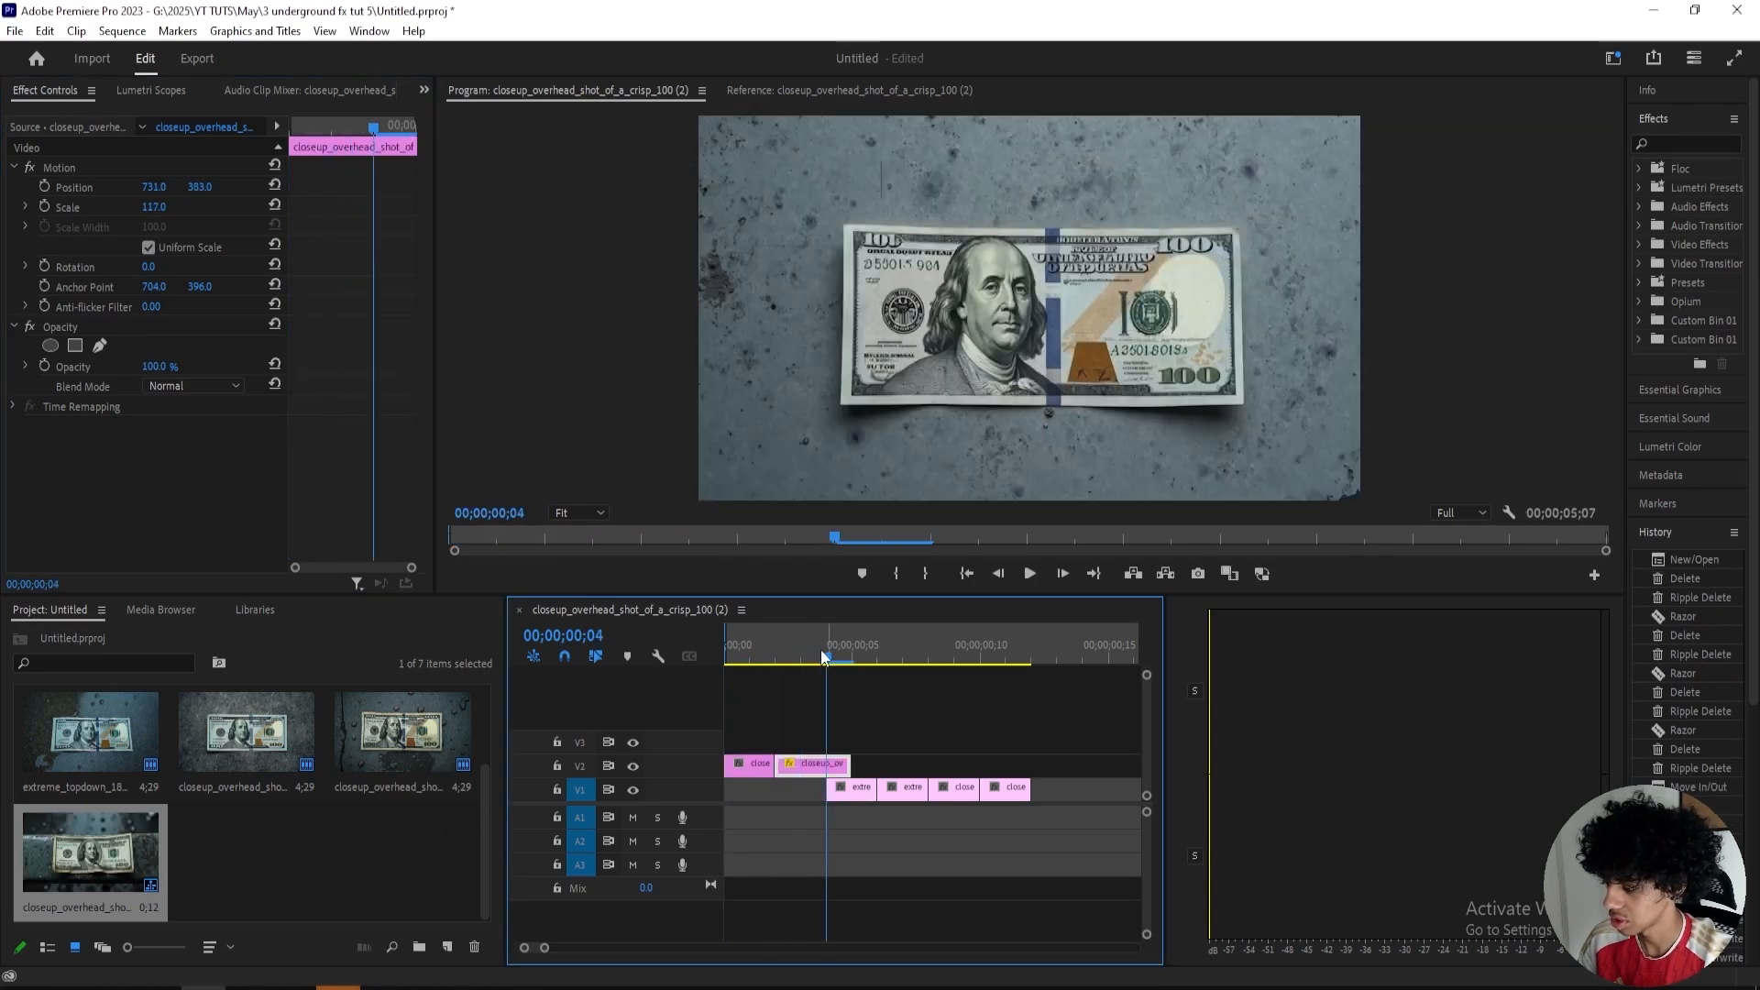
pyautogui.doubleClick(160, 366)
pyautogui.write('50')
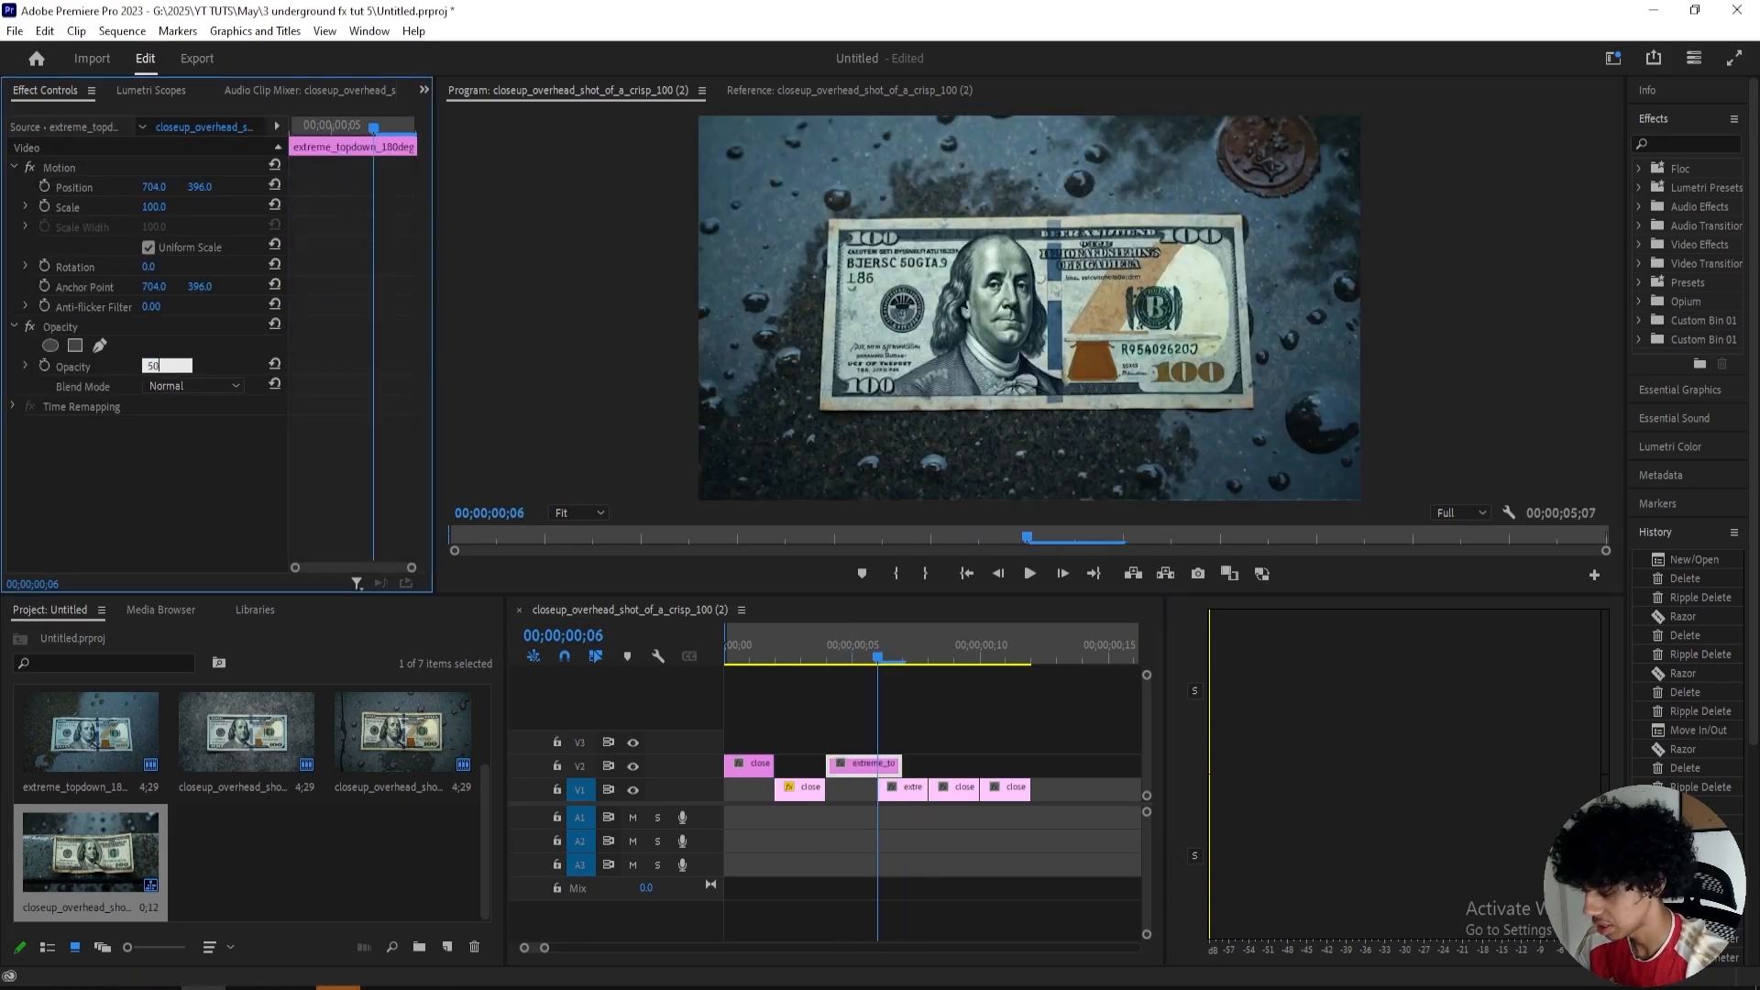
pyautogui.write('100.0 %')
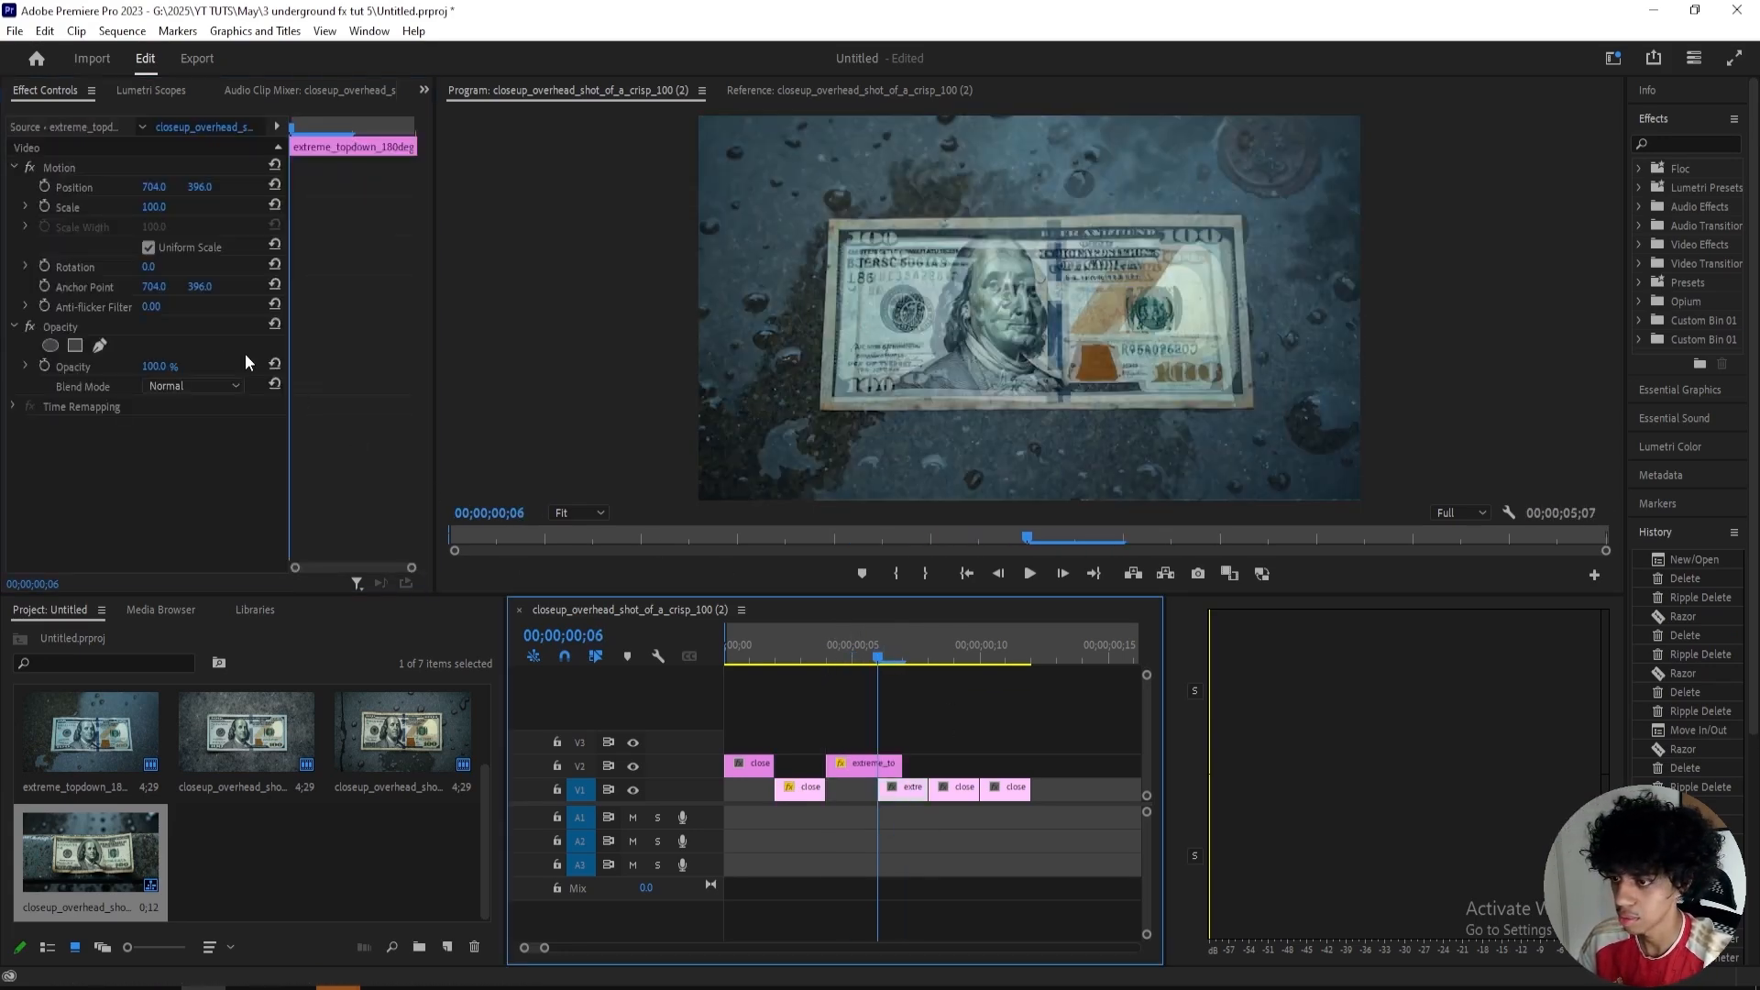
pyautogui.write('114.0')
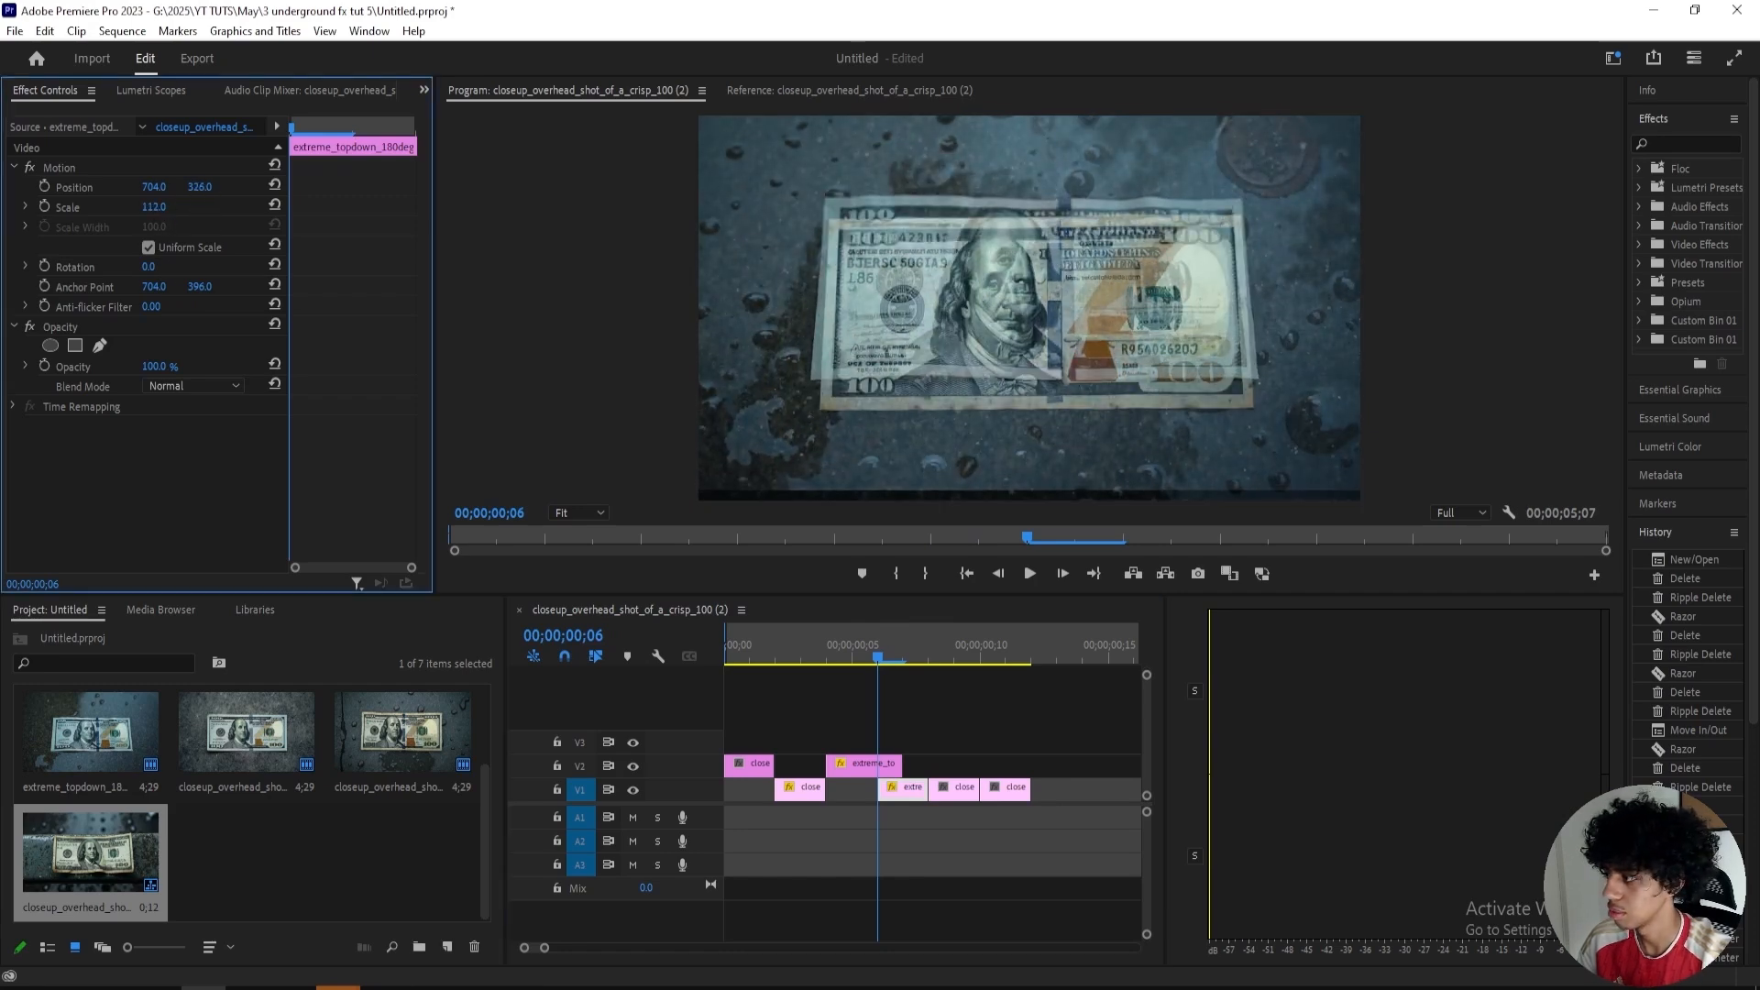
pyautogui.click(891, 767)
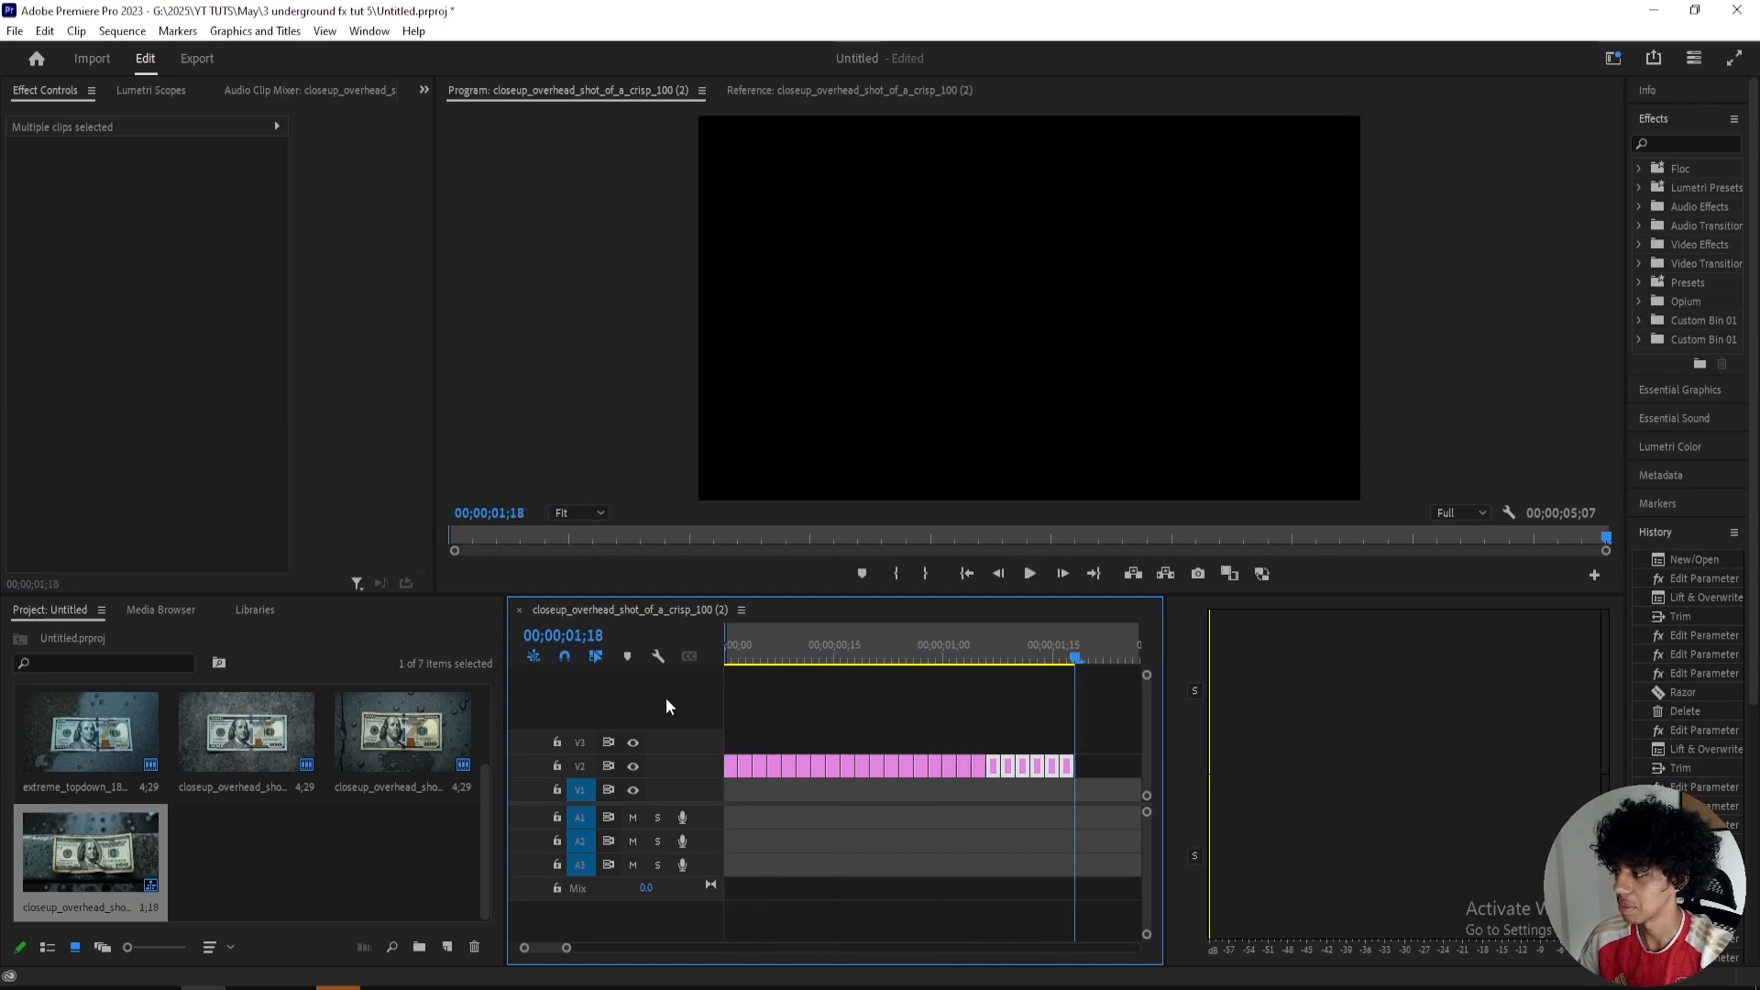
# Step: Extend the row of aligned bill clips on V2 until the sequence reaches 00;00;01;18
pyautogui.click(1028, 573)
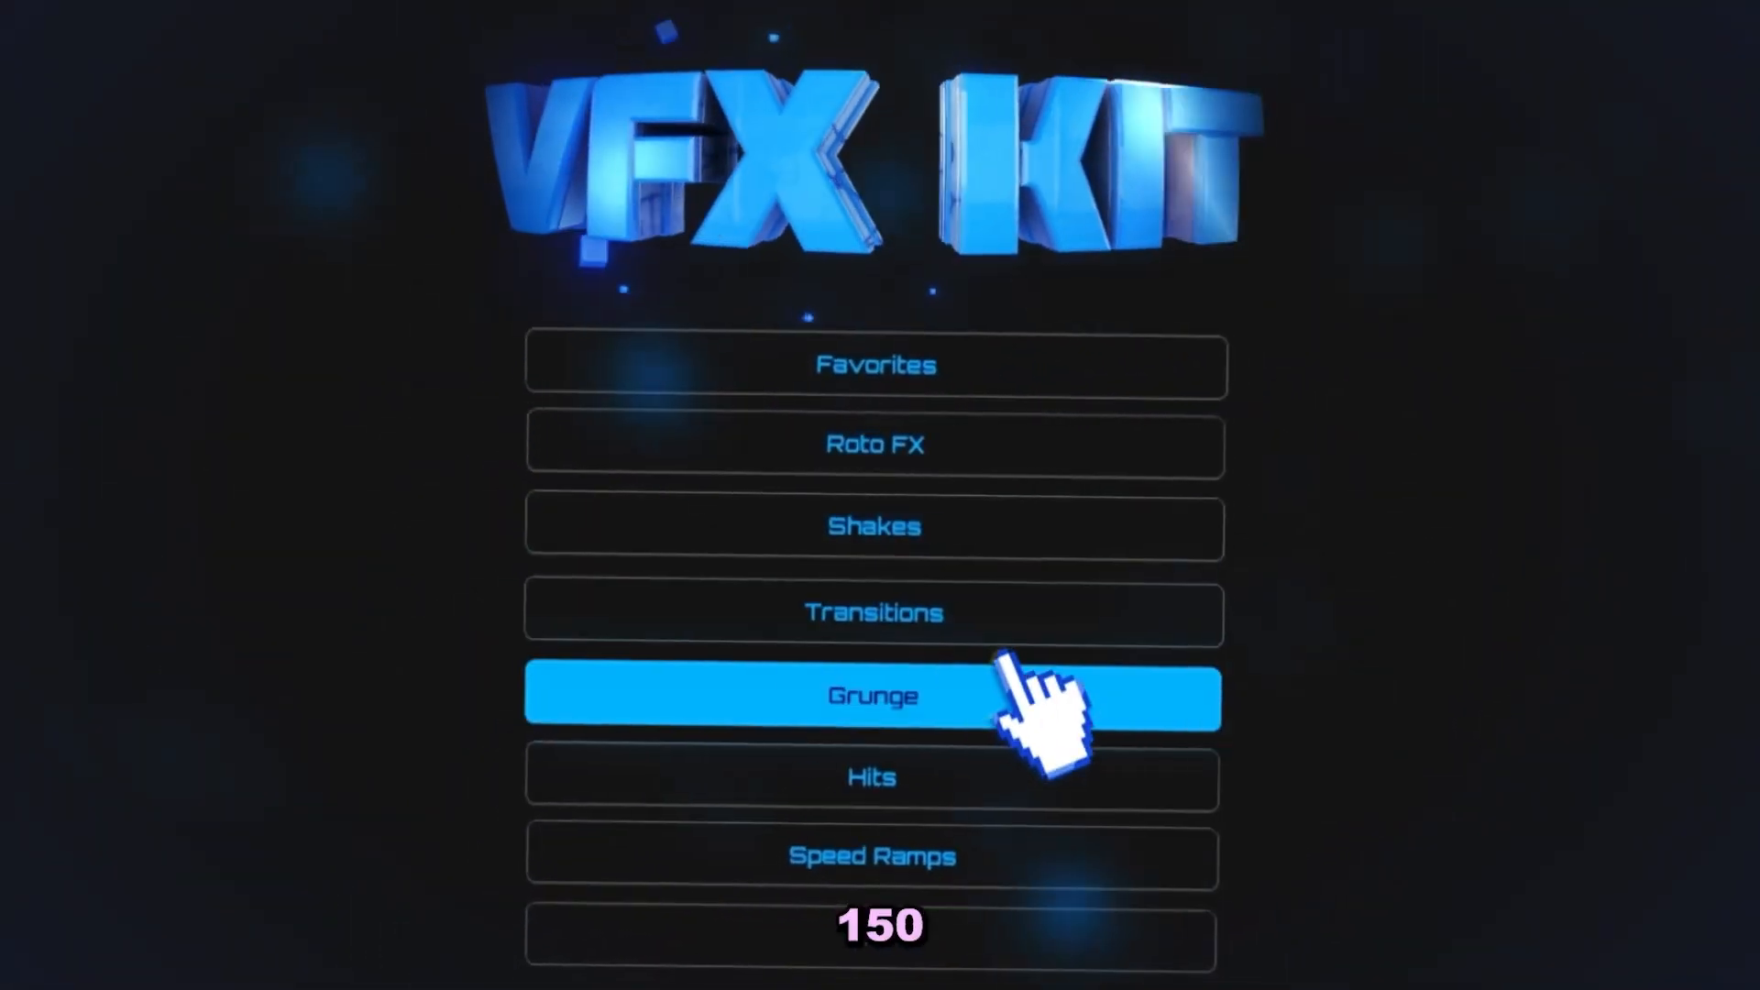
pyautogui.click(873, 695)
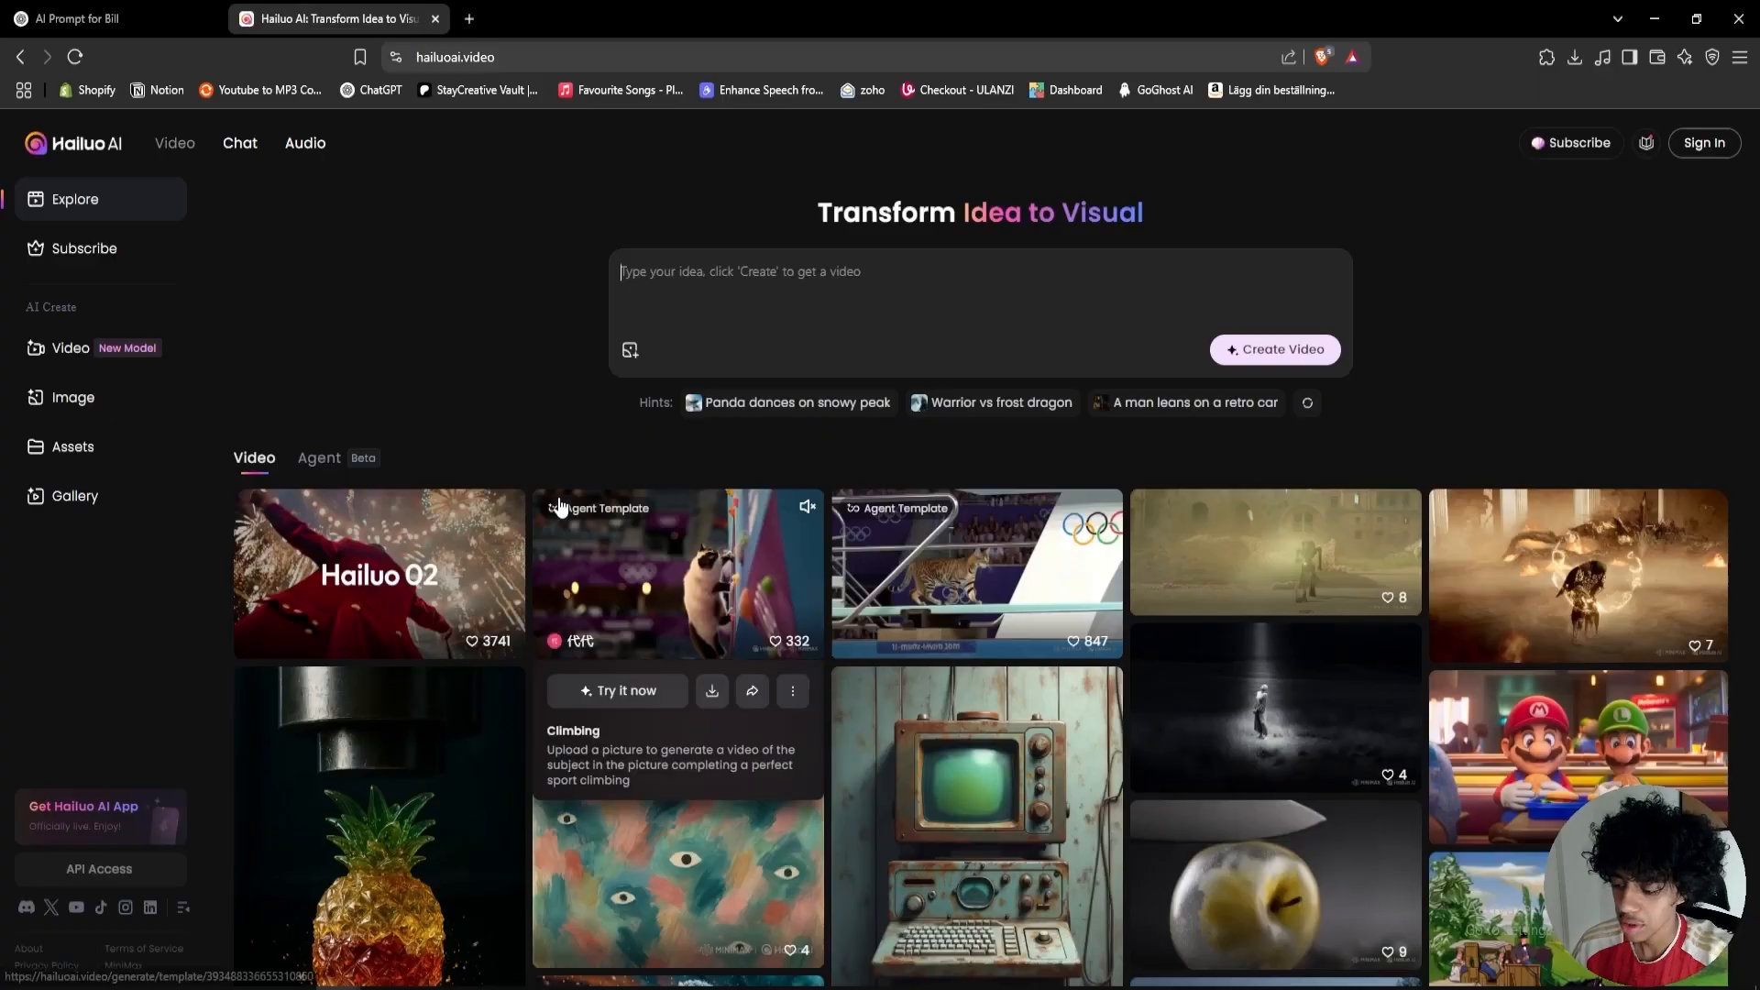
pyautogui.moveTo(310, 102)
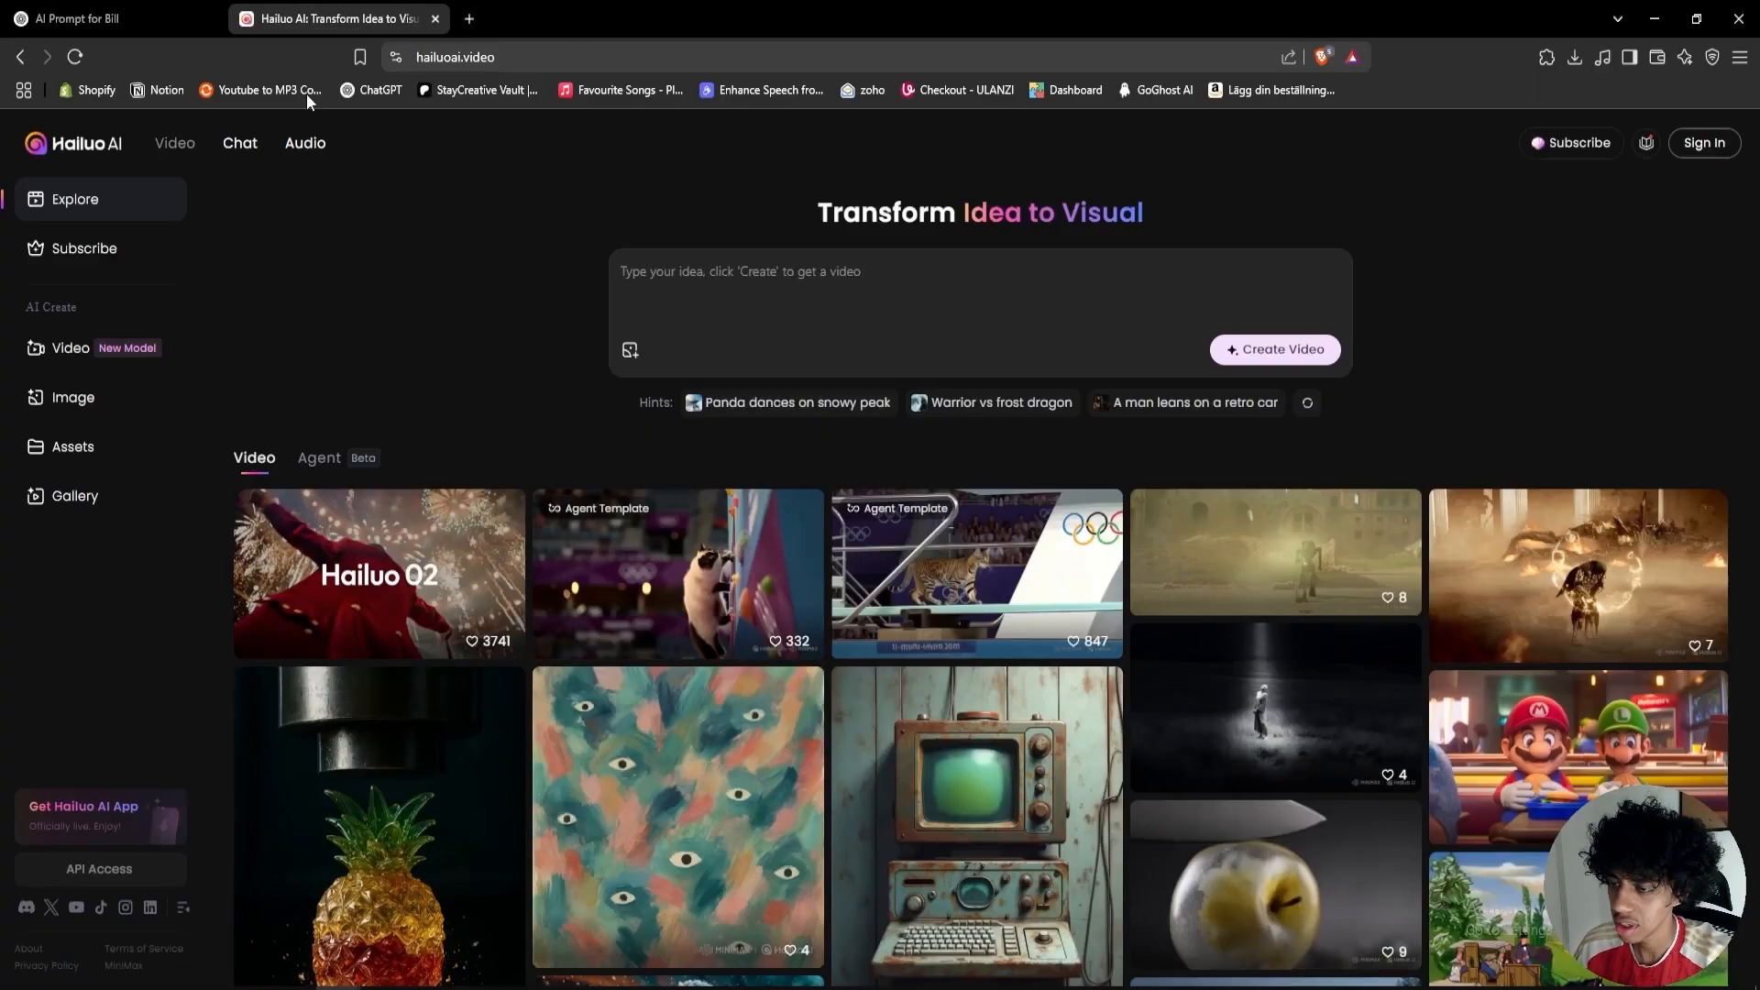
pyautogui.scroll(-3)
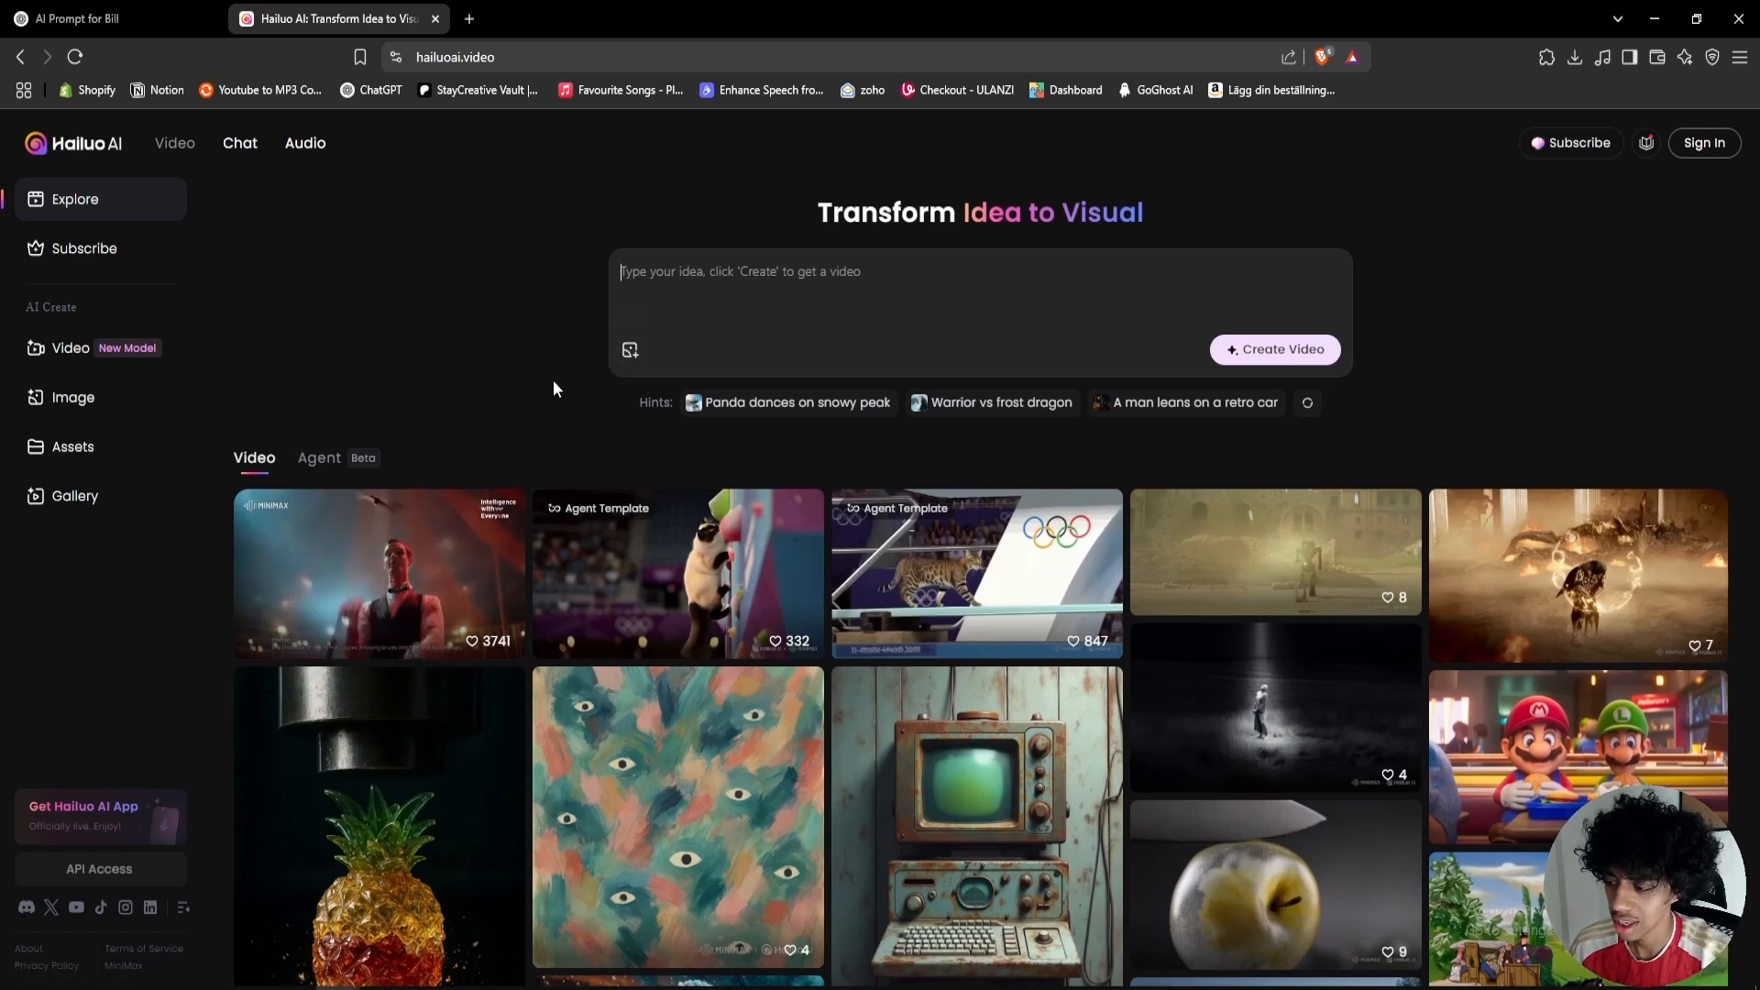
pyautogui.moveTo(541, 391)
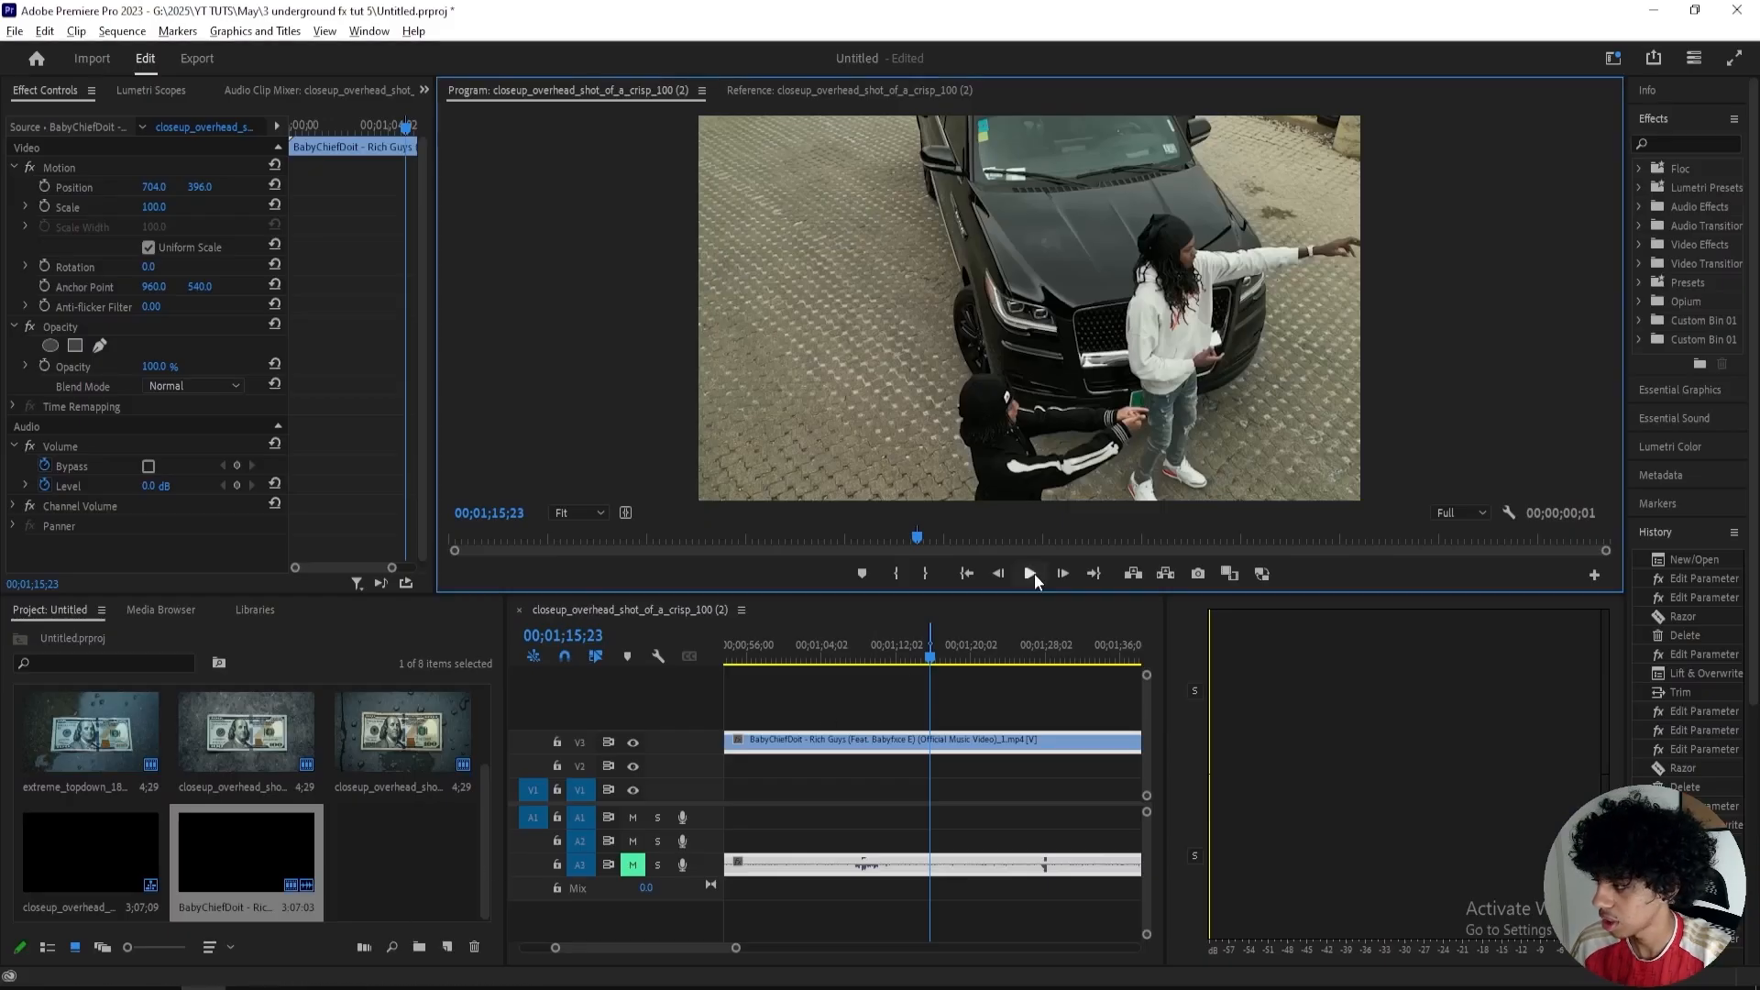
# Step: Export the current overhead car frame as a single PNG still
pyautogui.click(196, 59)
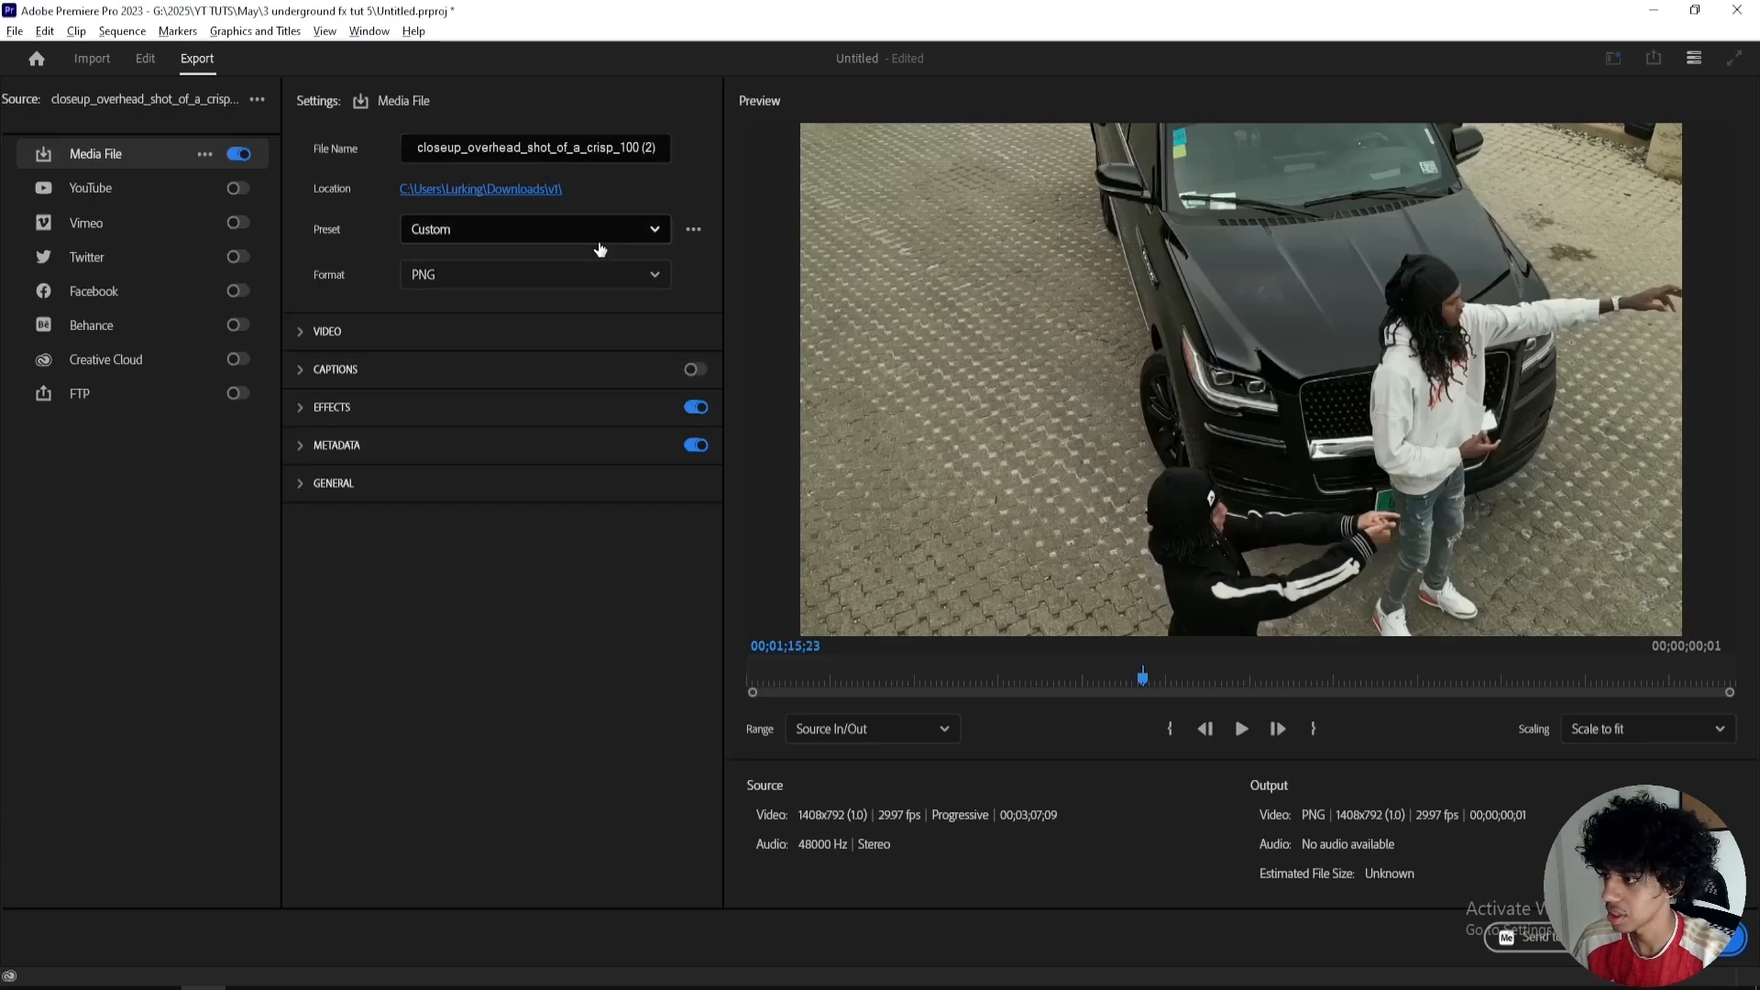
pyautogui.click(534, 274)
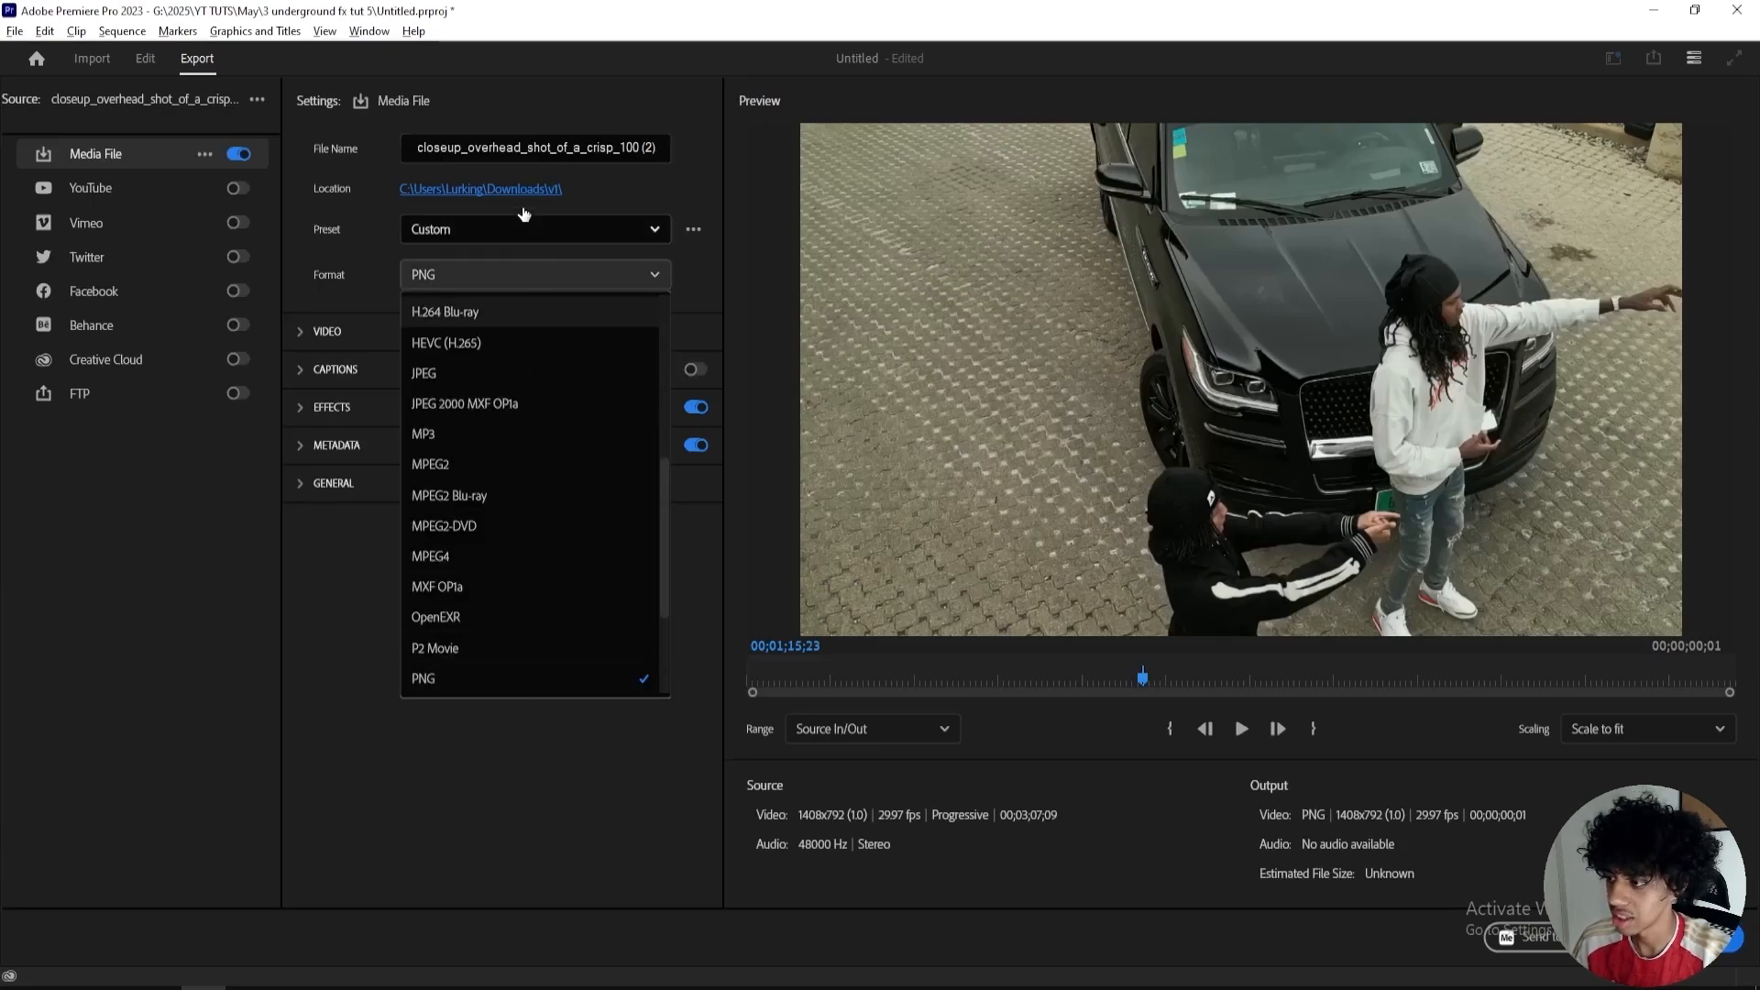
pyautogui.click(144, 59)
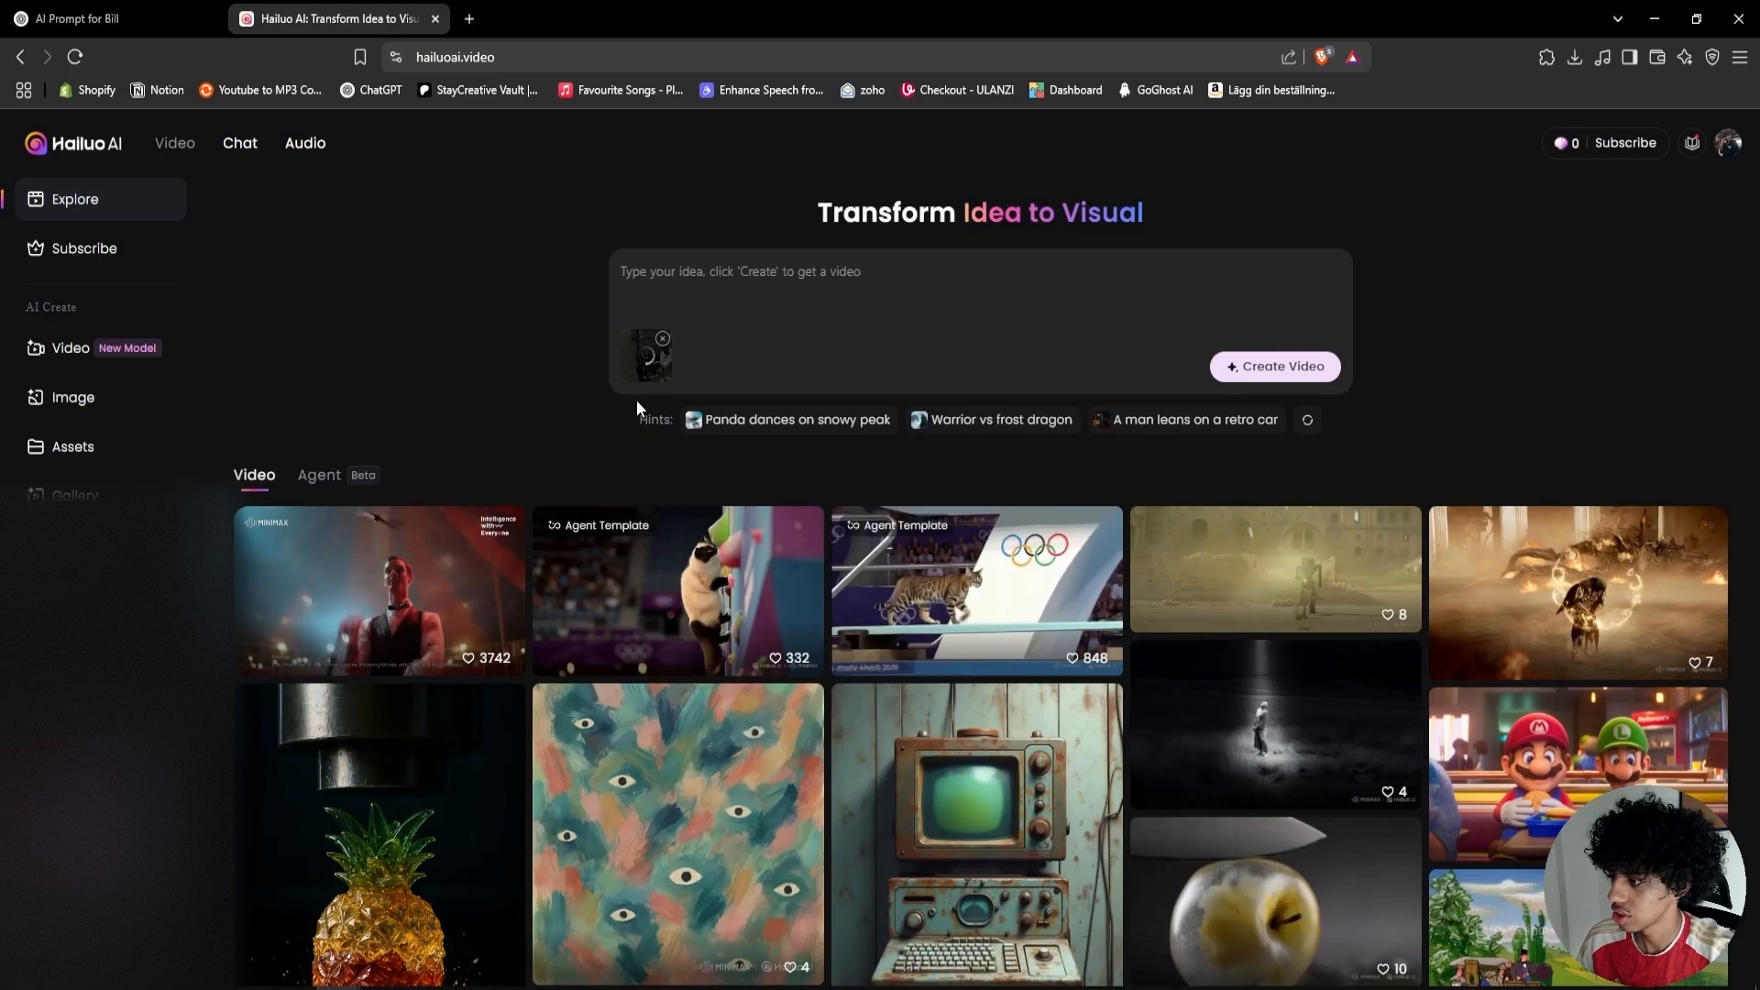
# Step: Send ChatGPT a request for a gore blood prompt of a guy getting shot
pyautogui.click(79, 18)
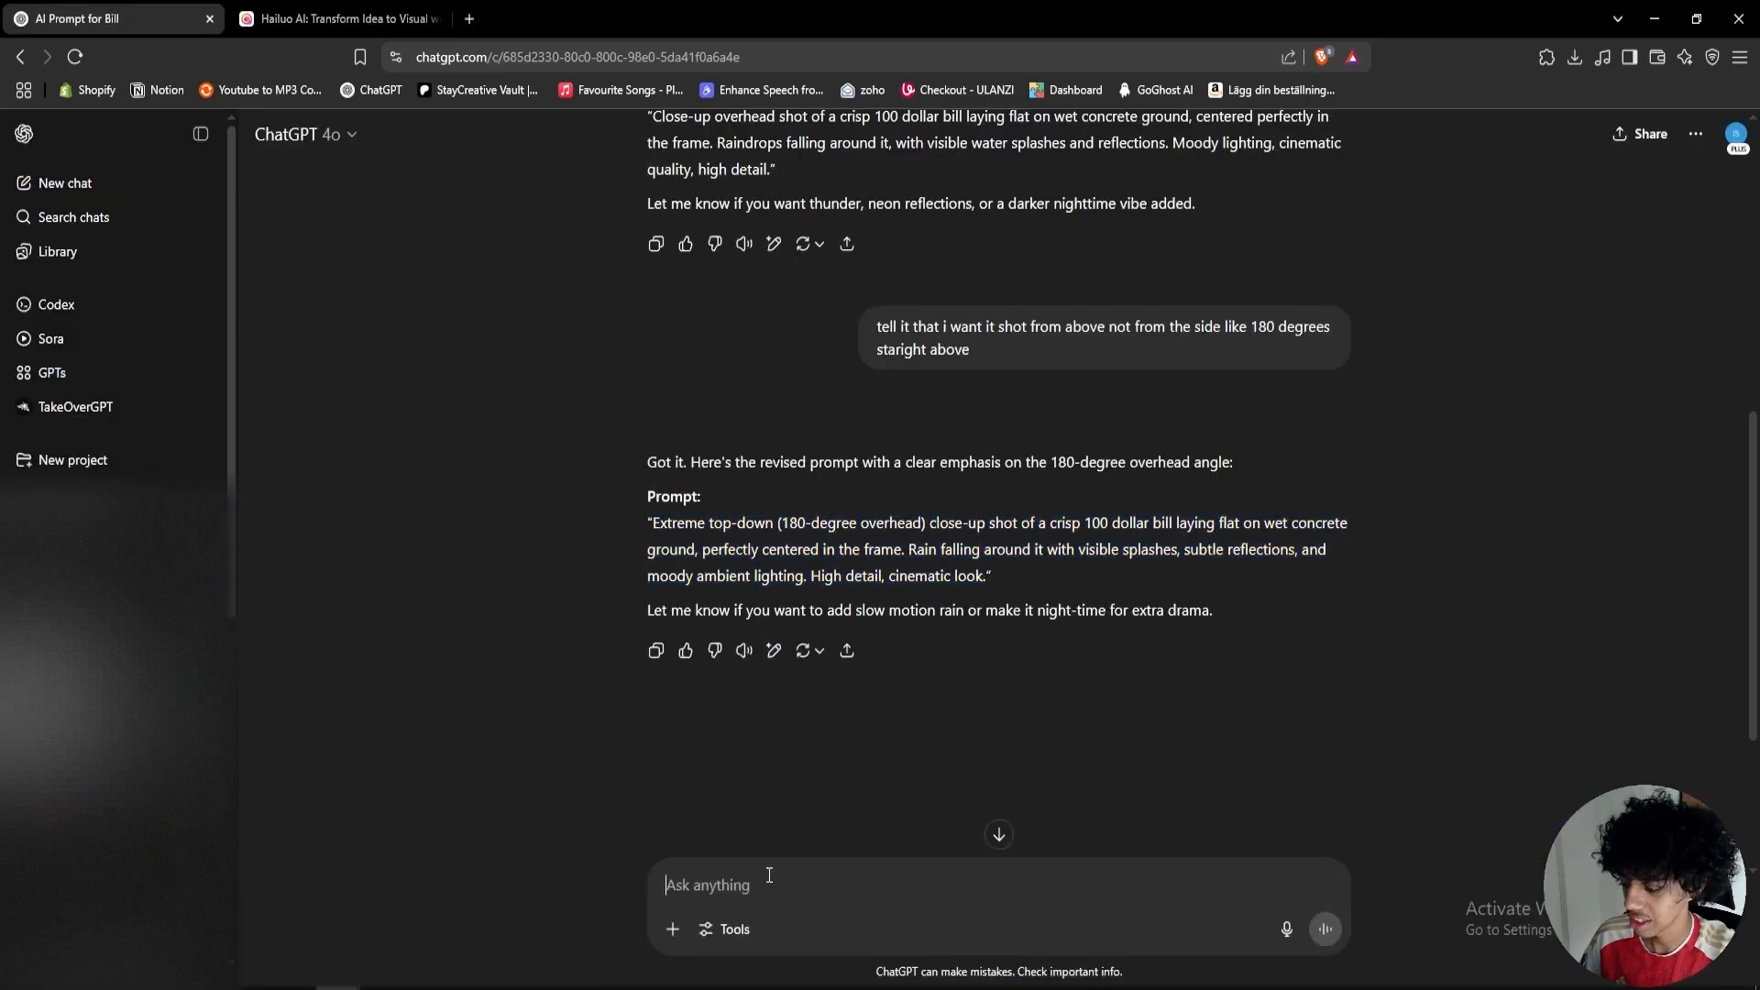
pyautogui.write('give me a')
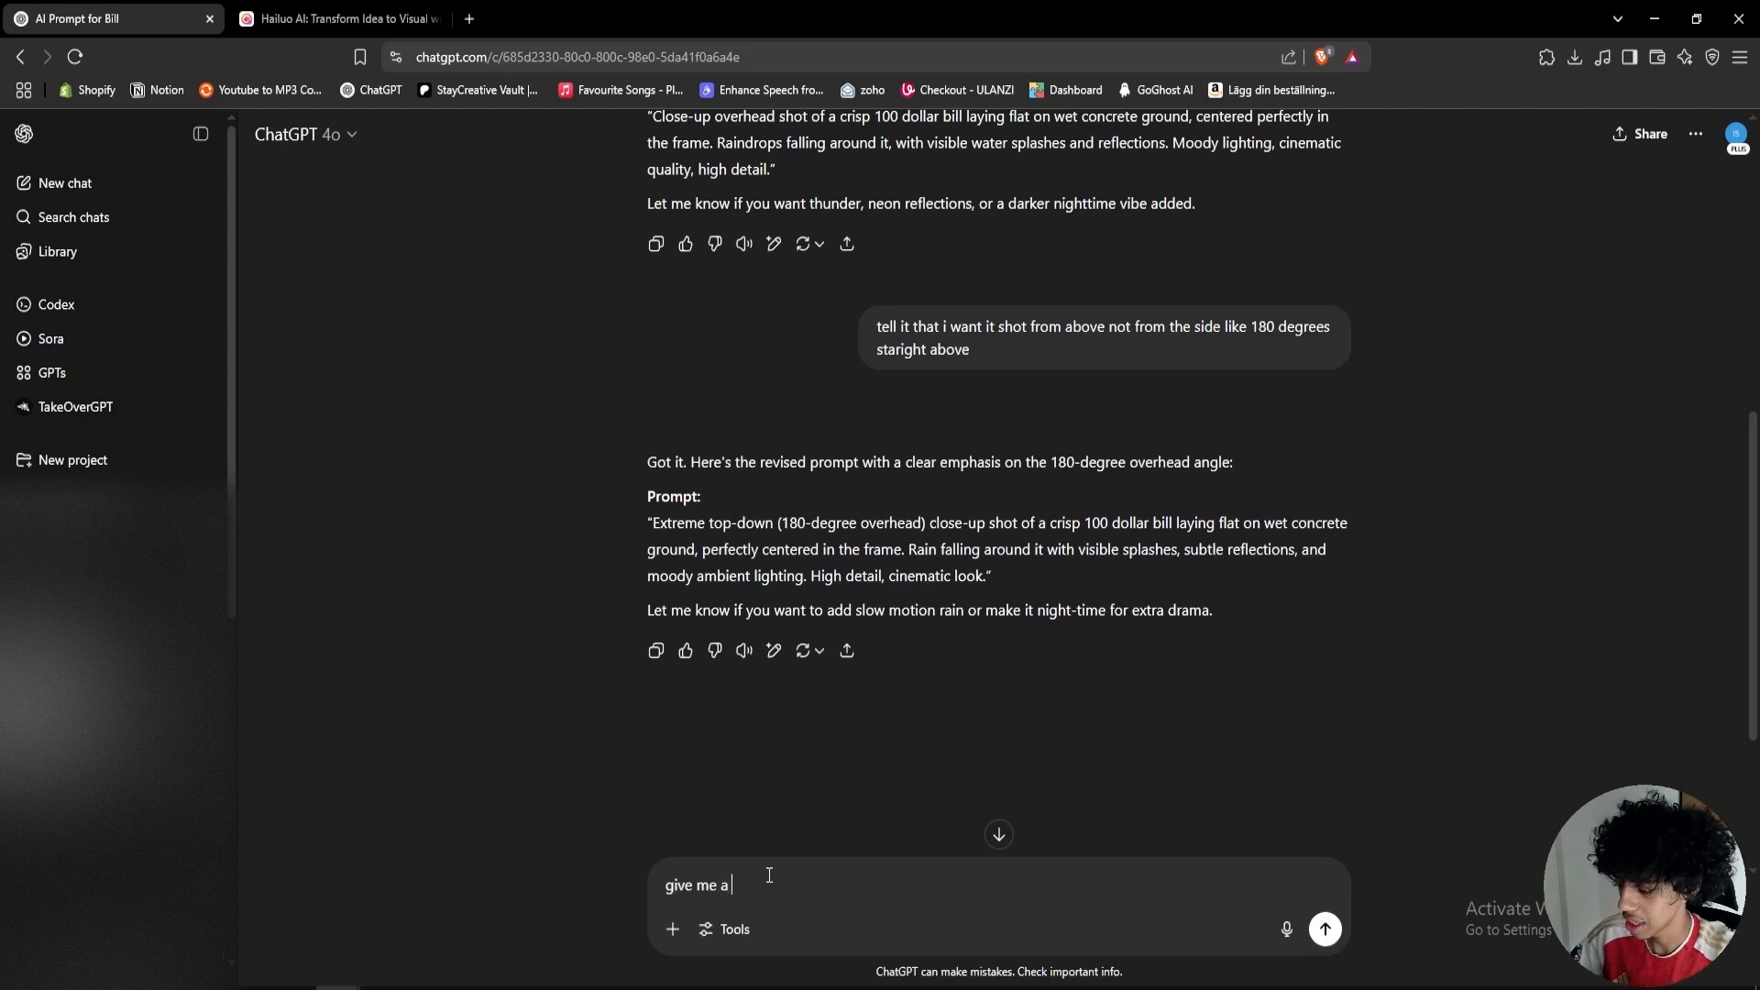
pyautogui.write('gore blood prompt of a guy')
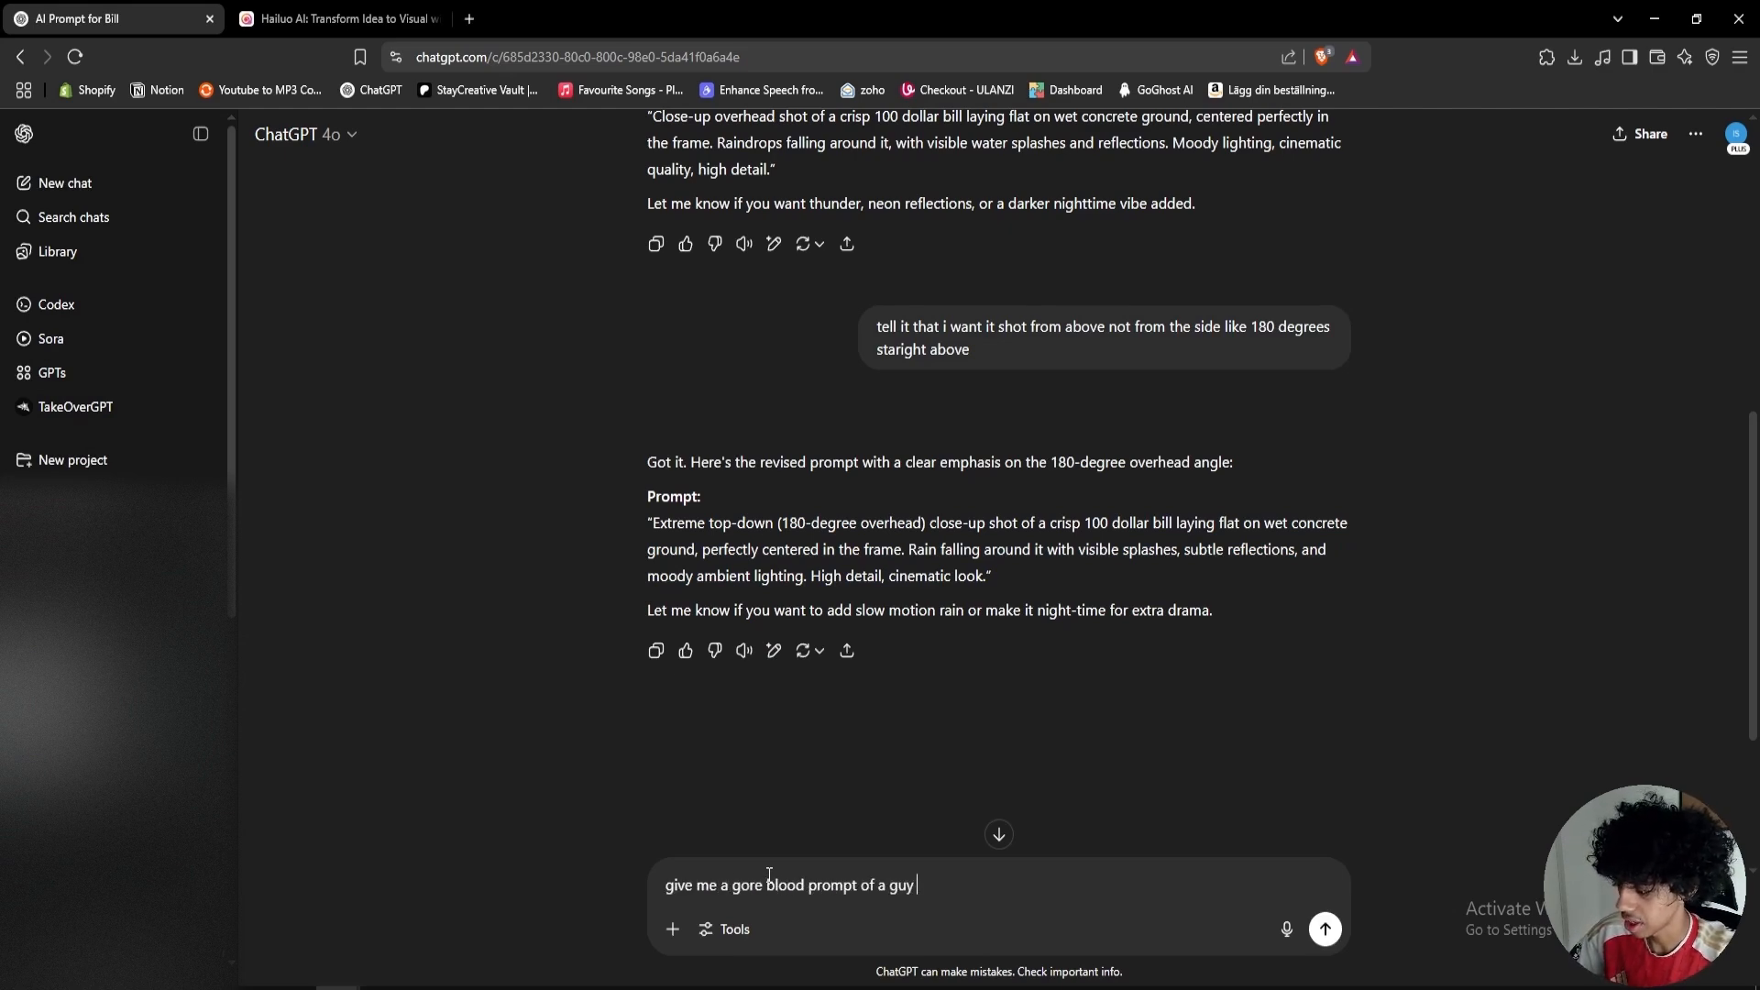
pyautogui.click(1324, 929)
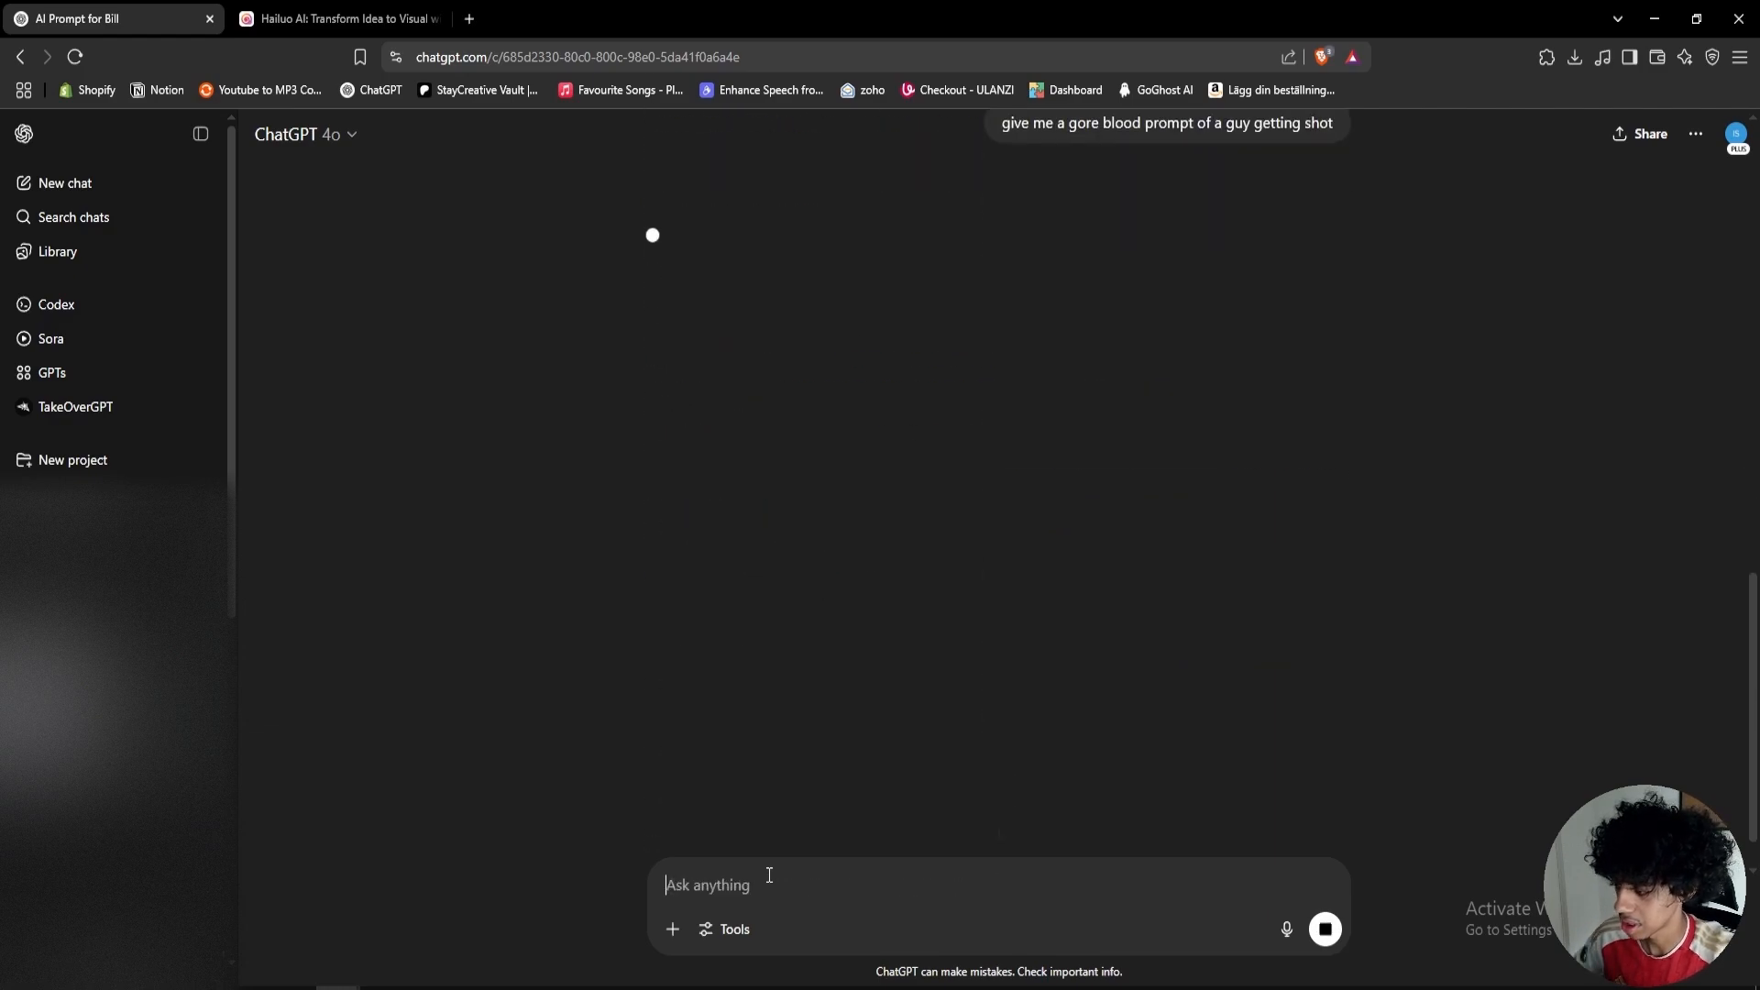
pyautogui.click(334, 18)
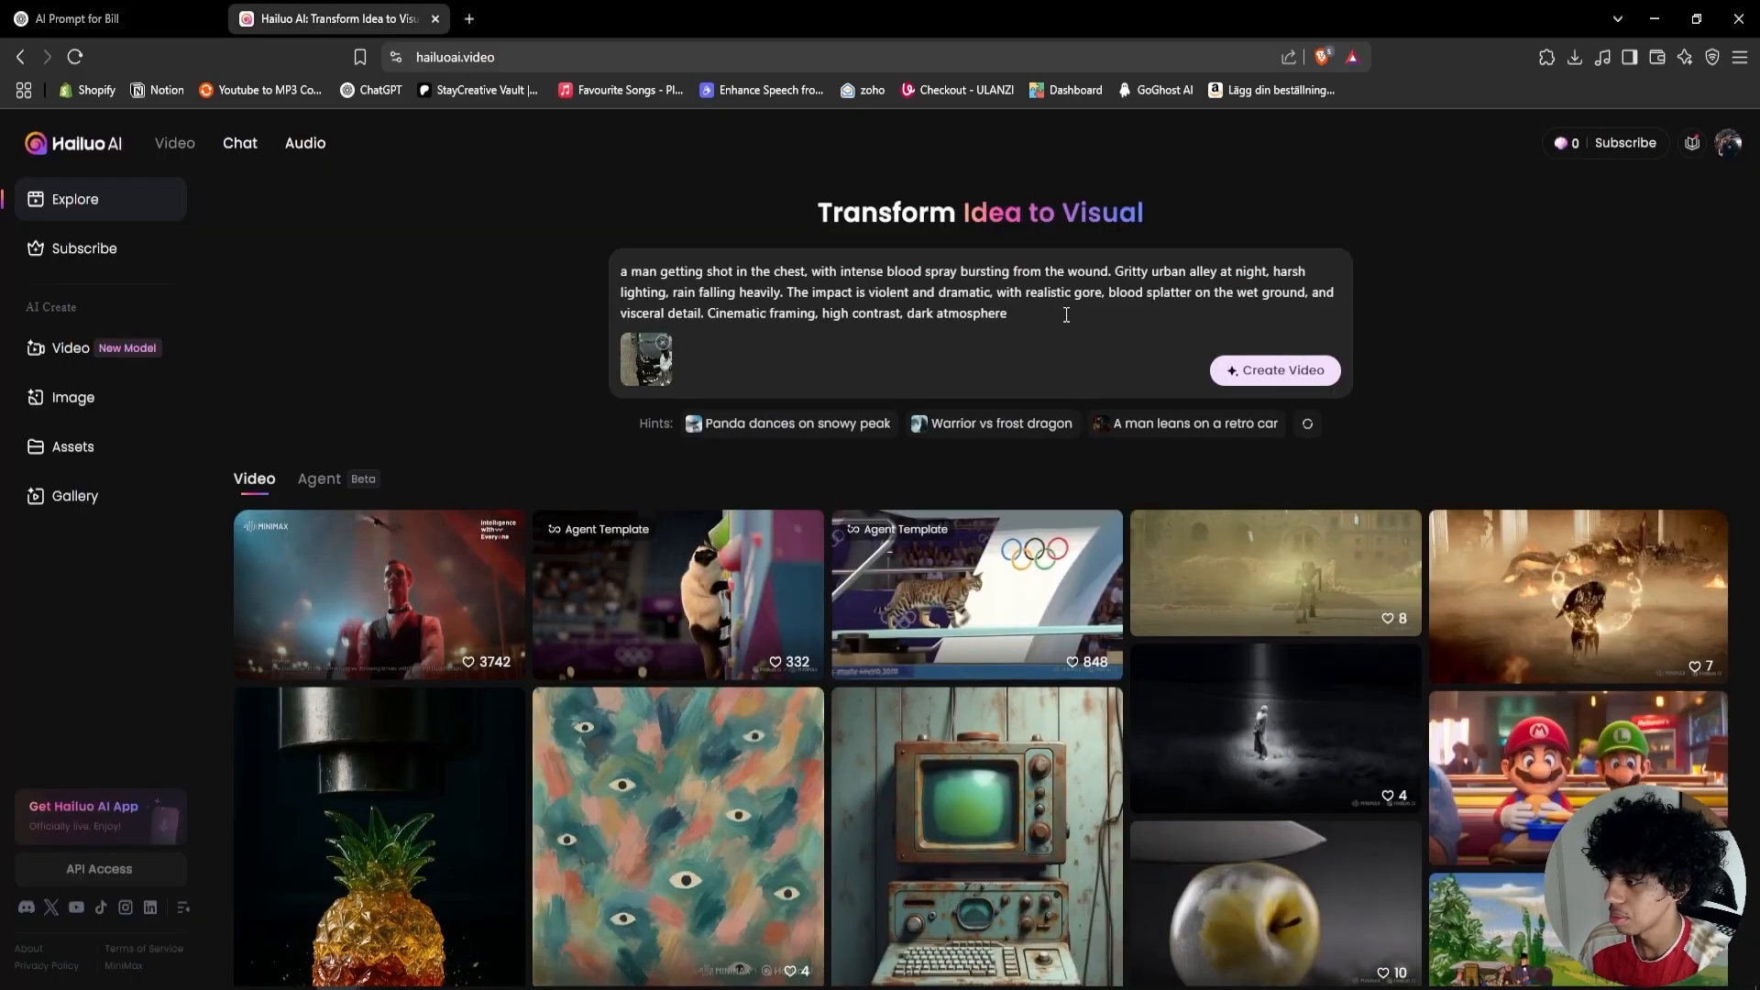
# Step: Generate a Hailuo clip from the car still with the man-shot-in-chest prompt
pyautogui.click(1274, 369)
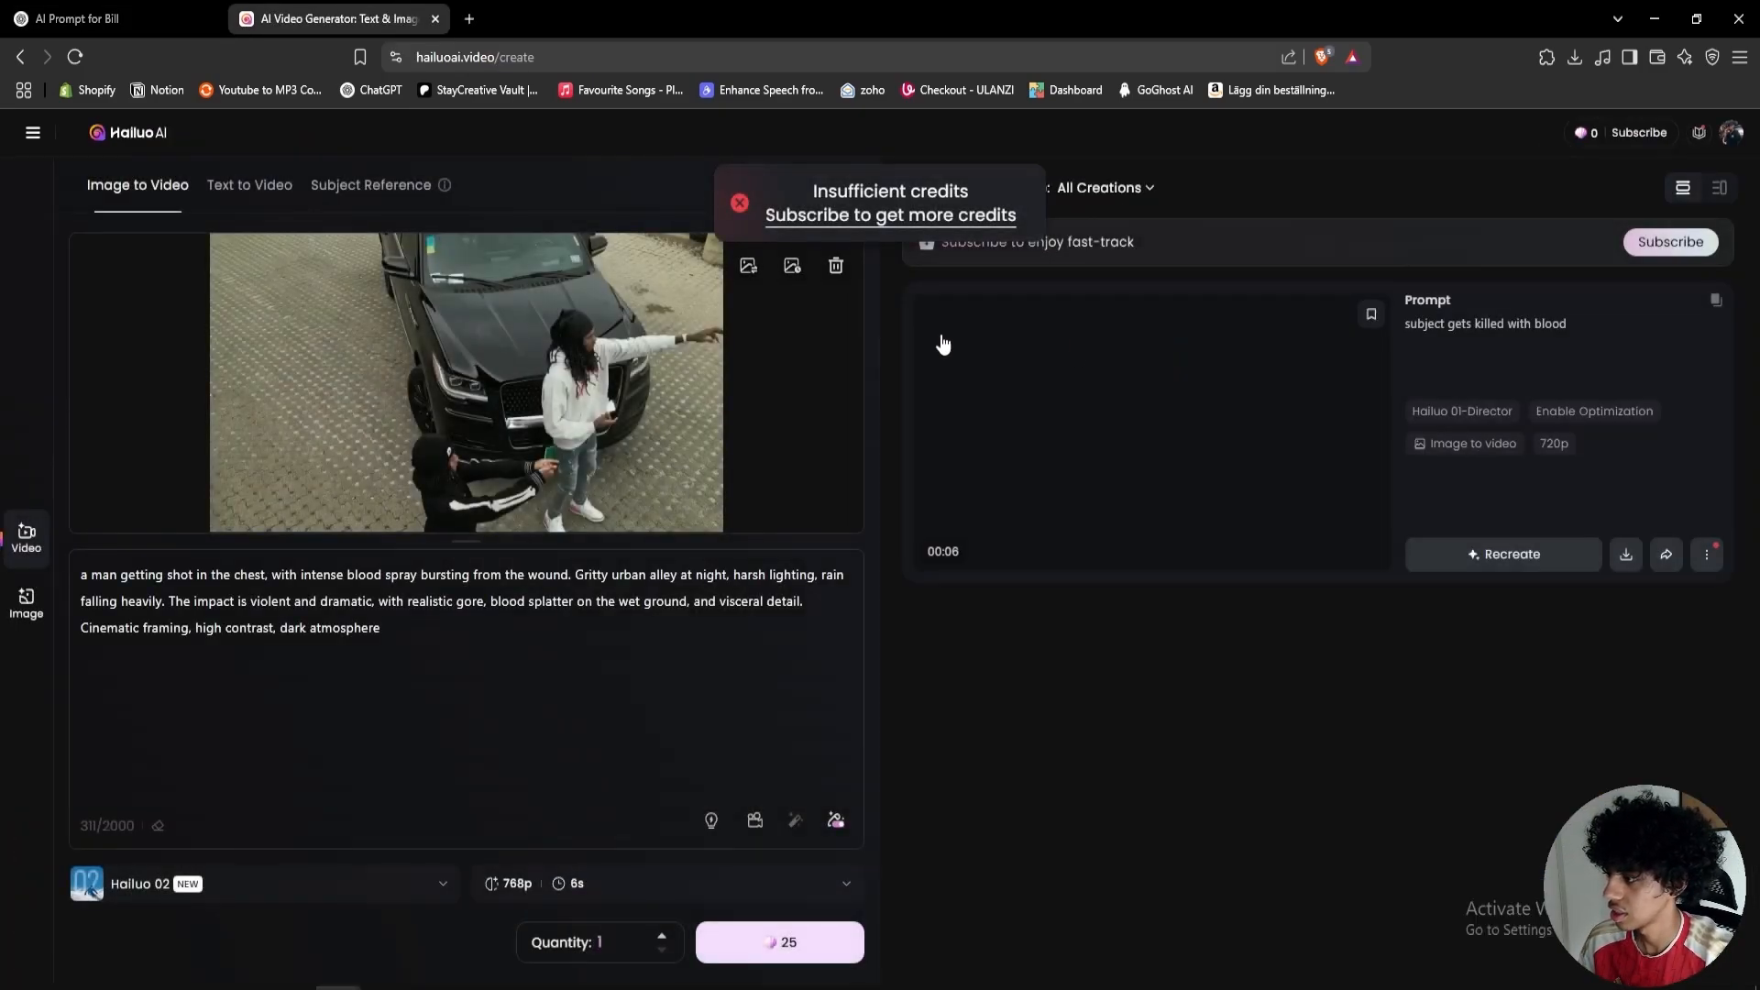
pyautogui.click(779, 942)
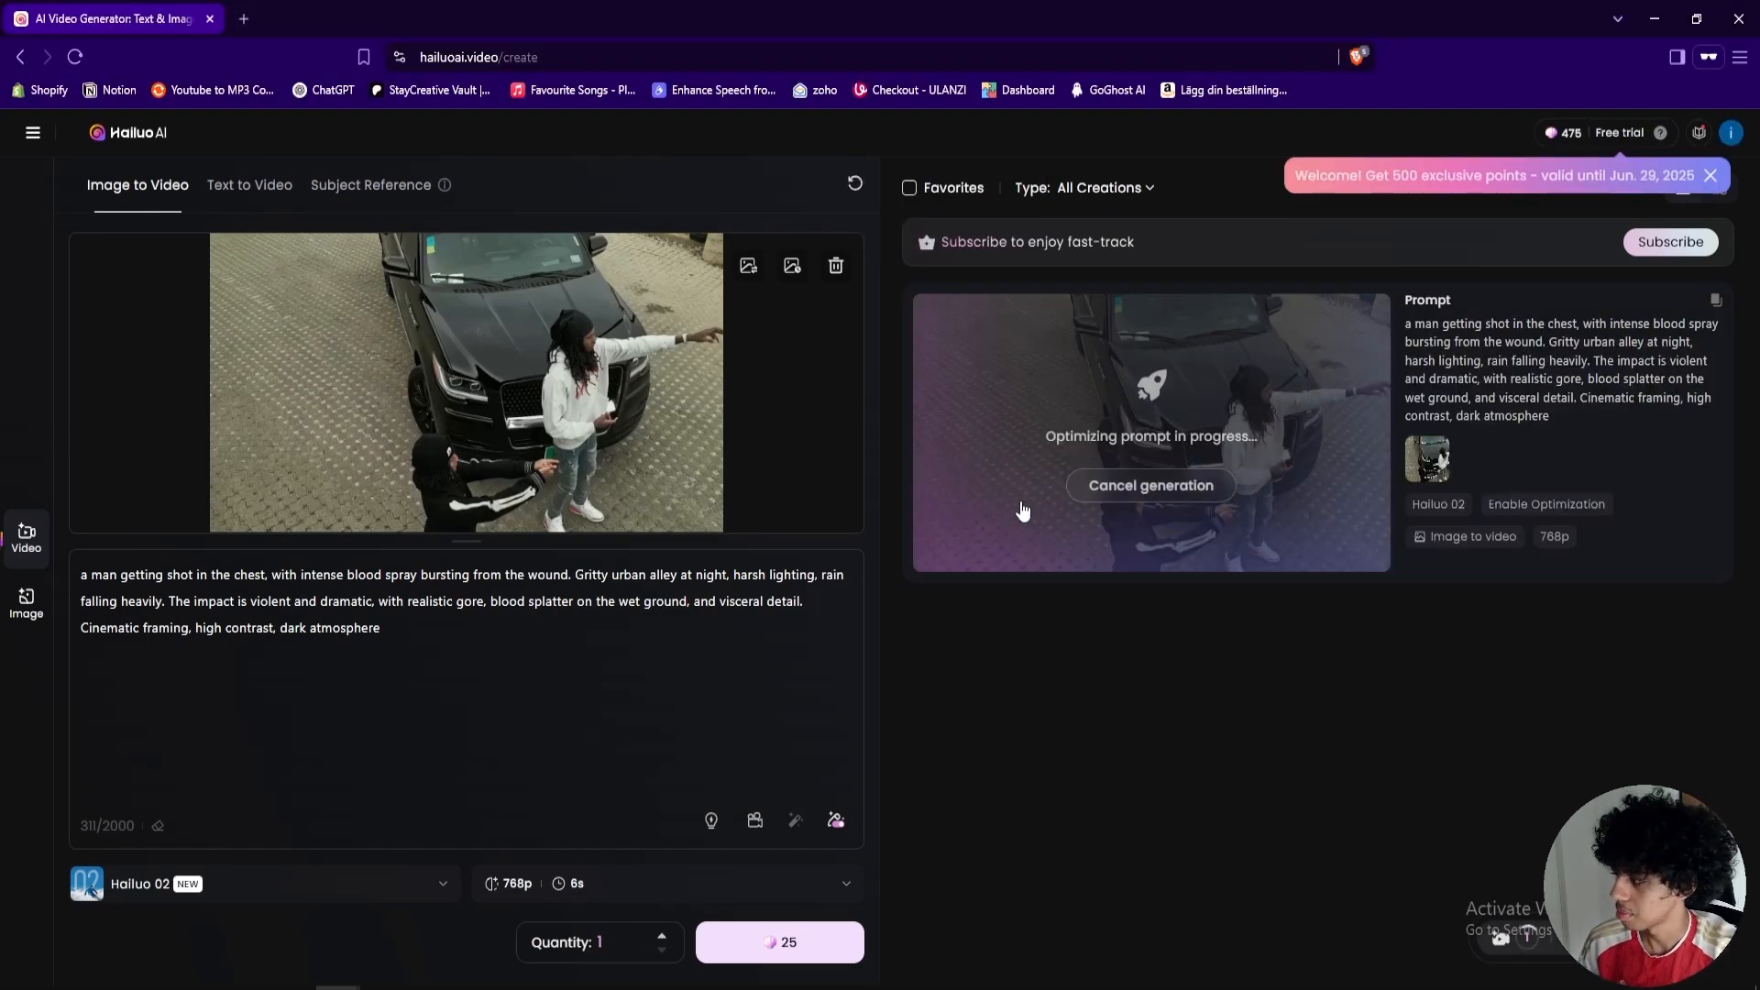
pyautogui.moveTo(1004, 520)
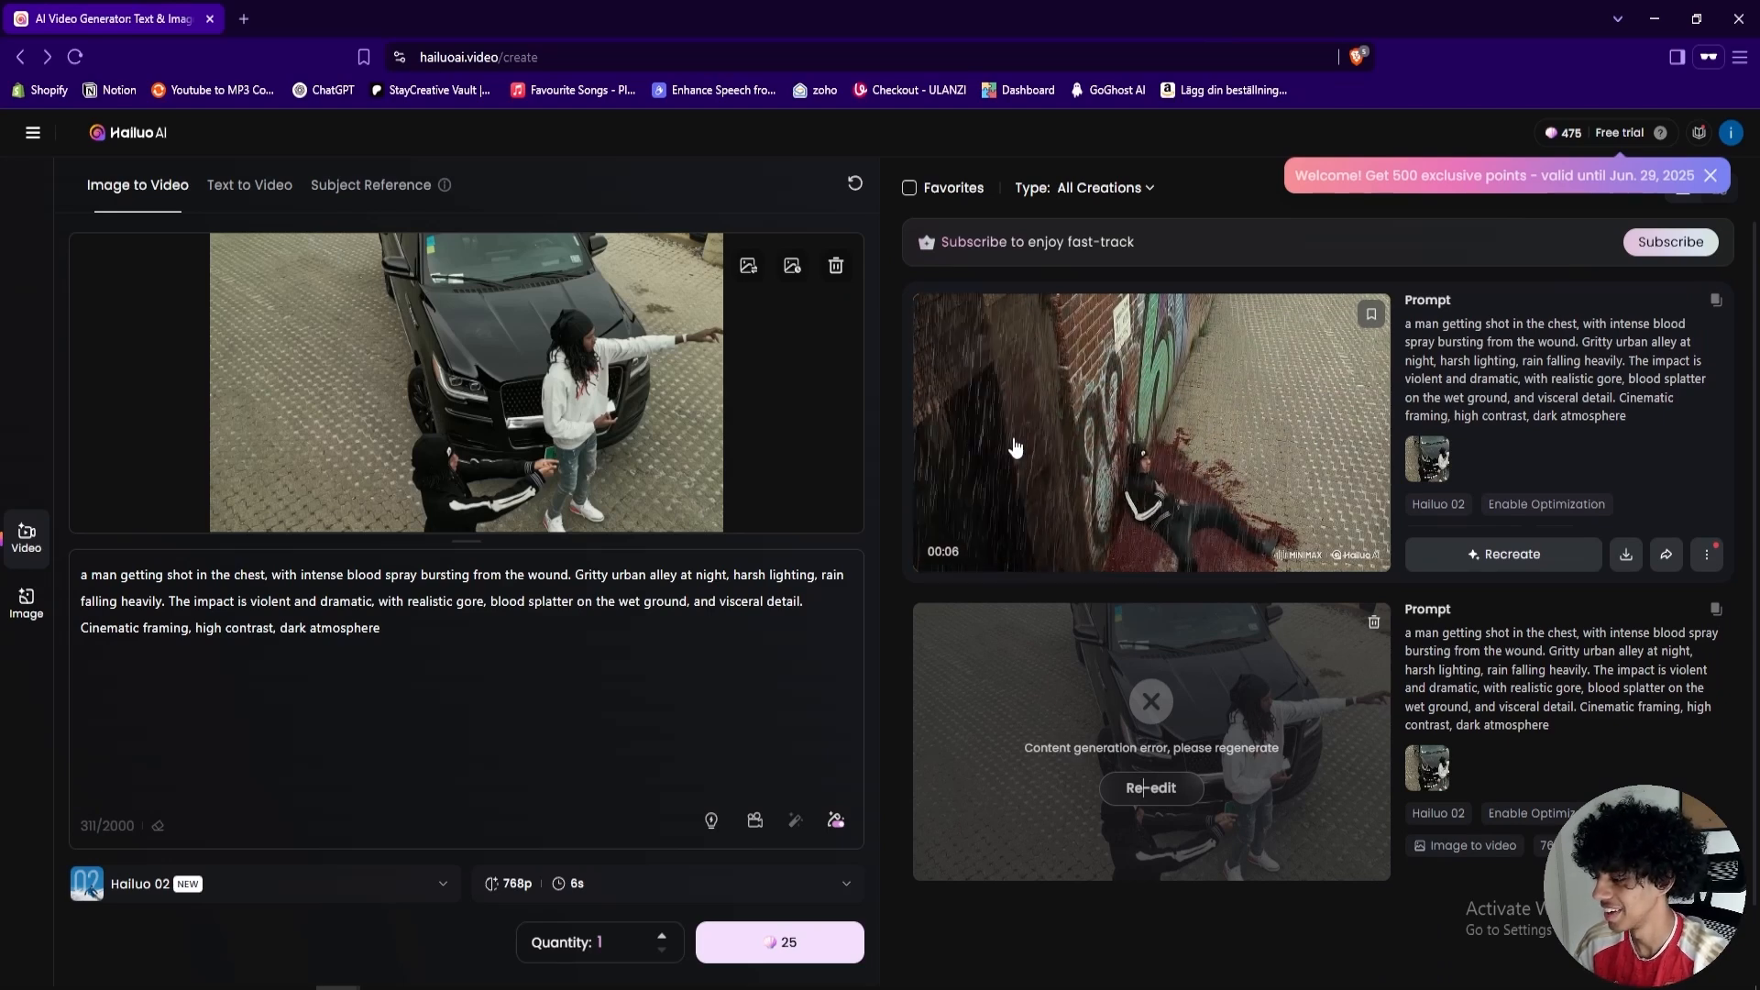
# Step: Replace the prompt with 'guy getting shot and explodes into blood' and generate
pyautogui.tripleClick(449, 600)
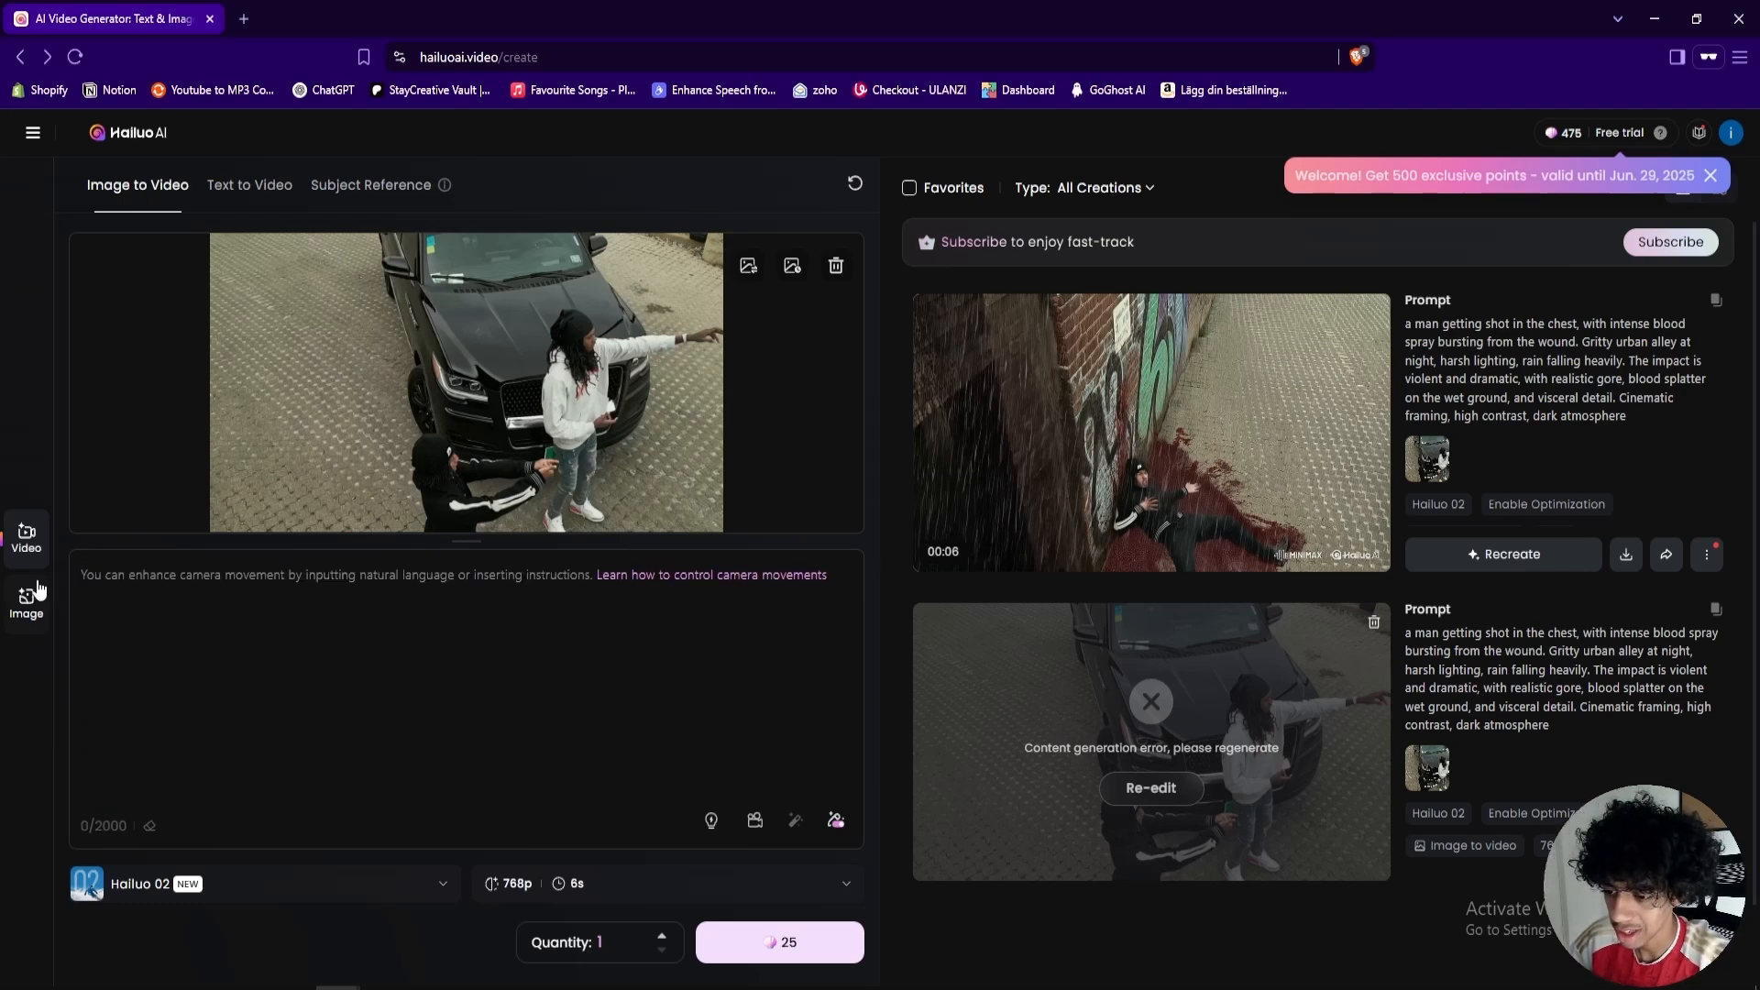
pyautogui.write('guy getting shot and explode')
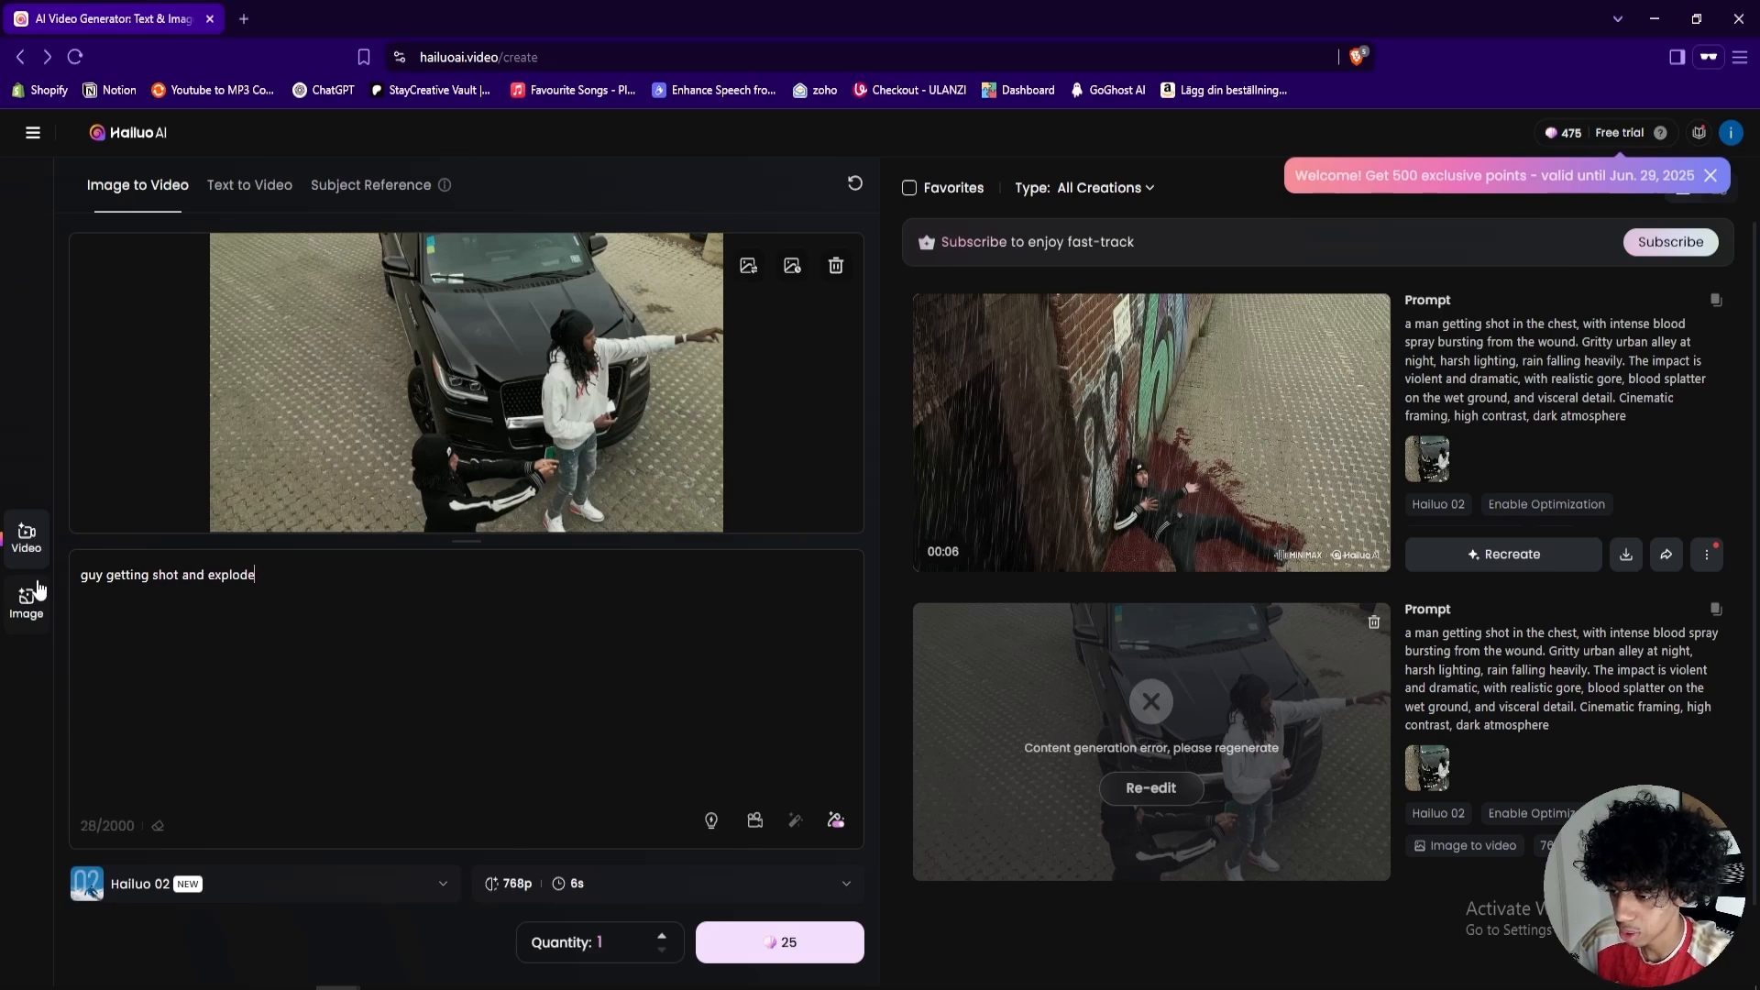
pyautogui.write('s into blood')
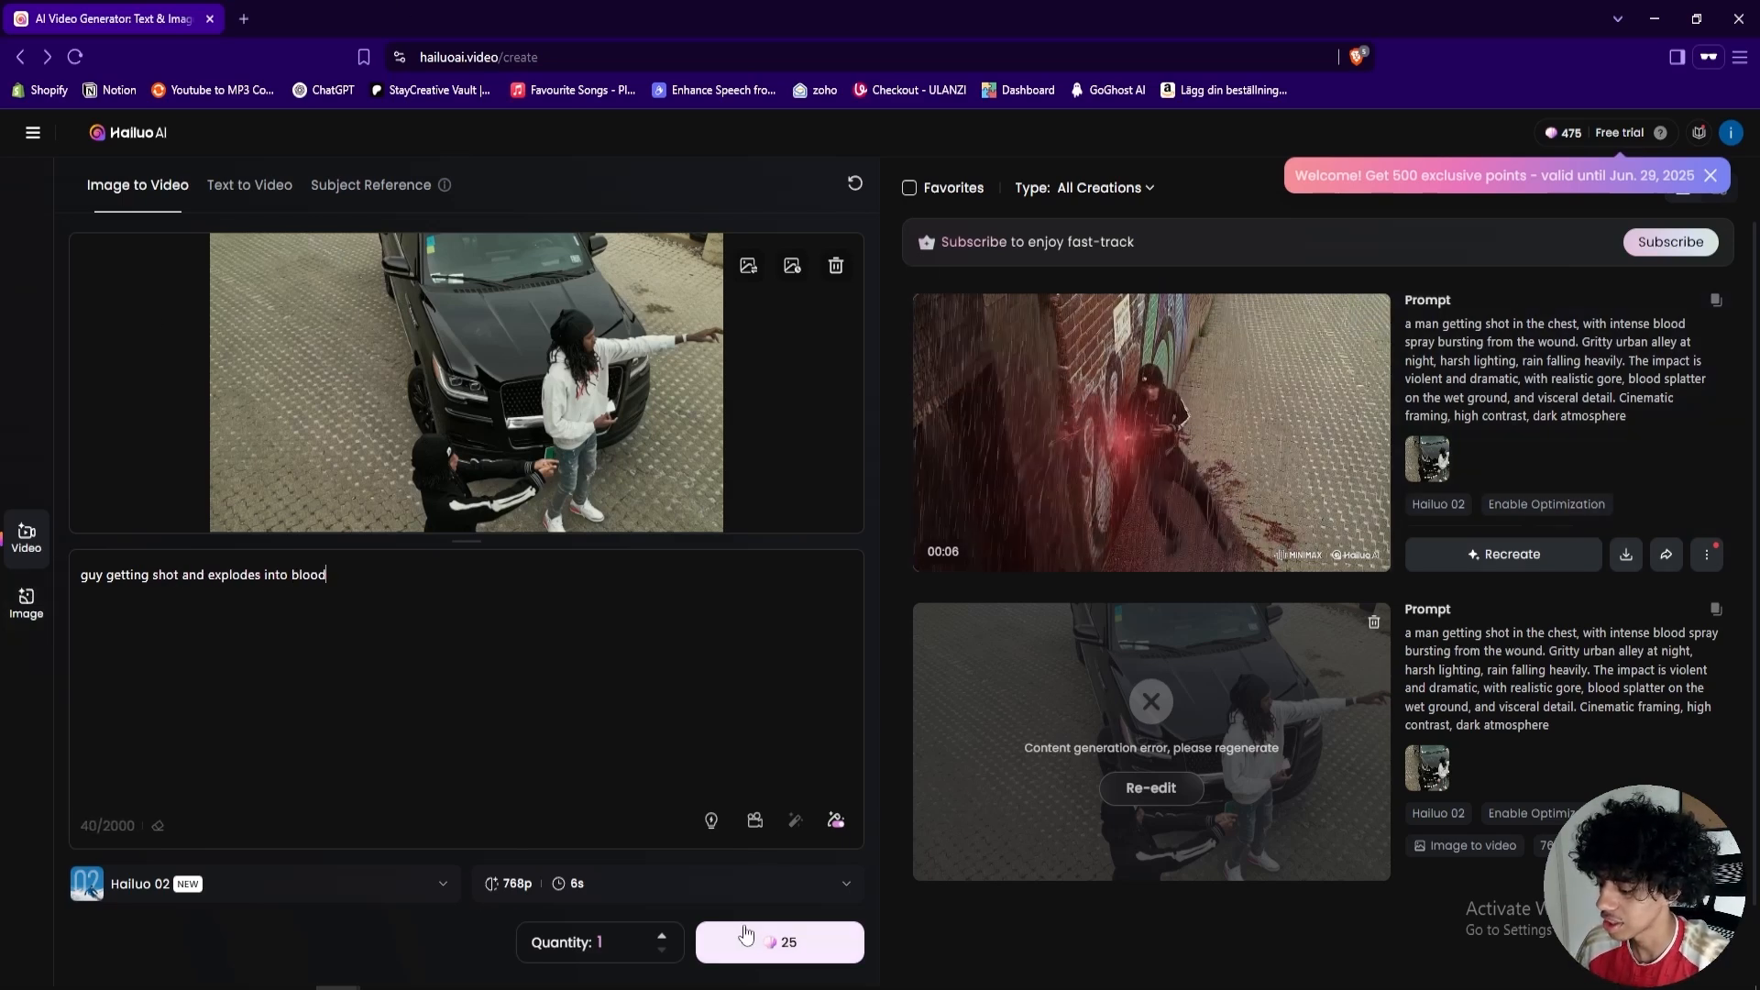
pyautogui.click(779, 943)
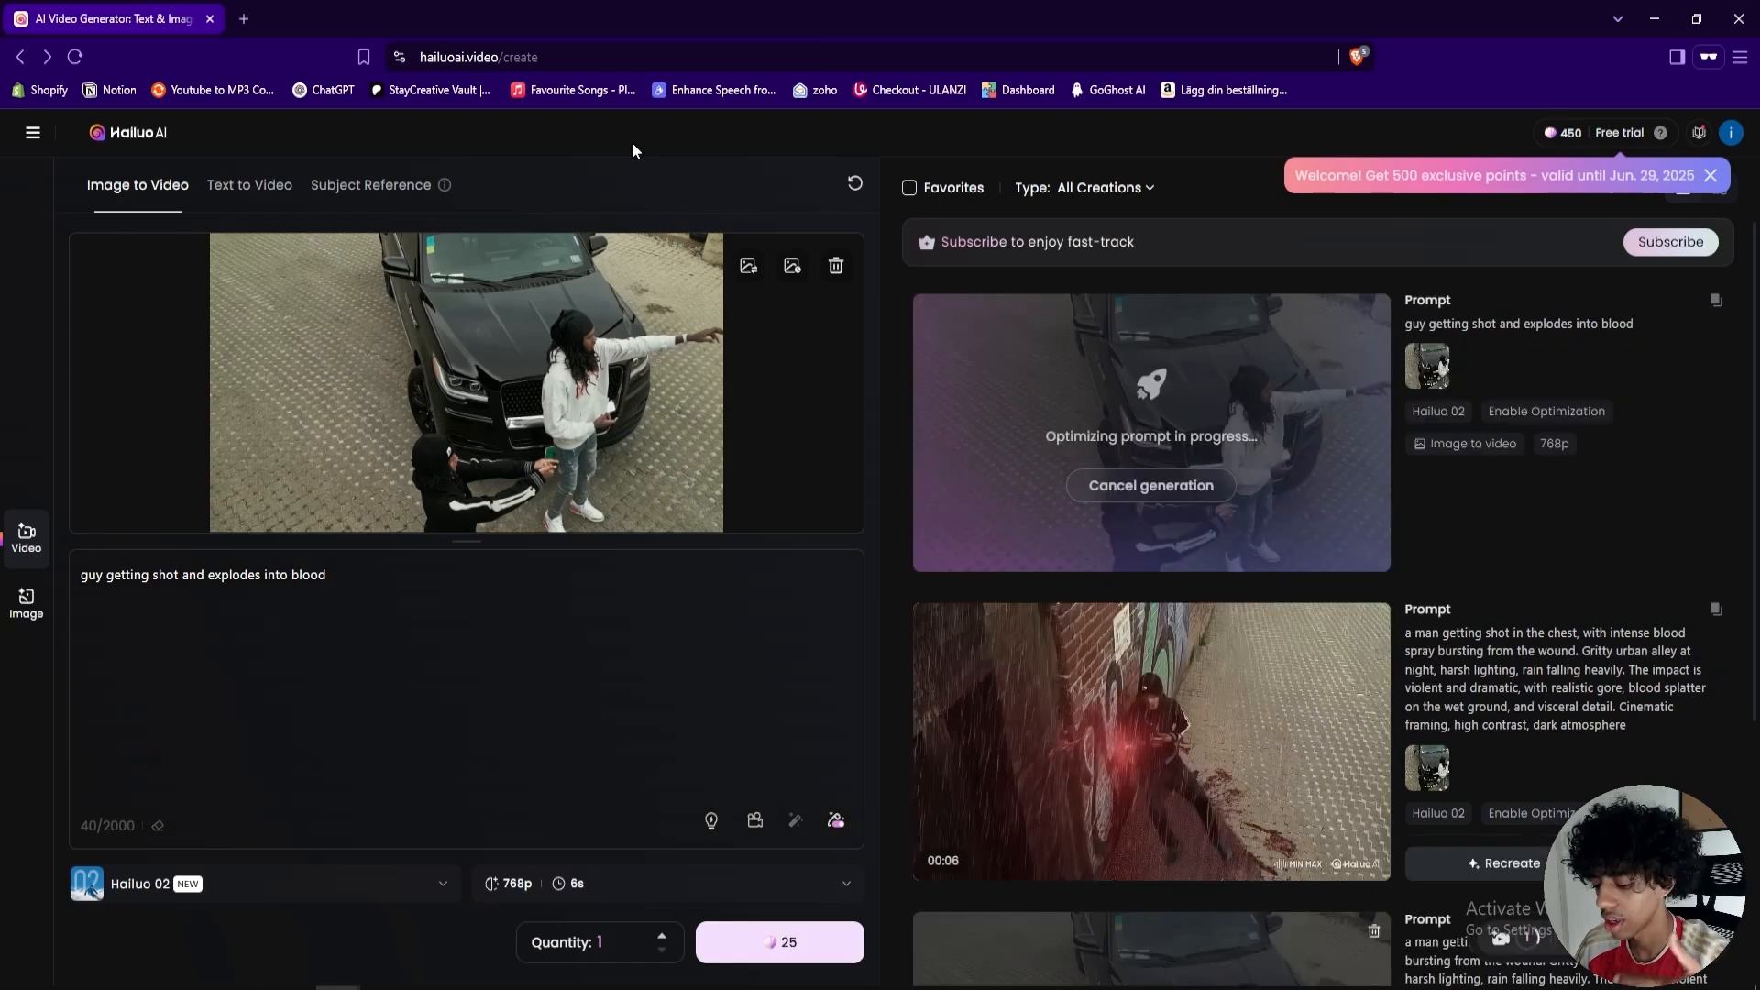
pyautogui.moveTo(929, 47)
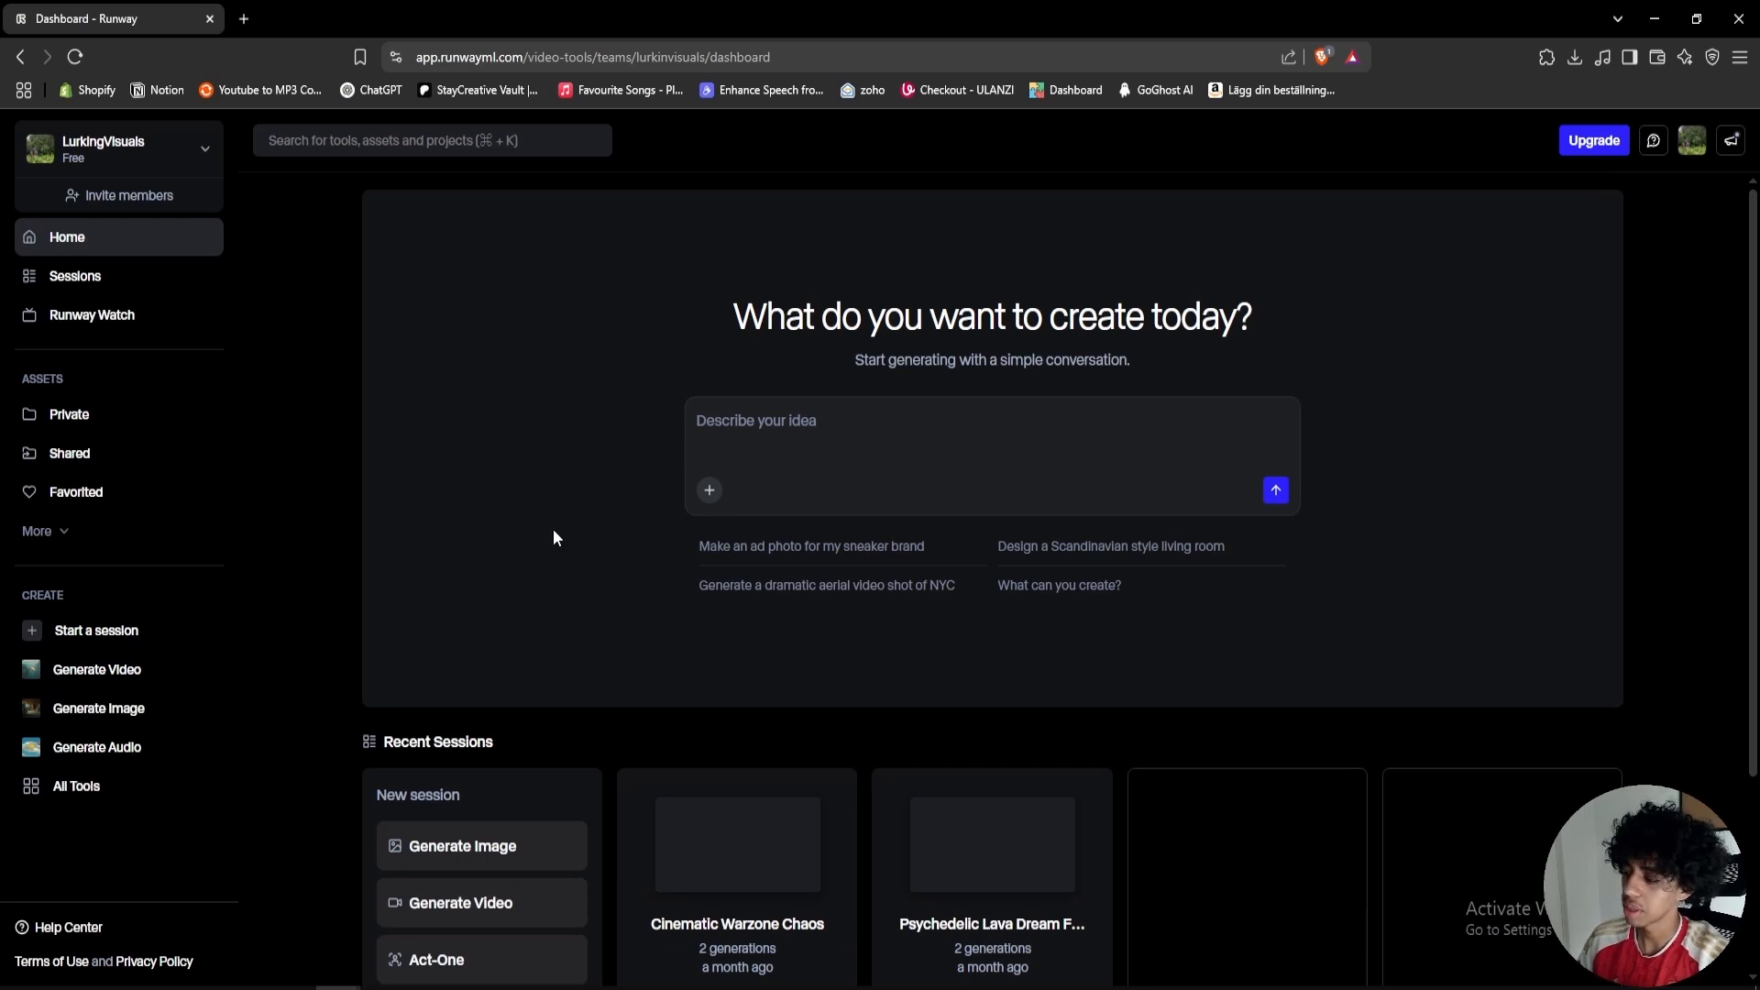
# Step: View the past Gen-4 Turbo warzone clip from Runway's Recent Generations
pyautogui.scroll(-3)
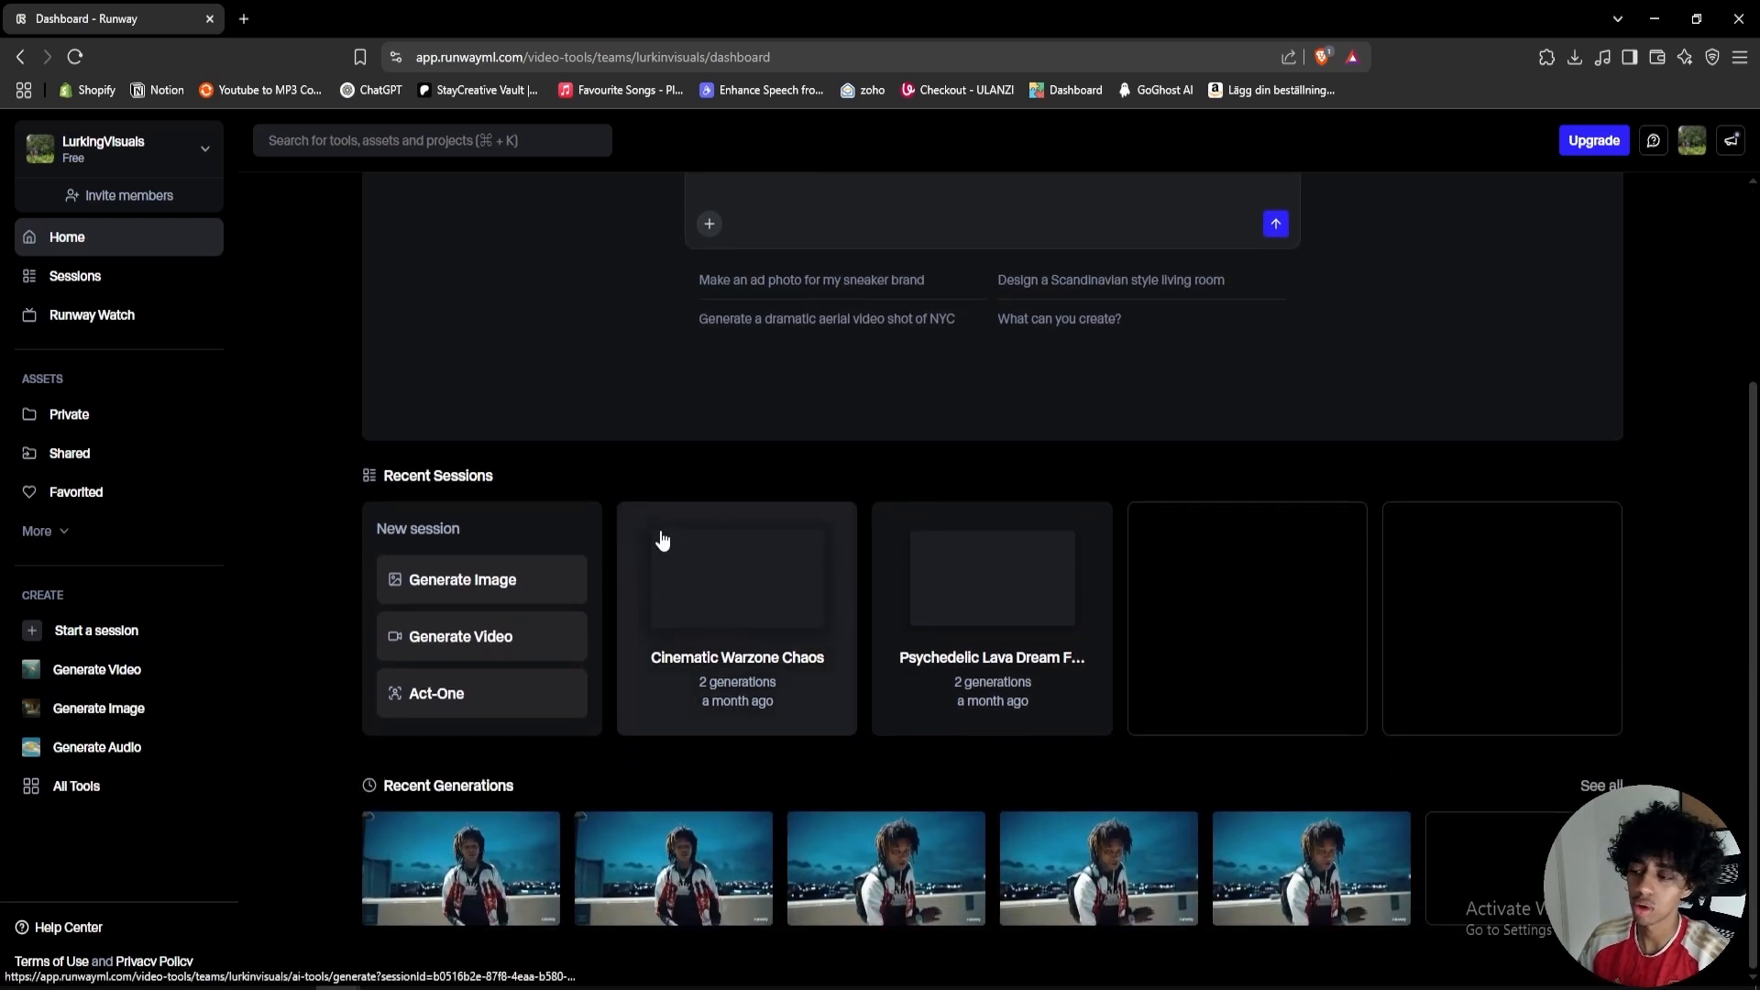
pyautogui.moveTo(460, 828)
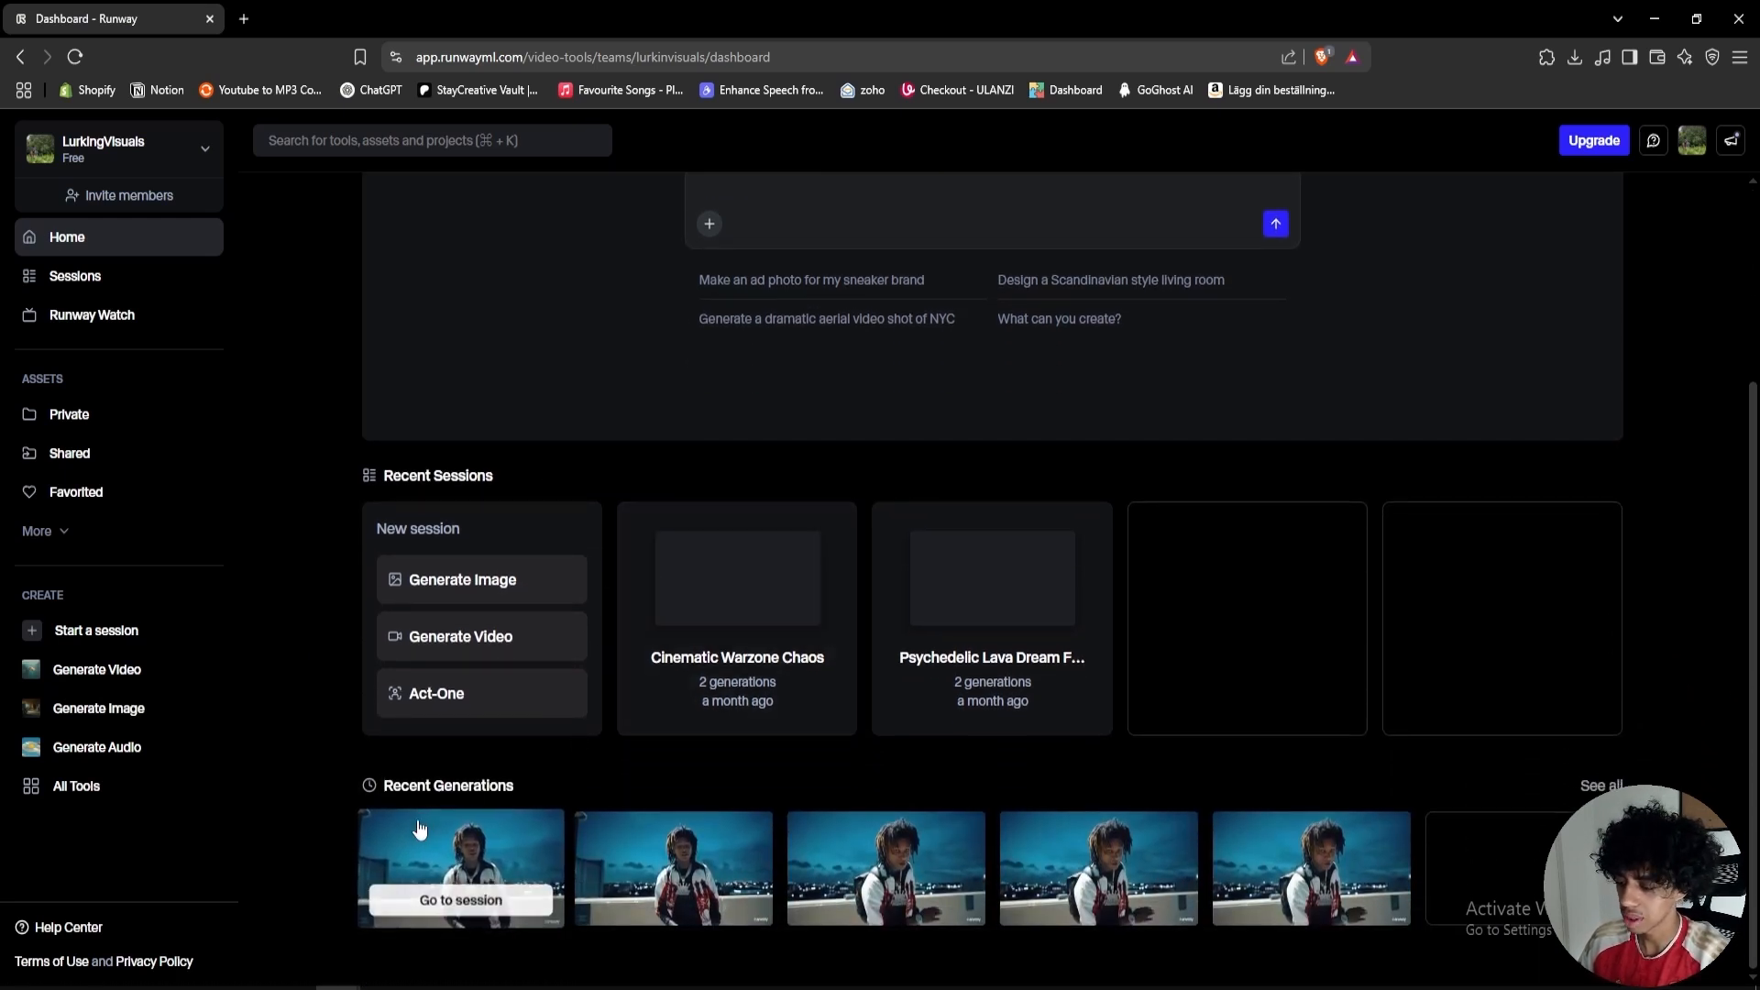
pyautogui.click(460, 868)
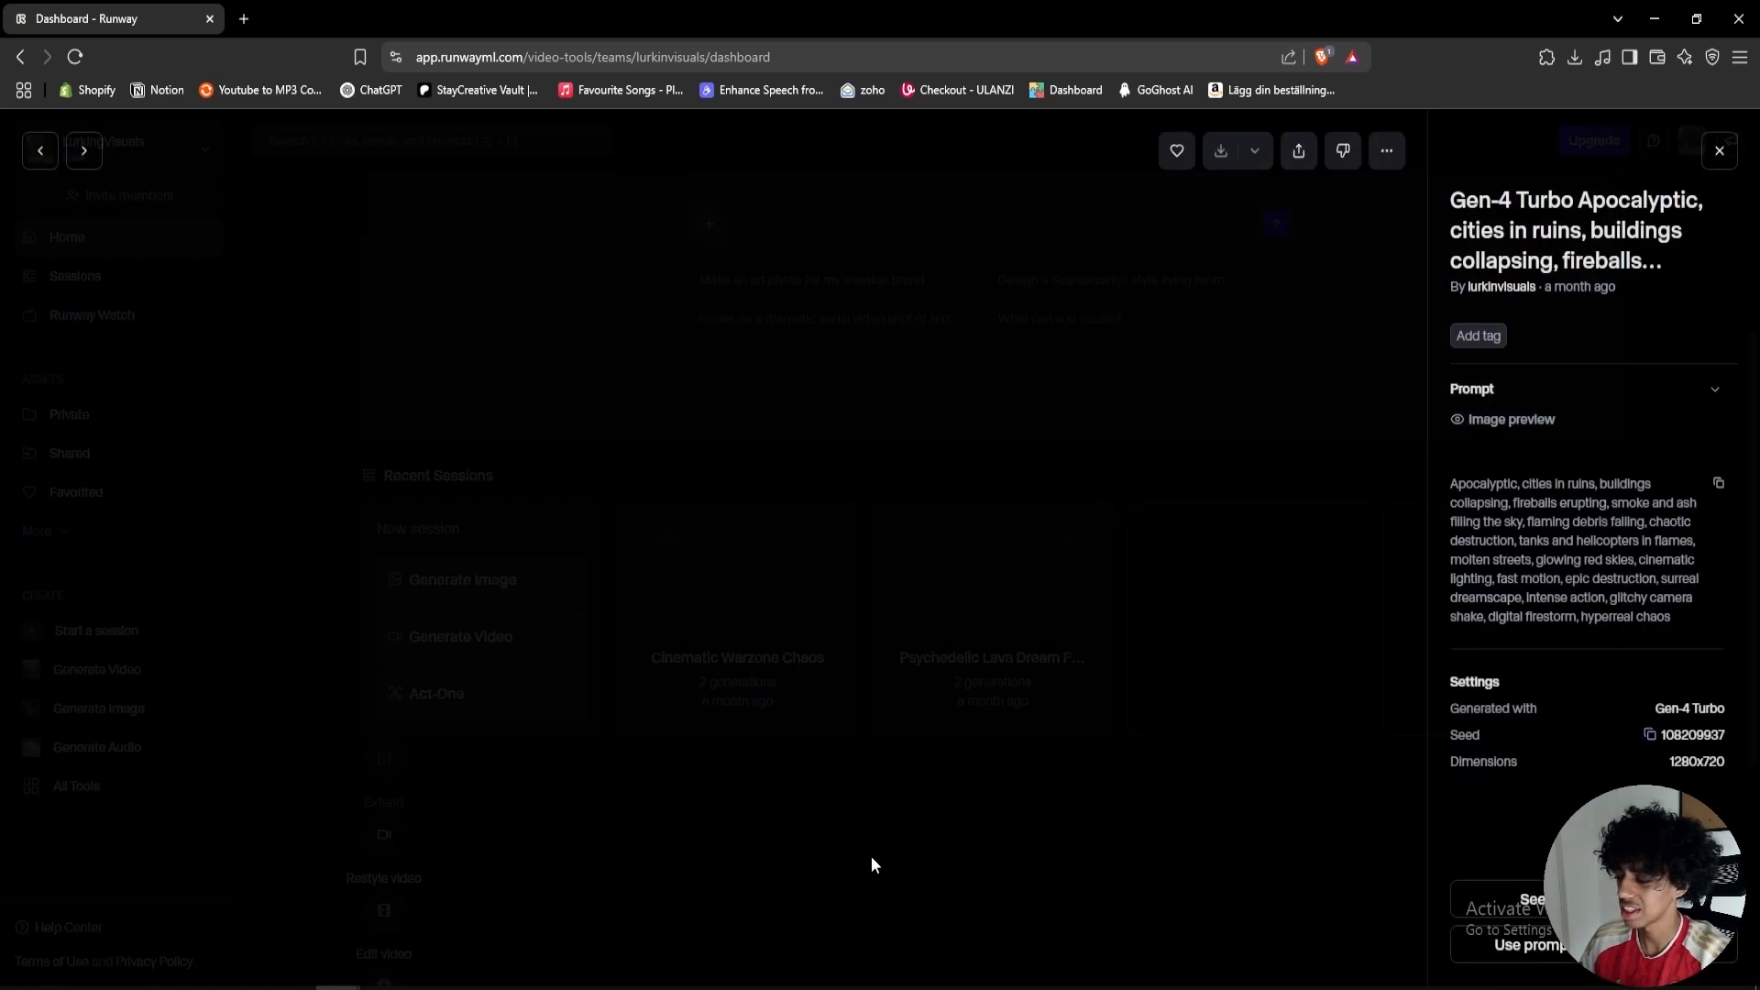
pyautogui.click(1718, 150)
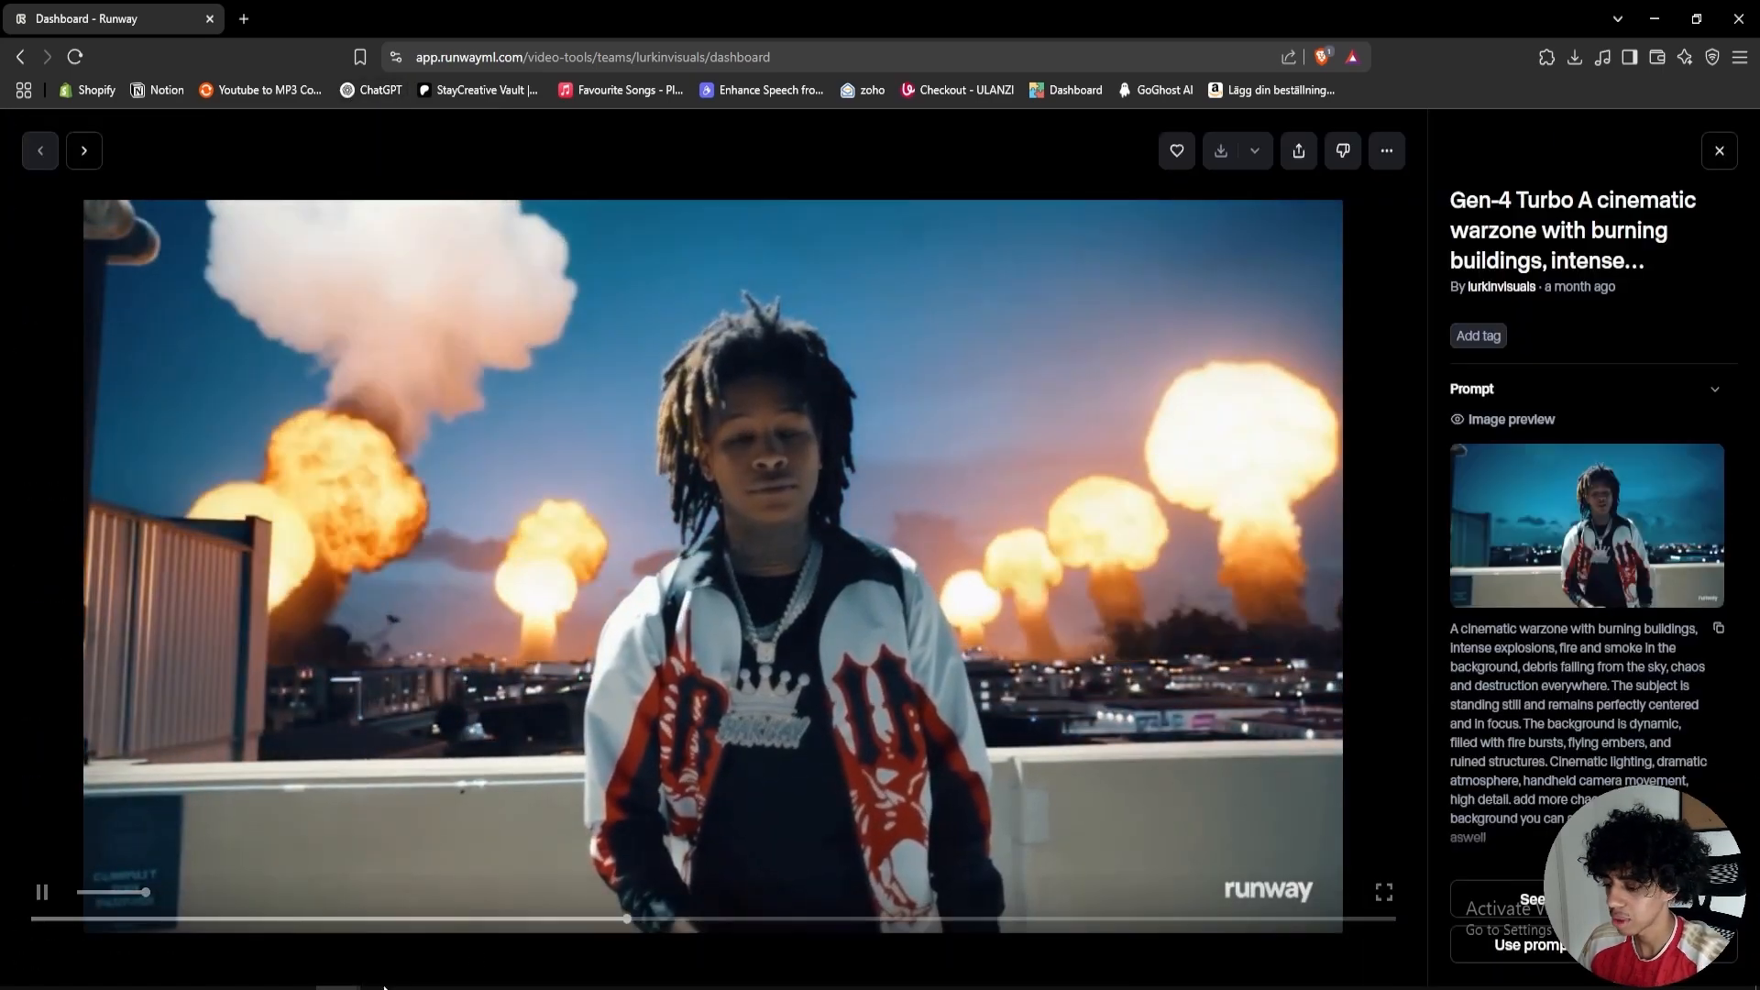
pyautogui.click(106, 18)
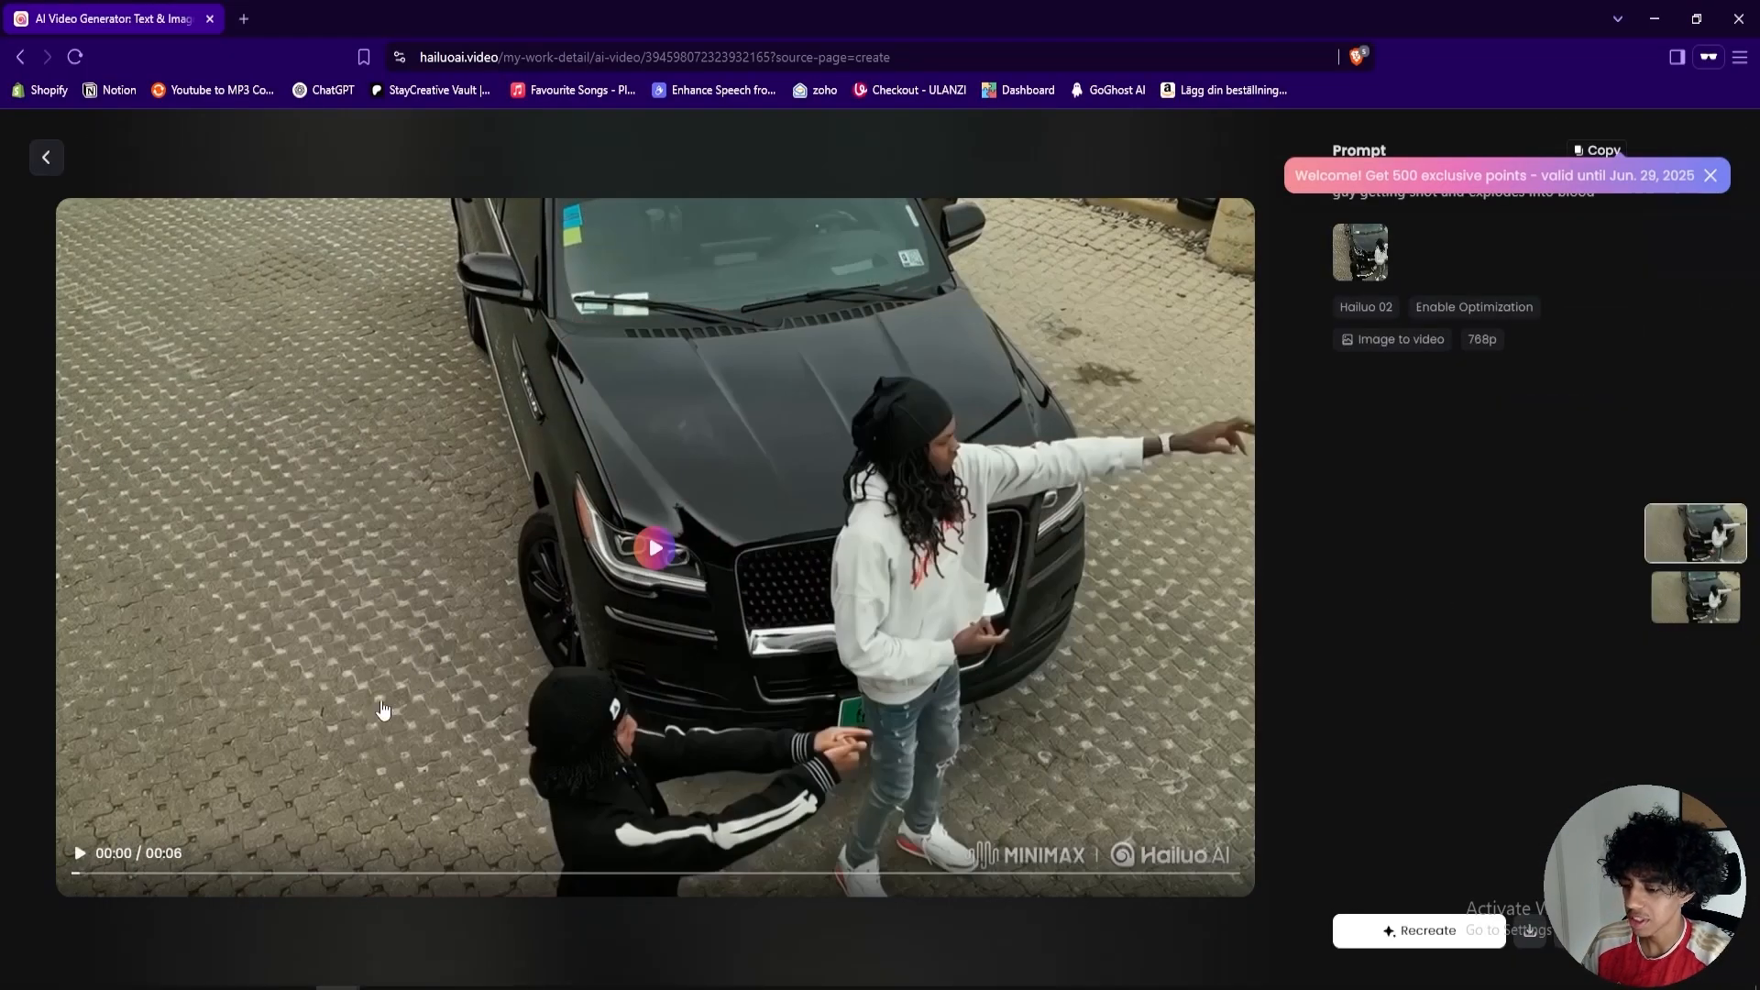
# Step: Play the 6-second Hailuo clip of the man shot by the black car
pyautogui.click(655, 549)
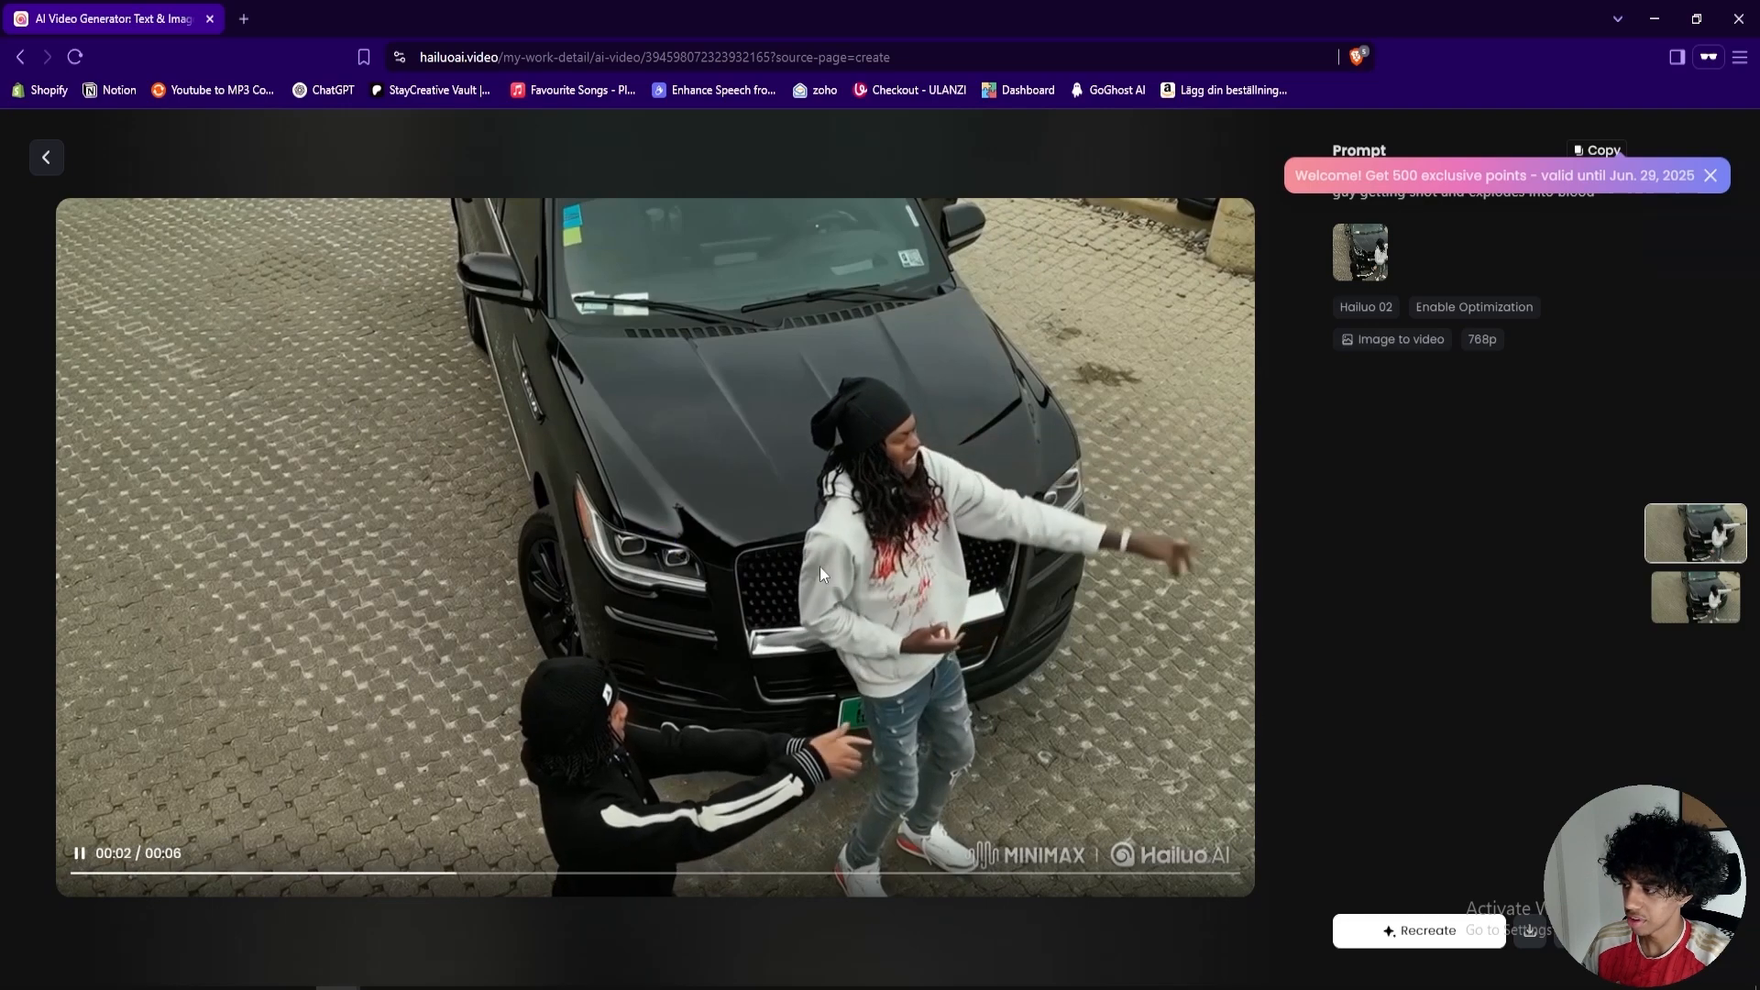